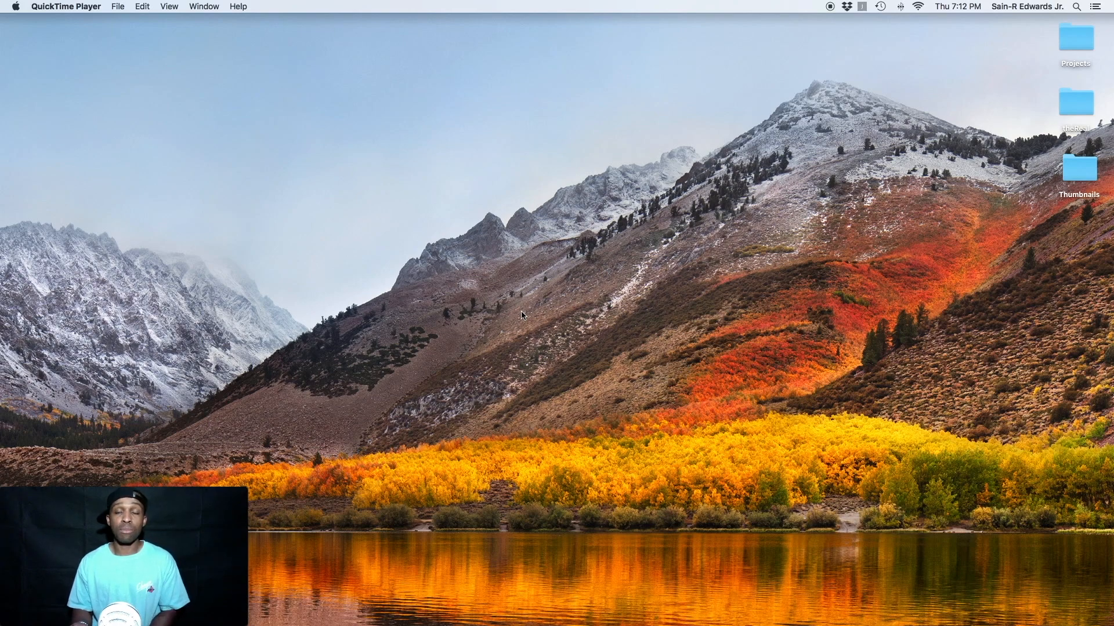
pyautogui.moveTo(537, 386)
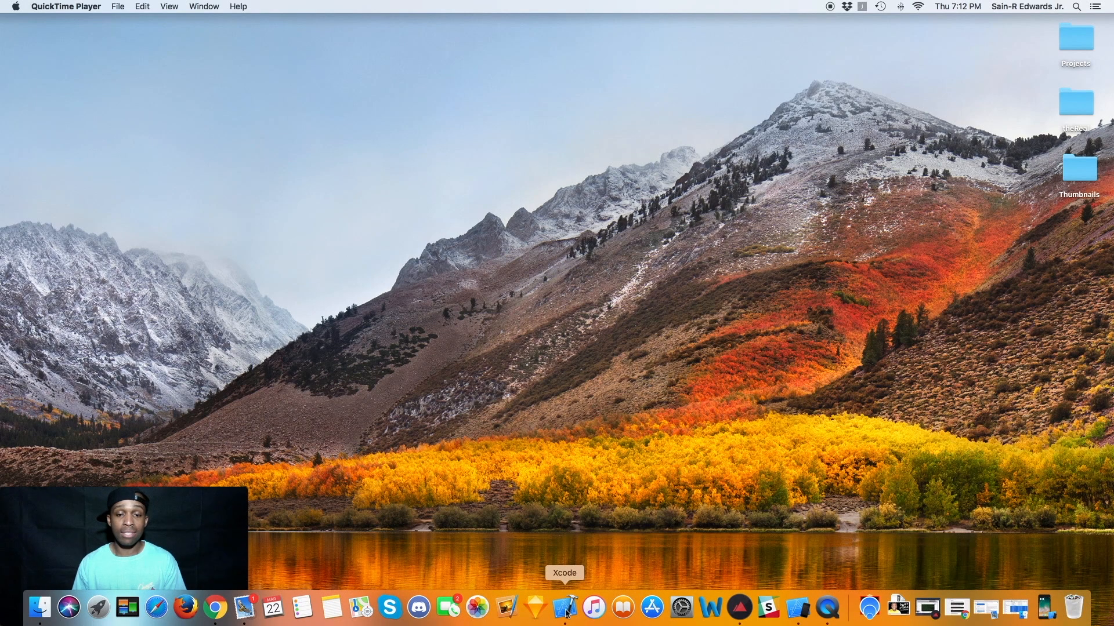
# - Start a new Single View App project in Xcode named RainbowTabs
pyautogui.click(569, 613)
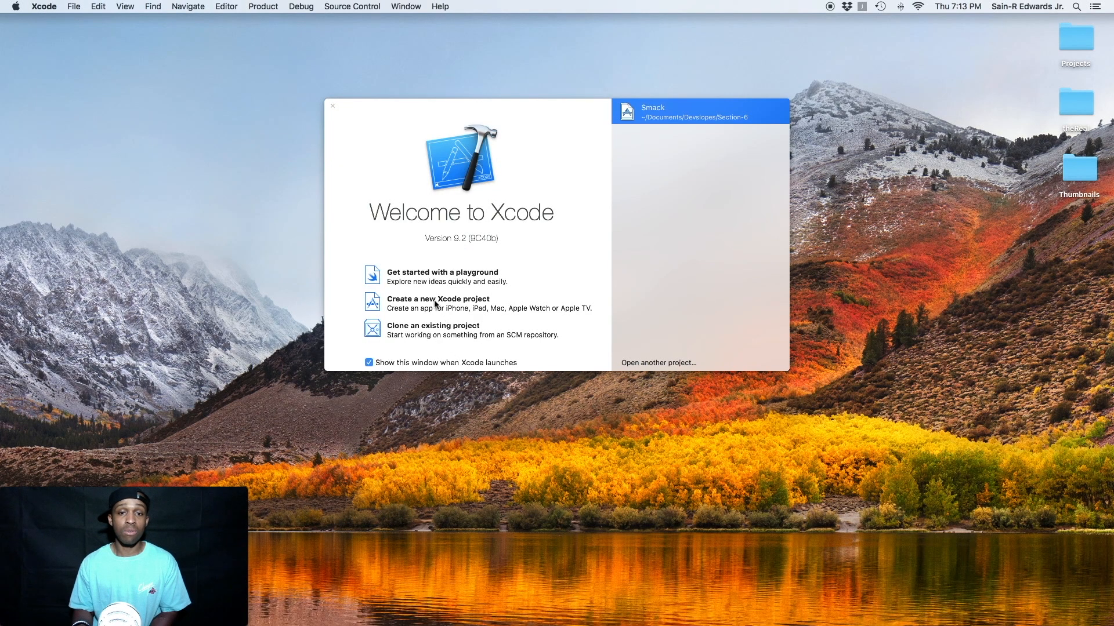
pyautogui.click(437, 300)
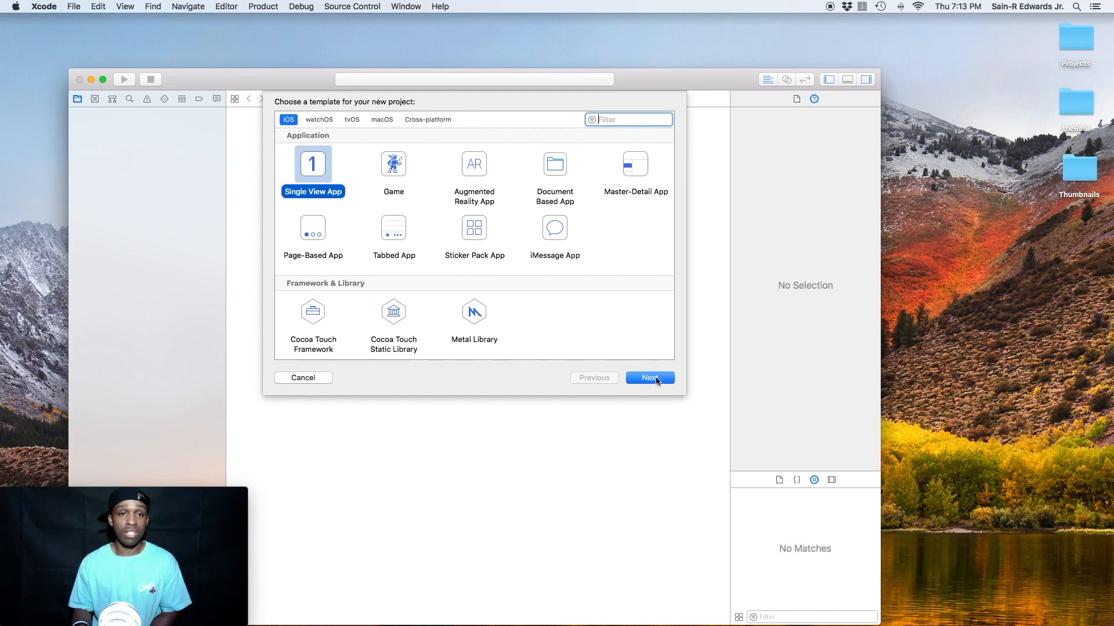
pyautogui.click(650, 378)
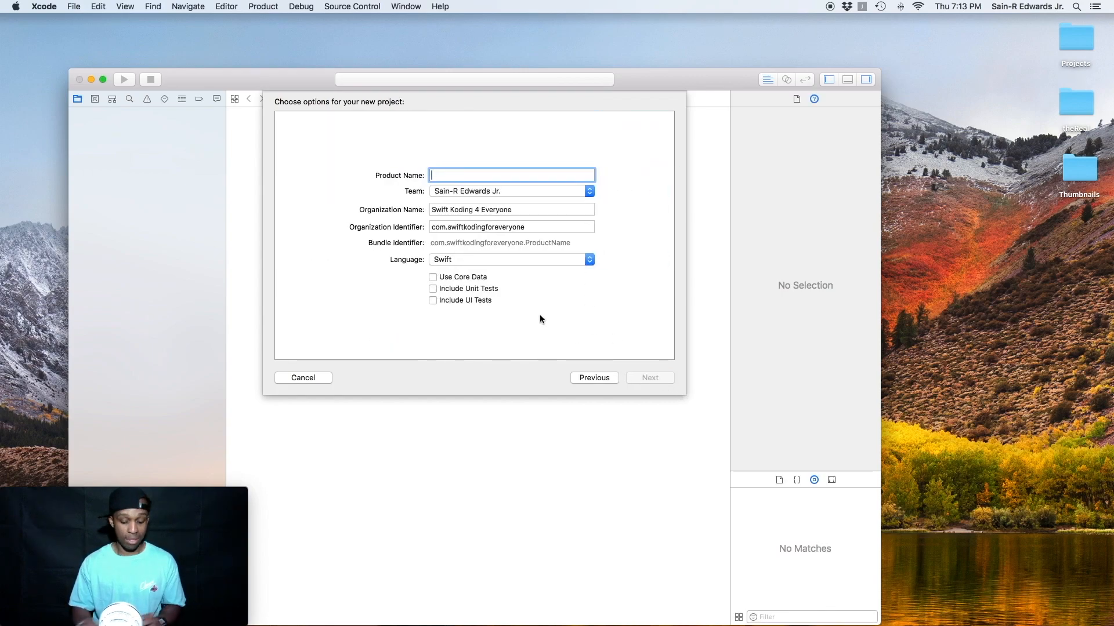
pyautogui.write('RainbowTabs')
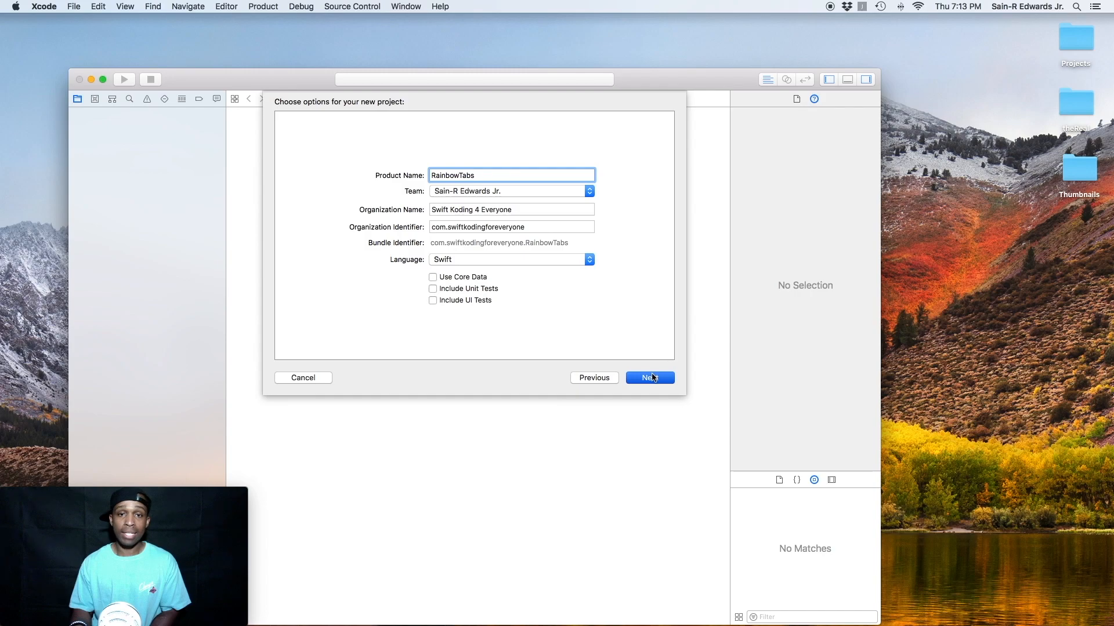
# - Confirm the project options and create RainbowTabs in the Projects folder
pyautogui.click(649, 378)
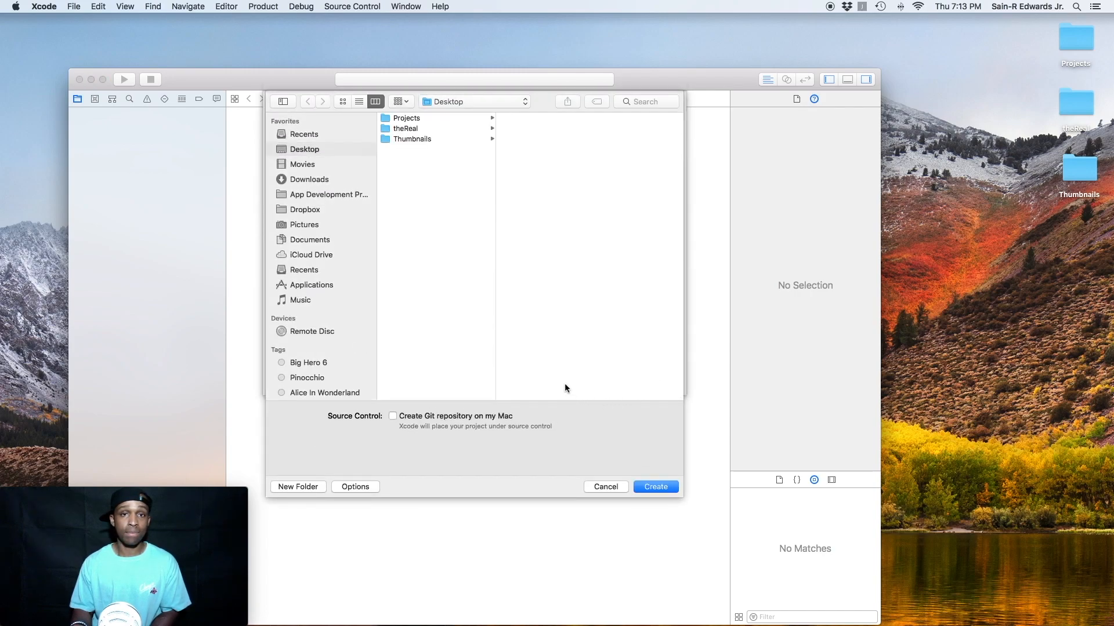
pyautogui.moveTo(437, 223)
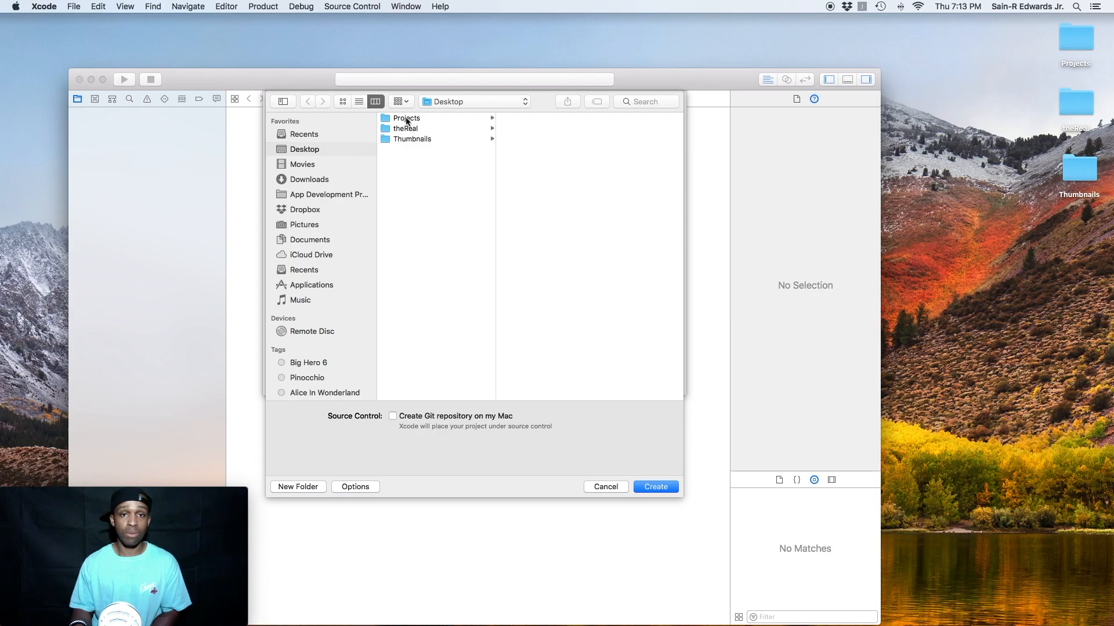
pyautogui.click(406, 118)
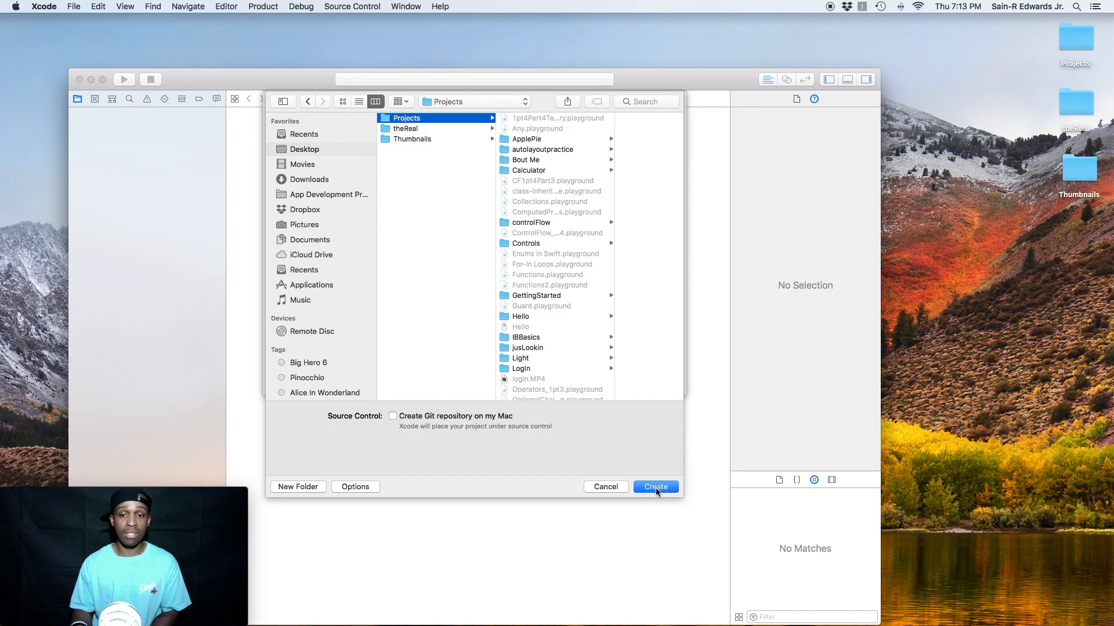
pyautogui.click(656, 486)
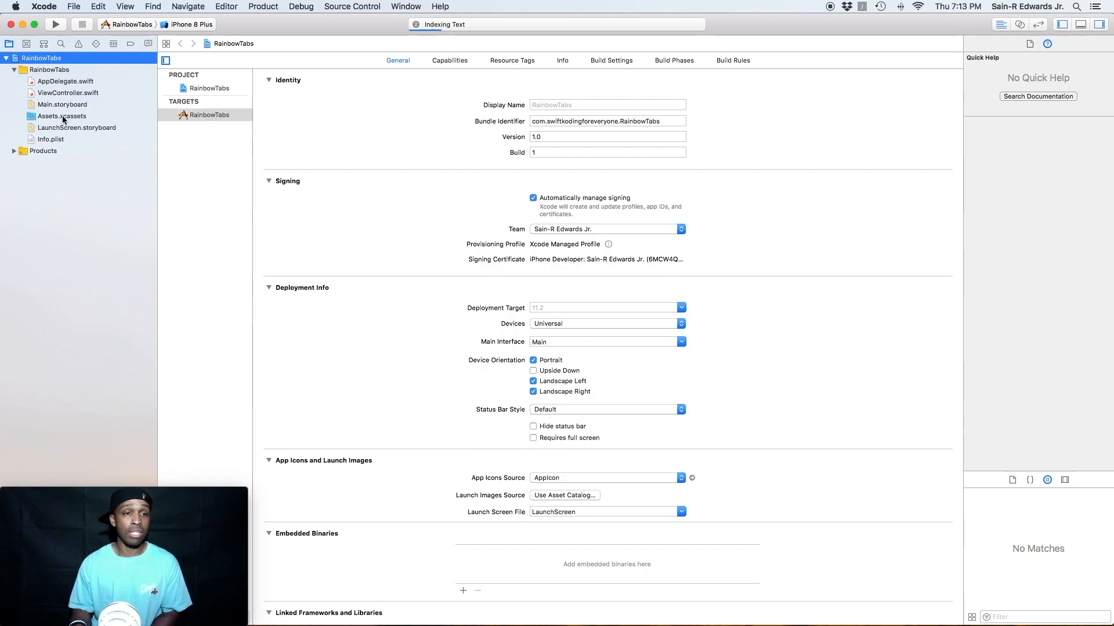
# - Drag the letter PDF images from Student Resources into Assets.xcassets and view the B Selected set
pyautogui.click(60, 116)
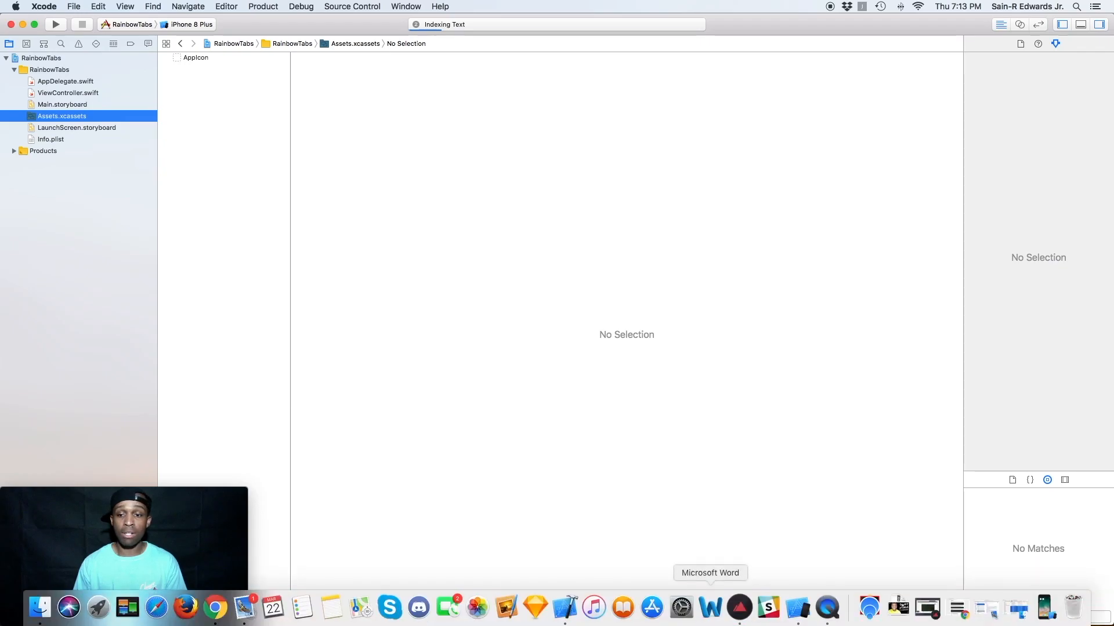
pyautogui.moveTo(1014, 608)
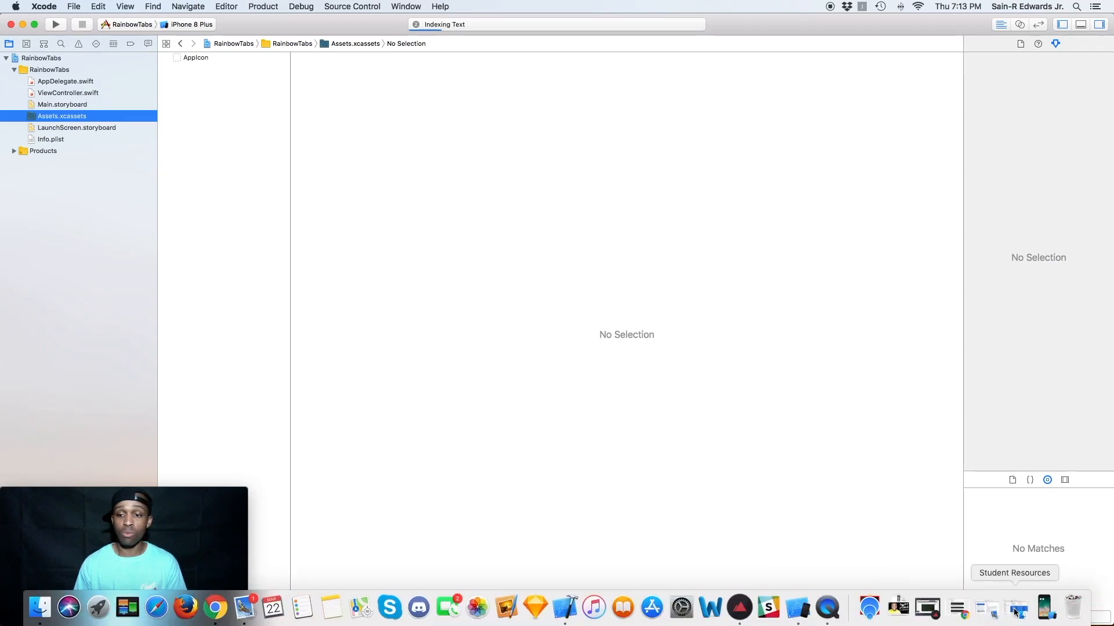
pyautogui.click(1016, 608)
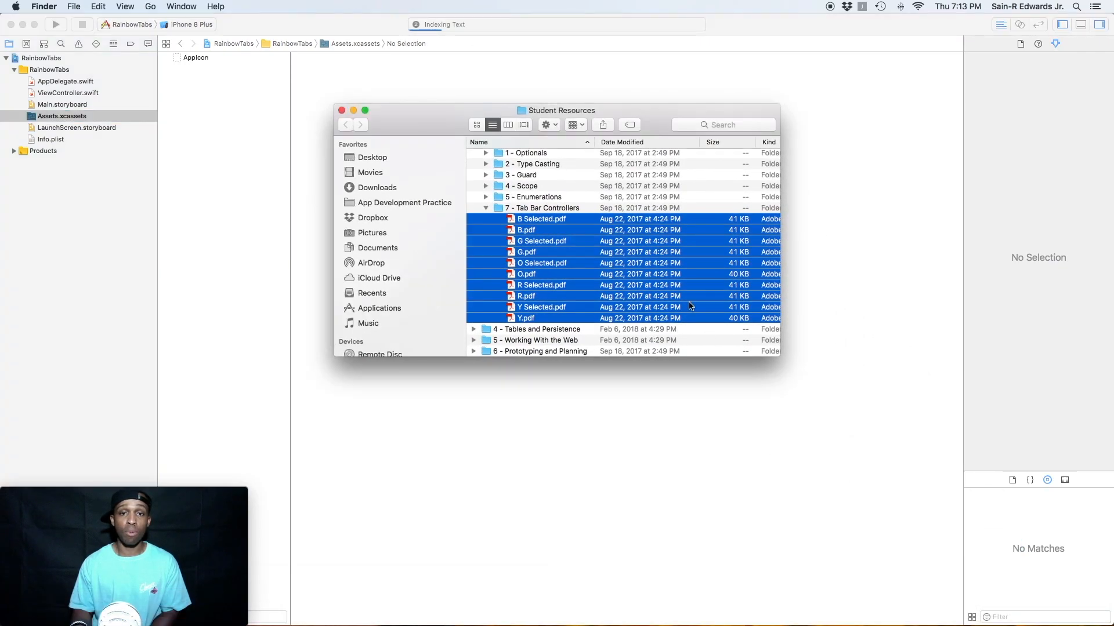
pyautogui.moveTo(558, 111); pyautogui.dragTo(720, 122)
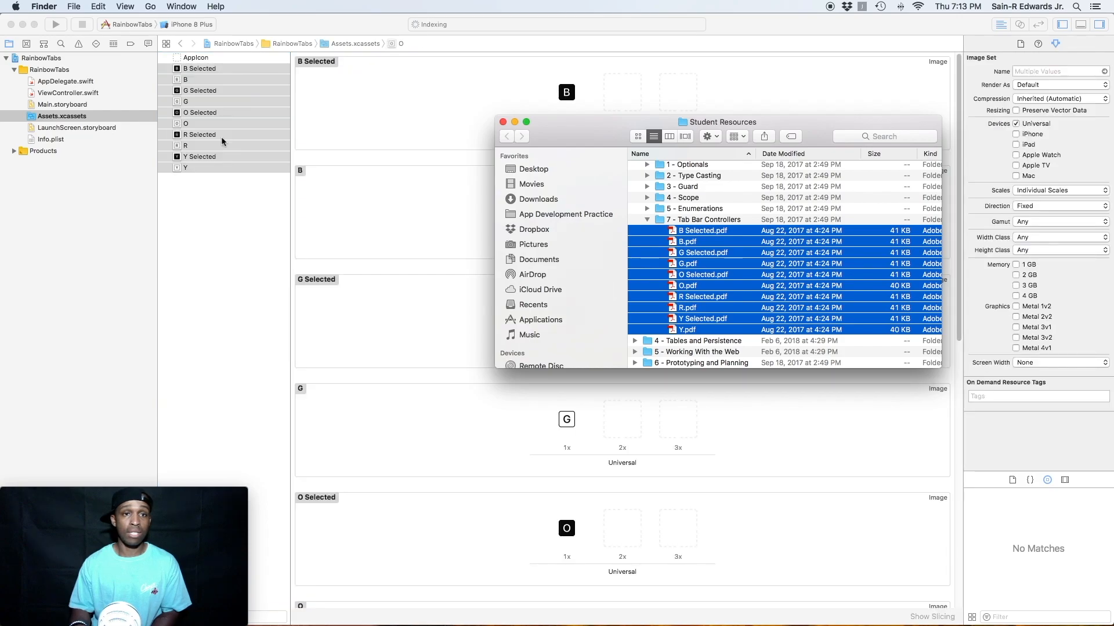
pyautogui.click(504, 122)
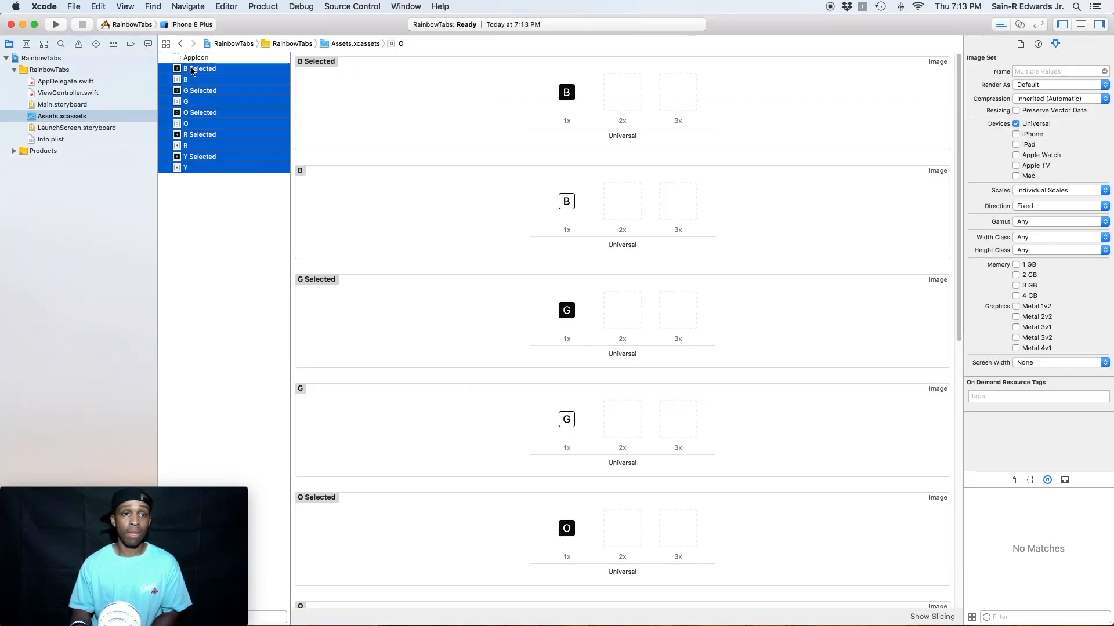
pyautogui.click(199, 68)
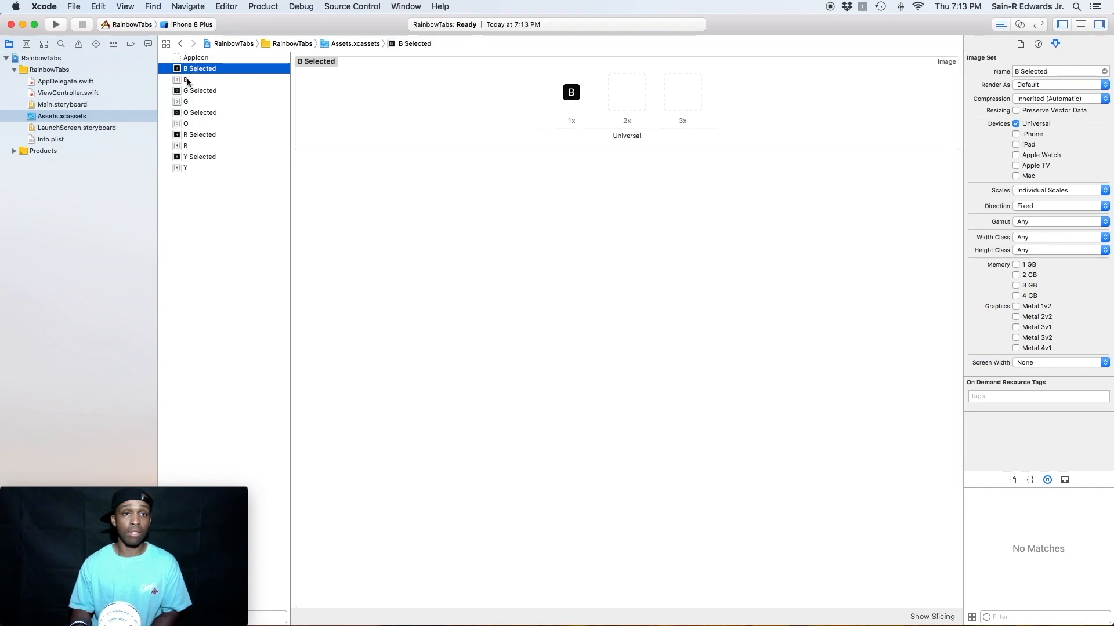
pyautogui.moveTo(196, 93)
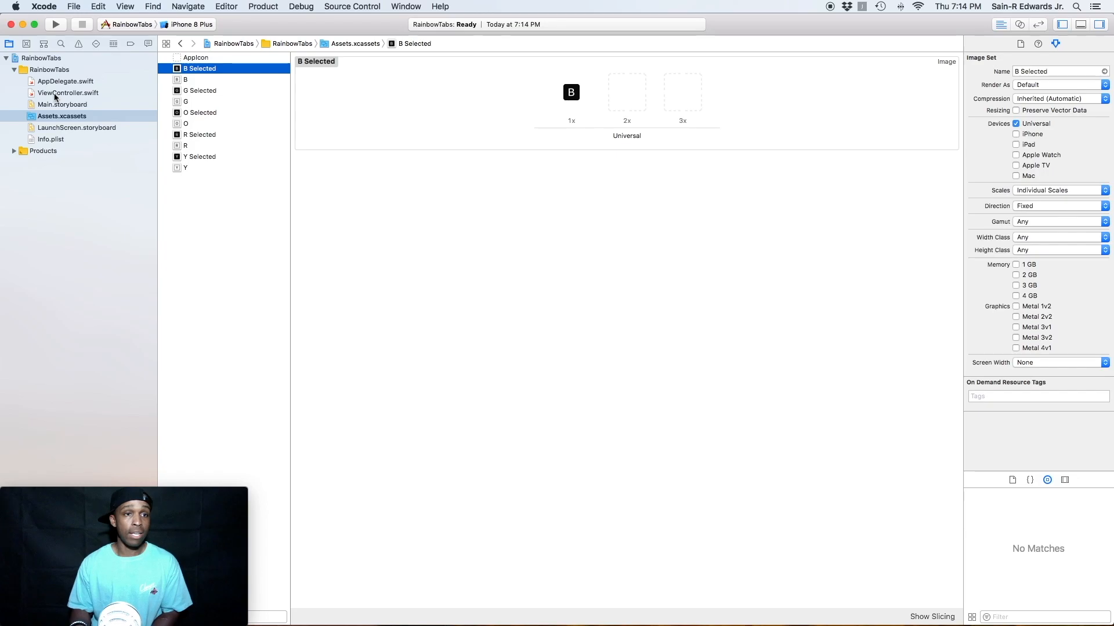
# - Refactor-rename the ViewController class in ViewController.swift to RedVC everywhere
pyautogui.click(70, 93)
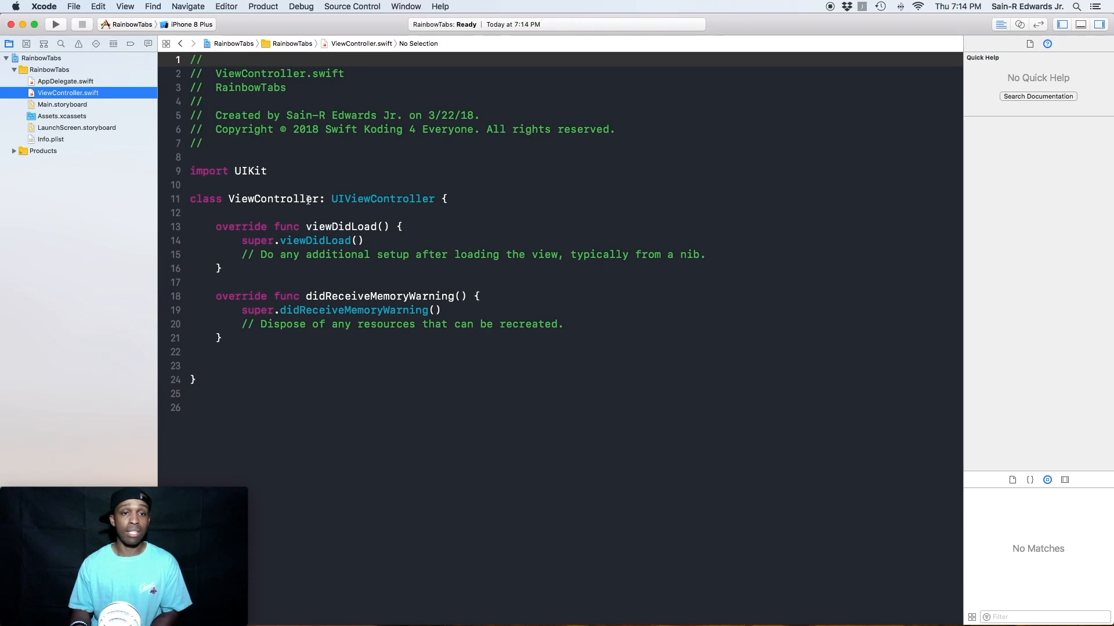
pyautogui.doubleClick(274, 199)
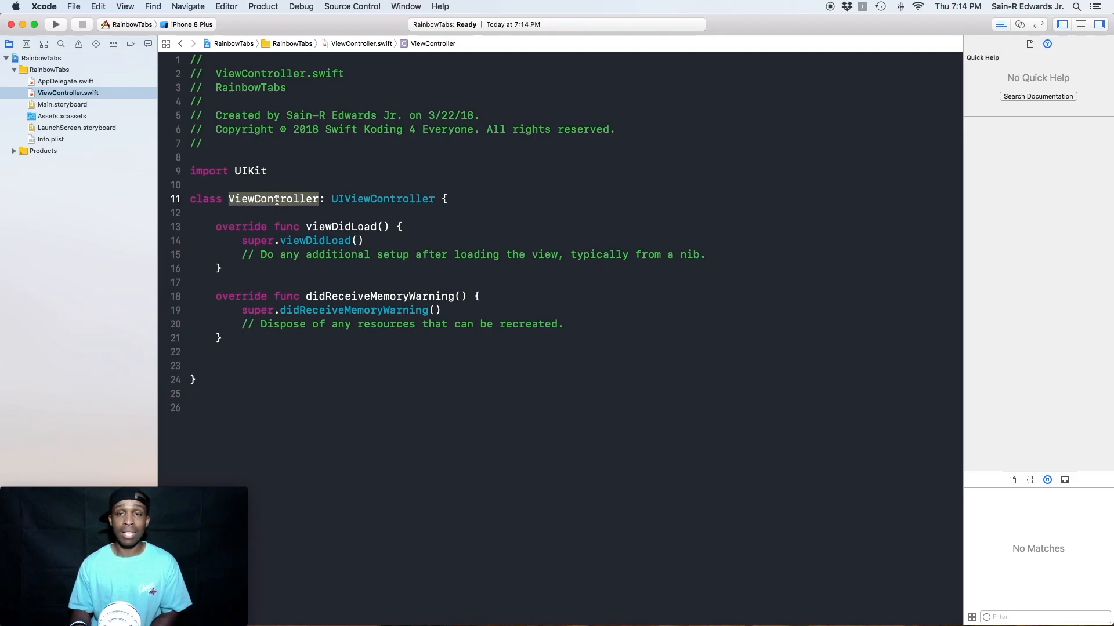
pyautogui.rightClick(276, 200)
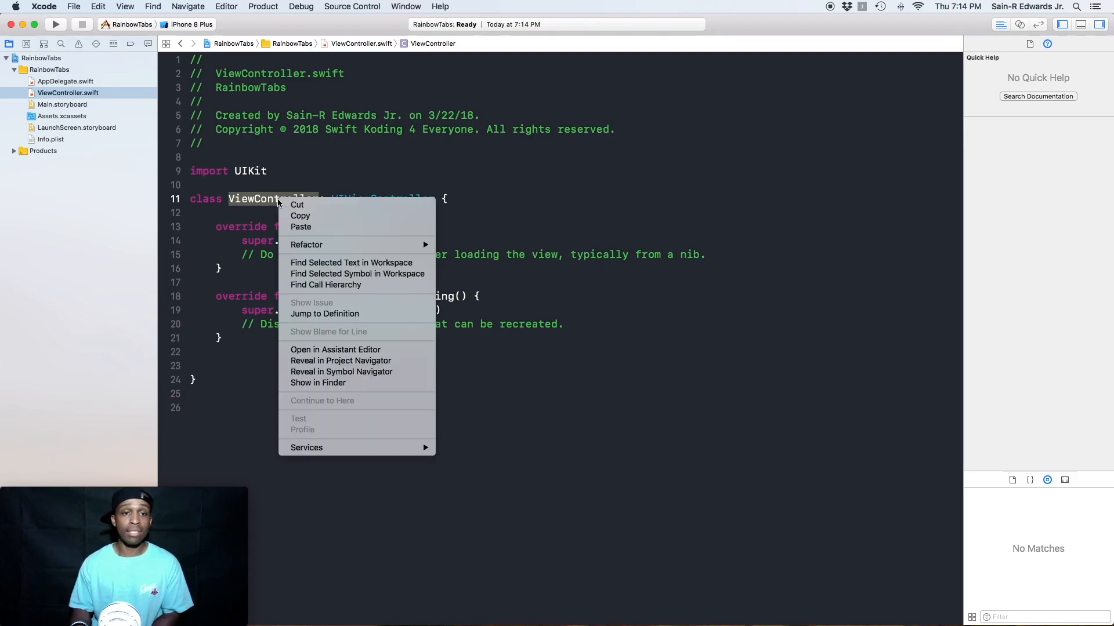
pyautogui.moveTo(306, 245)
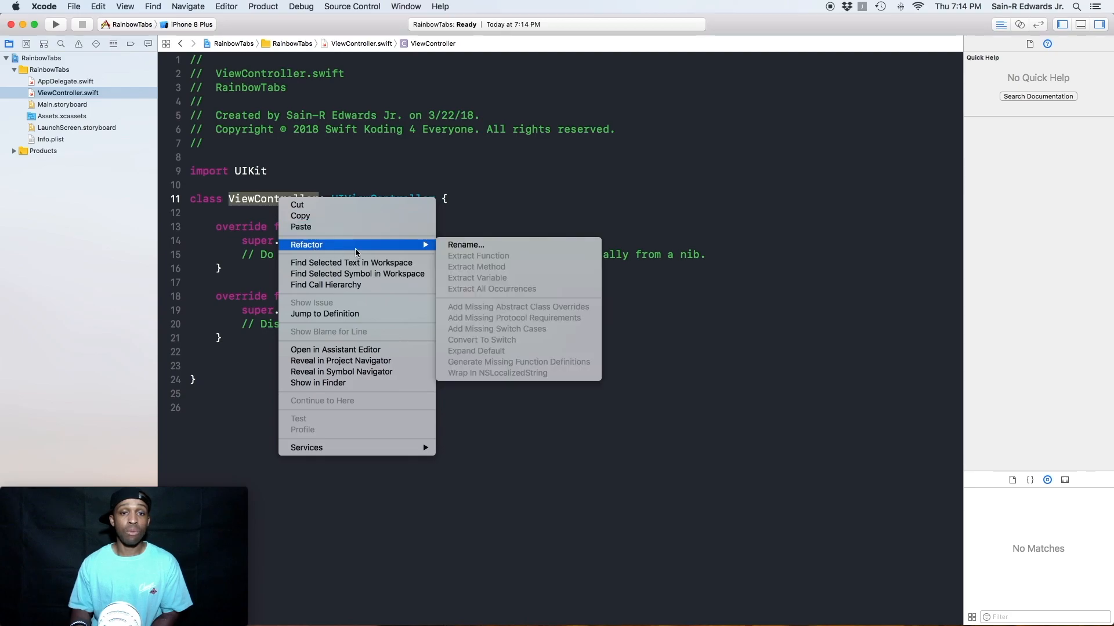
pyautogui.click(465, 244)
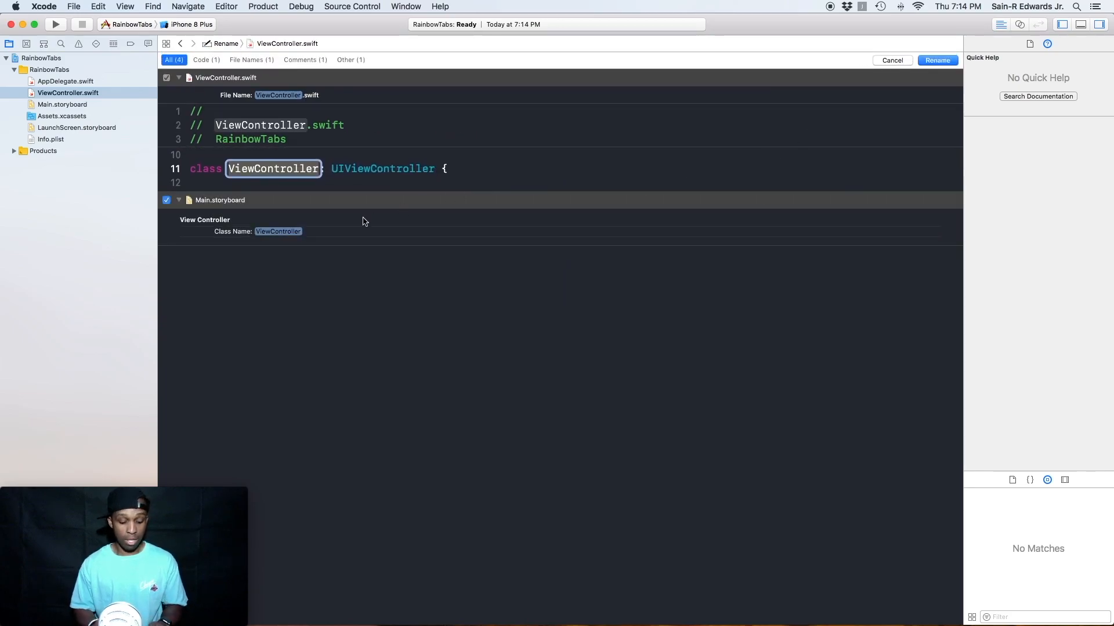
pyautogui.write('RedVC')
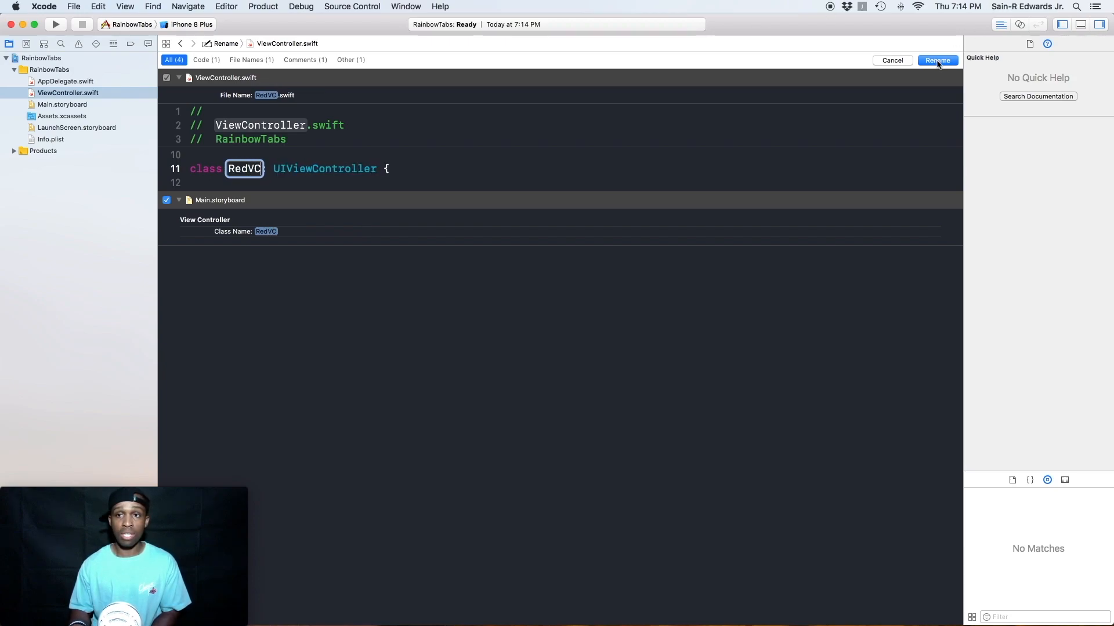
pyautogui.click(937, 61)
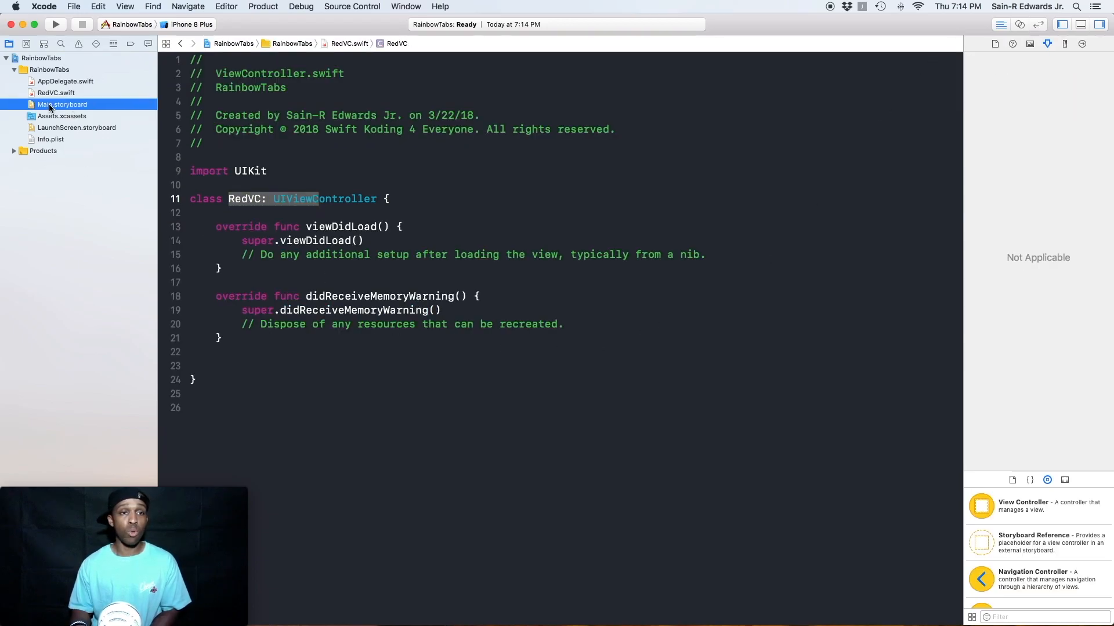
# - In Main.storyboard, embed the RedVC view controller in a Tab Bar Controller via Editor > Embed In
pyautogui.click(63, 104)
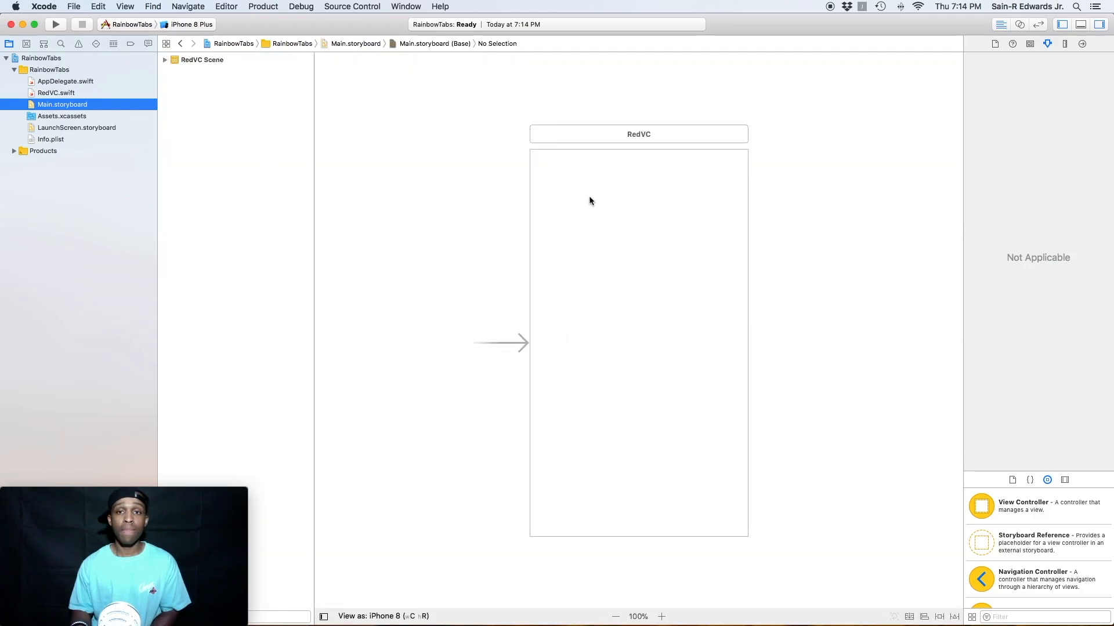
pyautogui.click(638, 135)
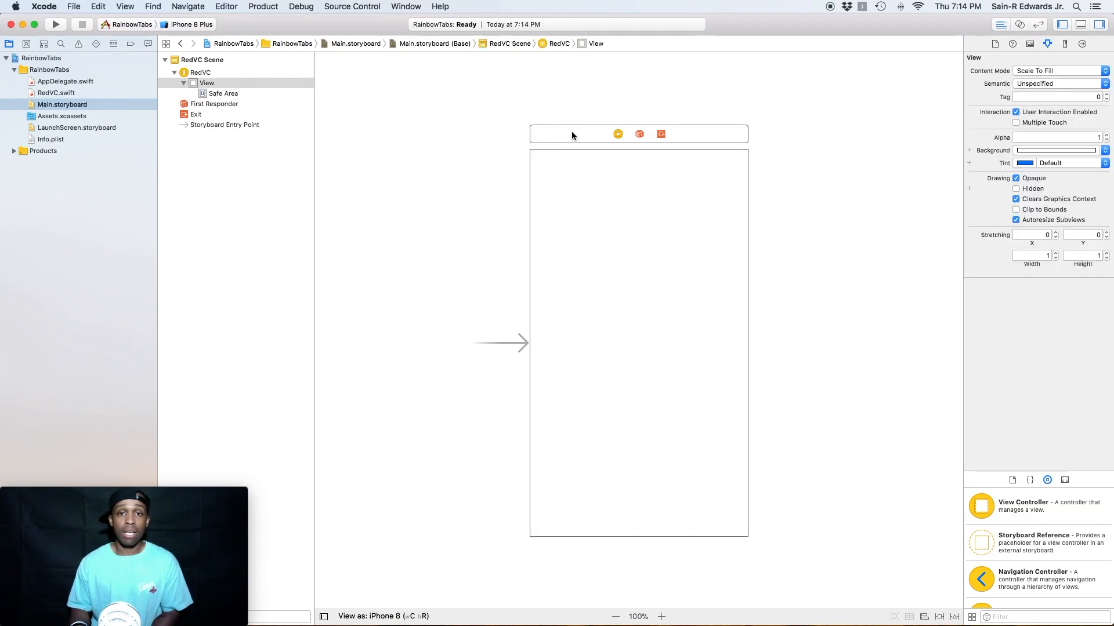
pyautogui.click(617, 135)
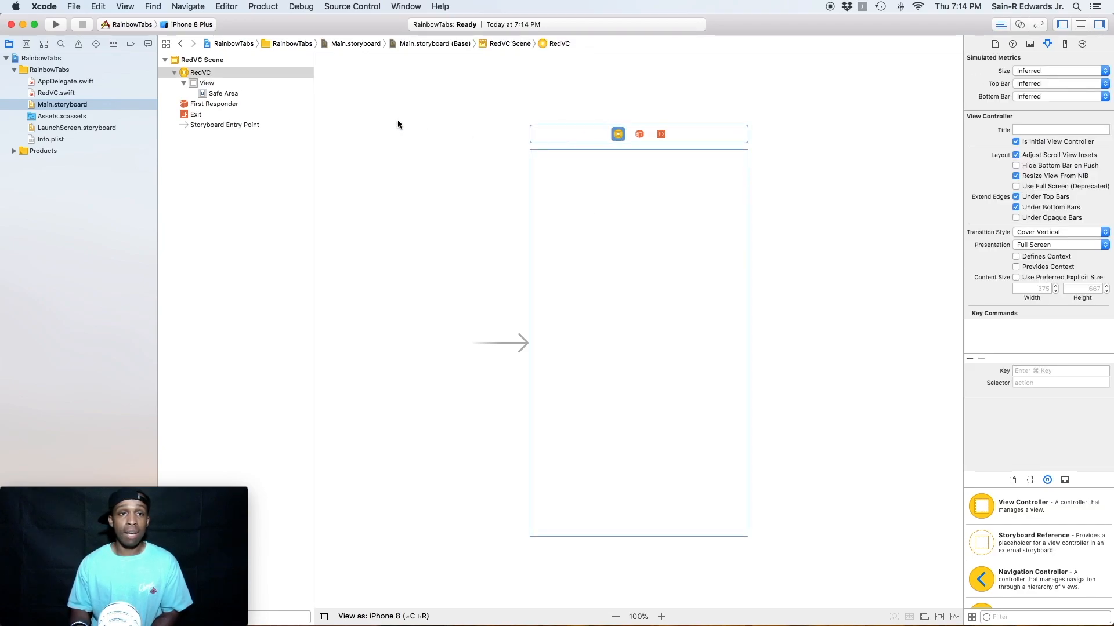
pyautogui.click(225, 6)
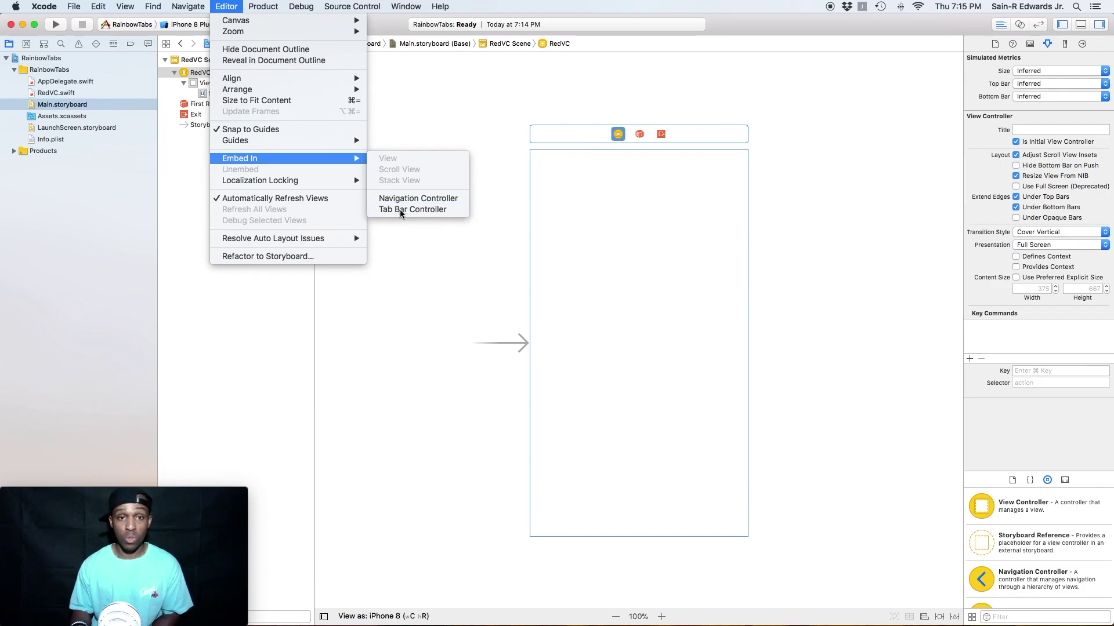
pyautogui.click(412, 209)
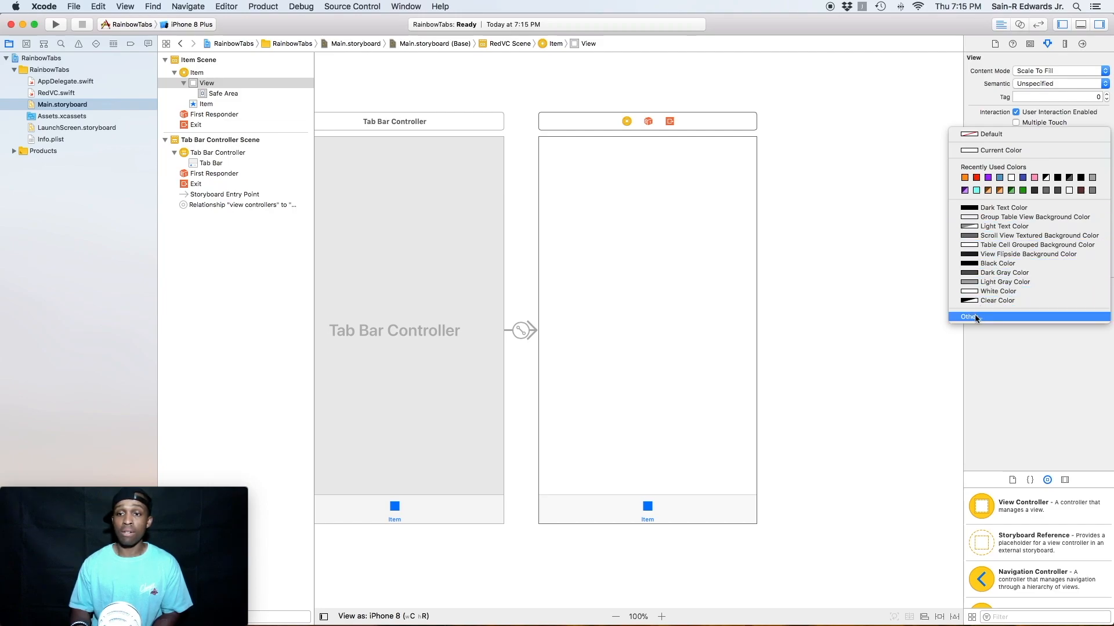
# - Set the first tab view's background to Red from the named colour list and close the Colors window
pyautogui.click(970, 317)
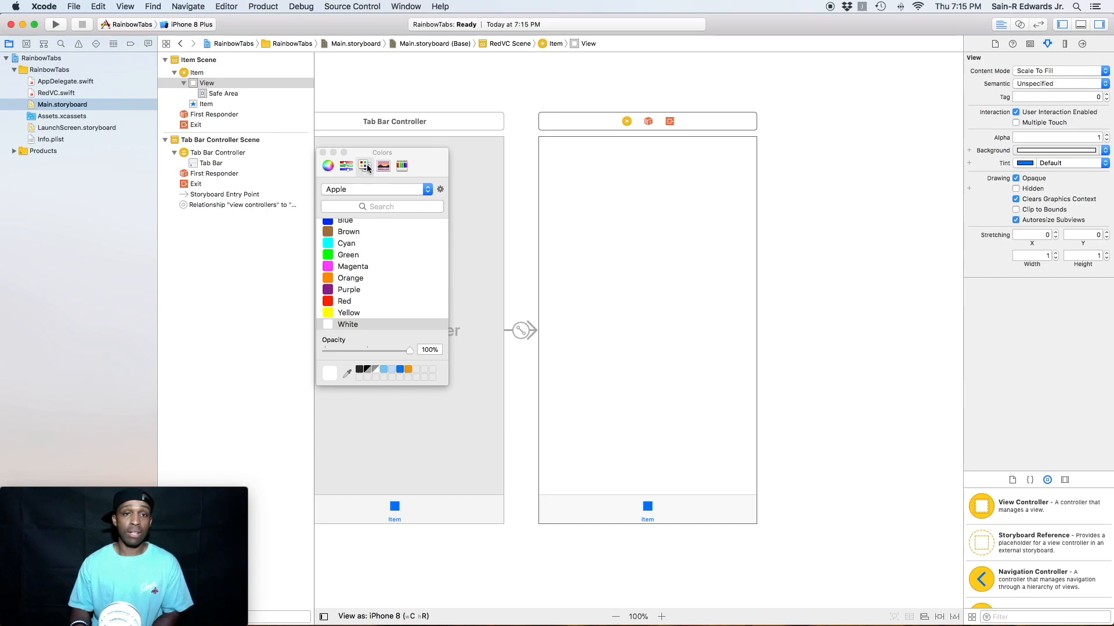
pyautogui.click(327, 164)
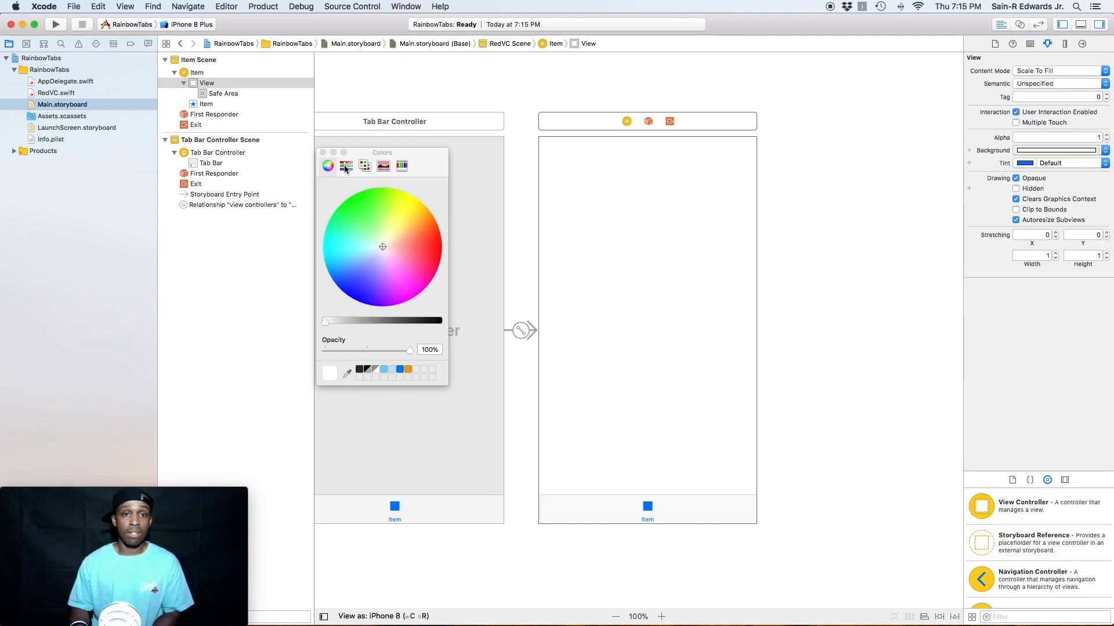
pyautogui.click(365, 166)
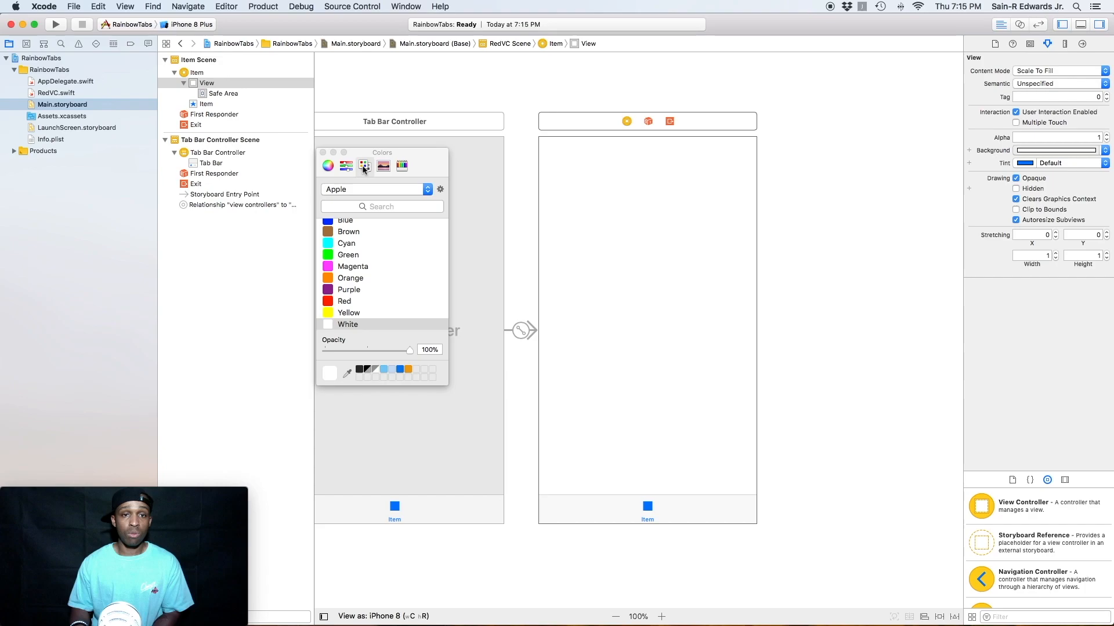
pyautogui.moveTo(391, 272)
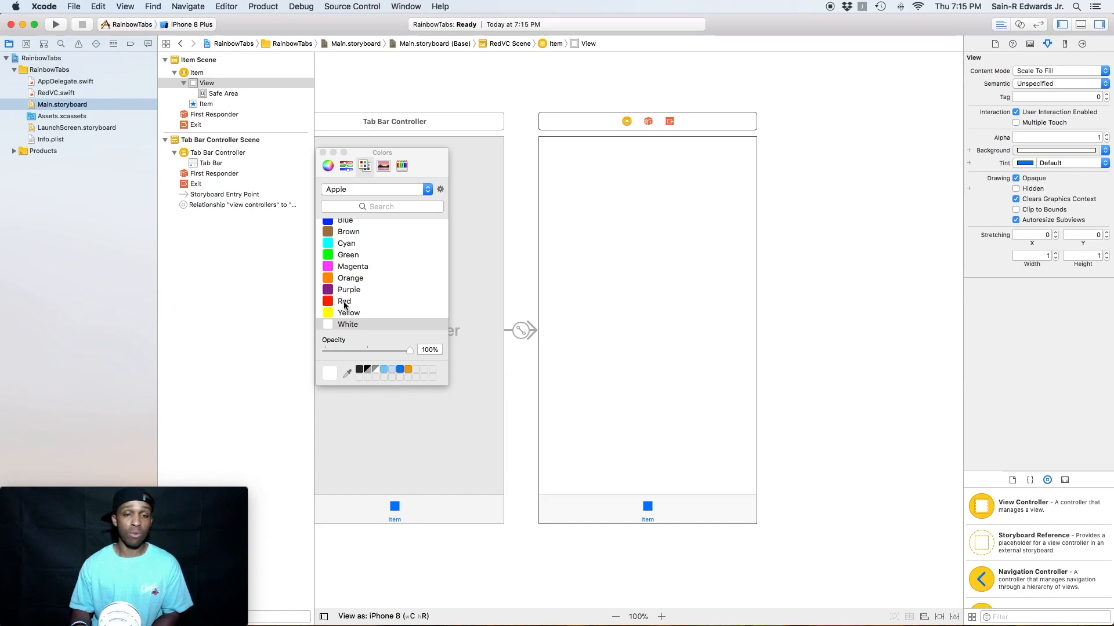
pyautogui.click(344, 302)
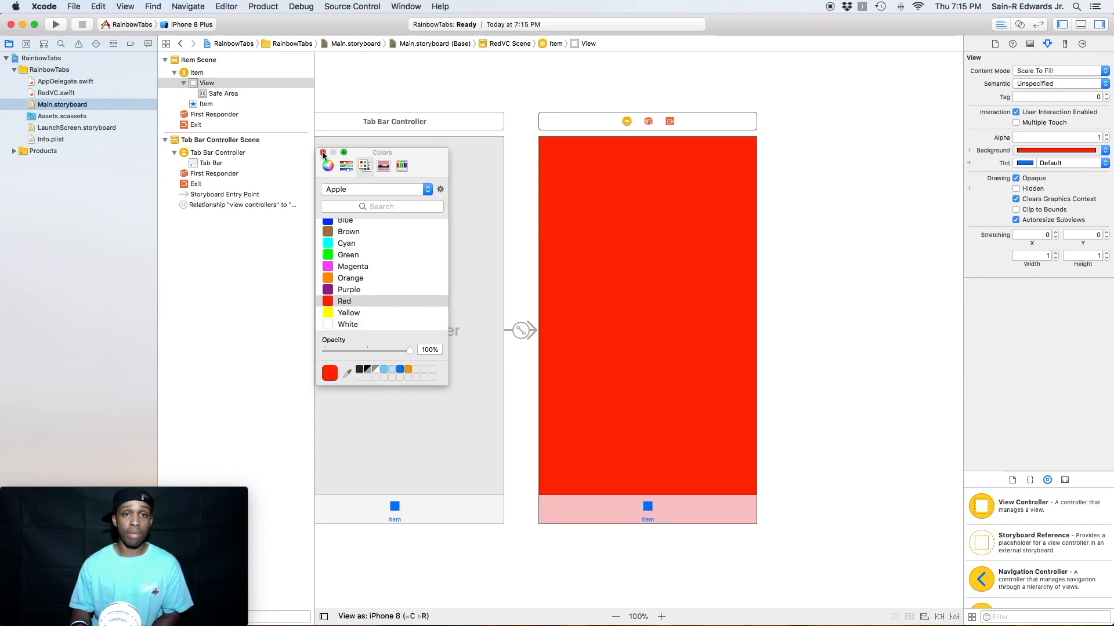
pyautogui.click(323, 153)
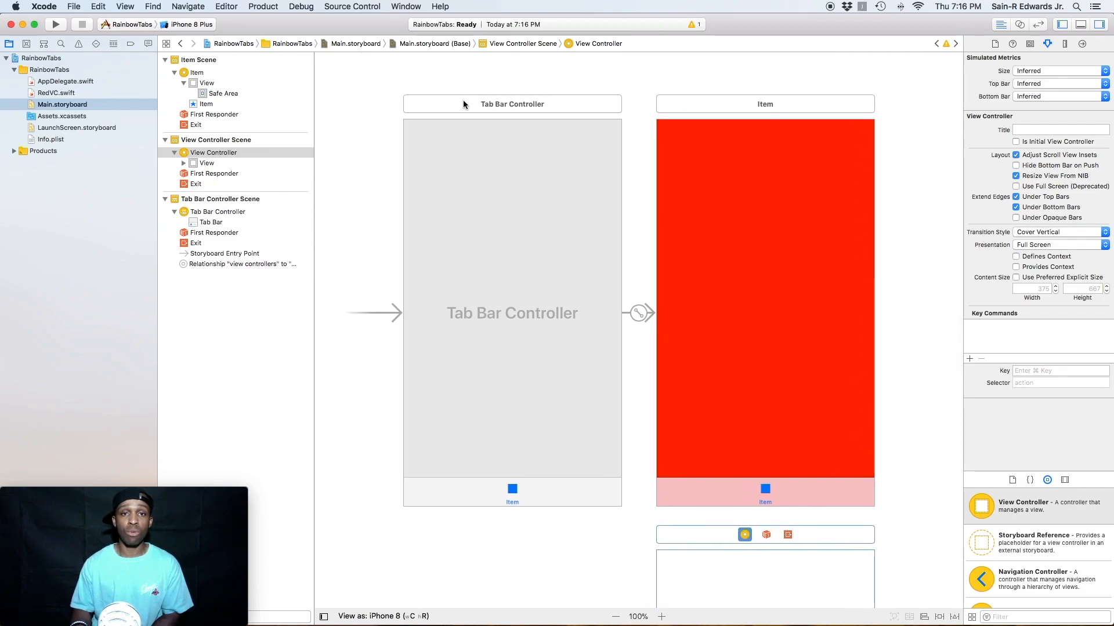
# - Link the new view controller to the tab bar controller with a view controllers relationship segue
pyautogui.click(510, 104)
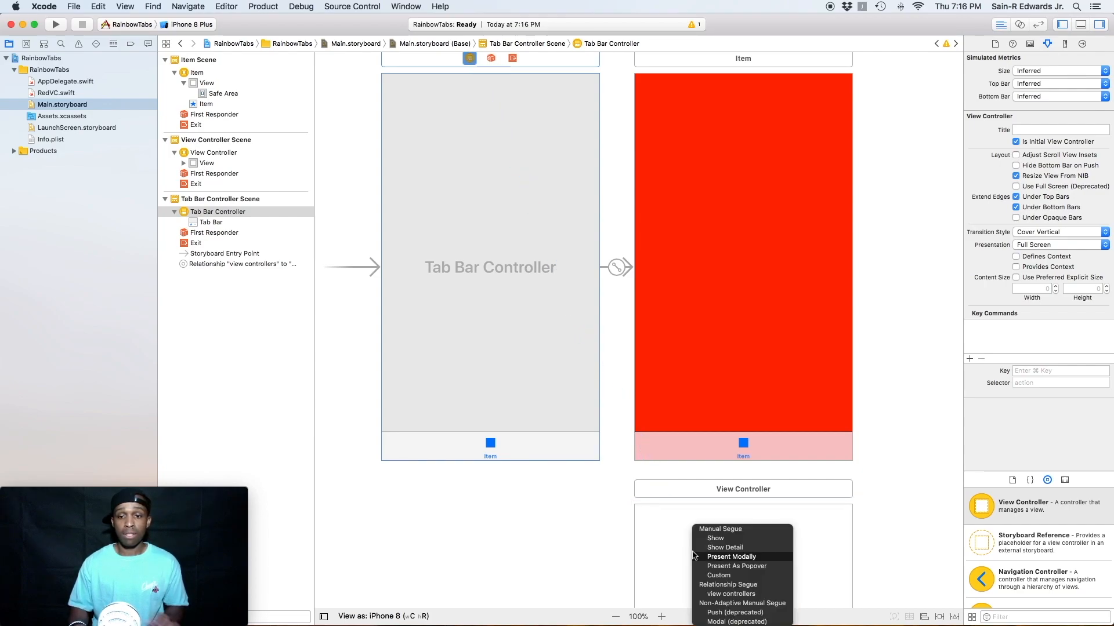
pyautogui.moveTo(680, 542)
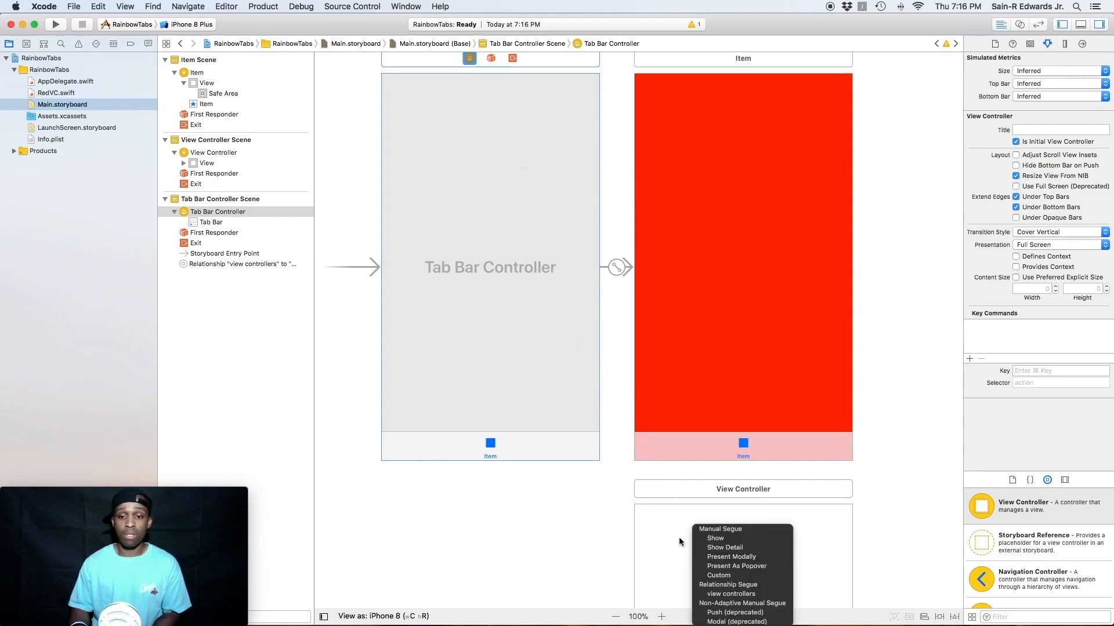
pyautogui.moveTo(731, 594)
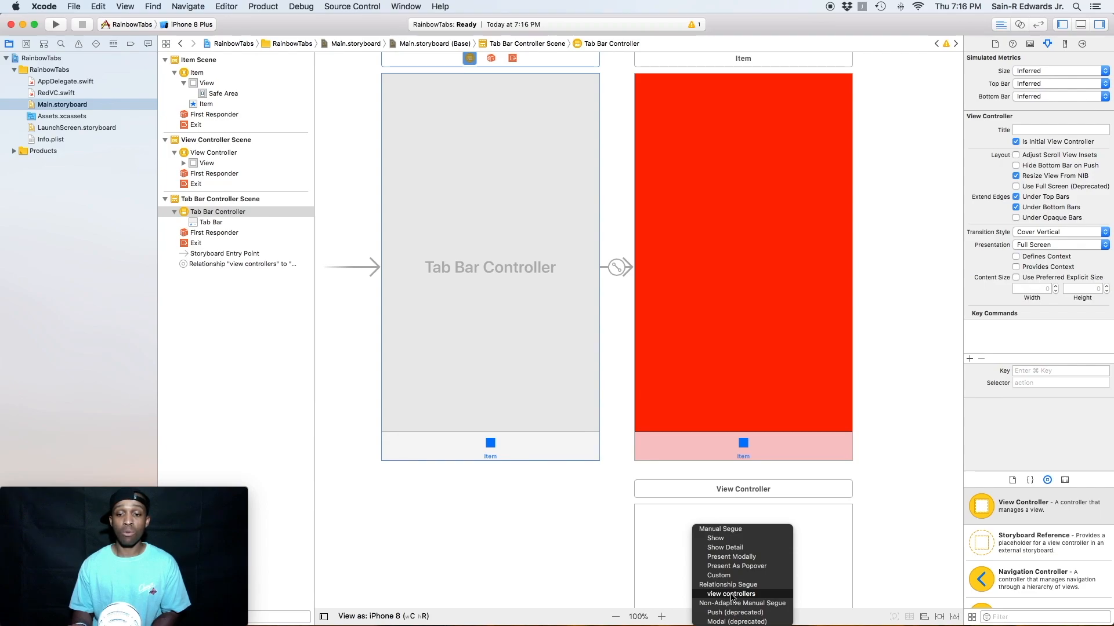
pyautogui.click(731, 594)
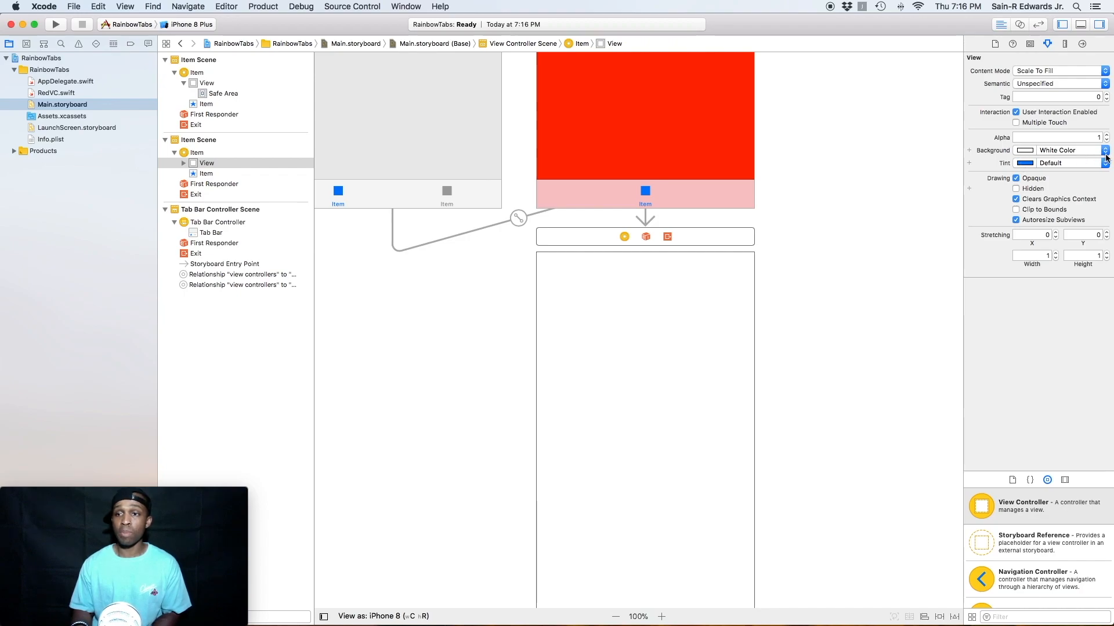
# - Set the second tab view's background colour to Orange
pyautogui.click(1107, 150)
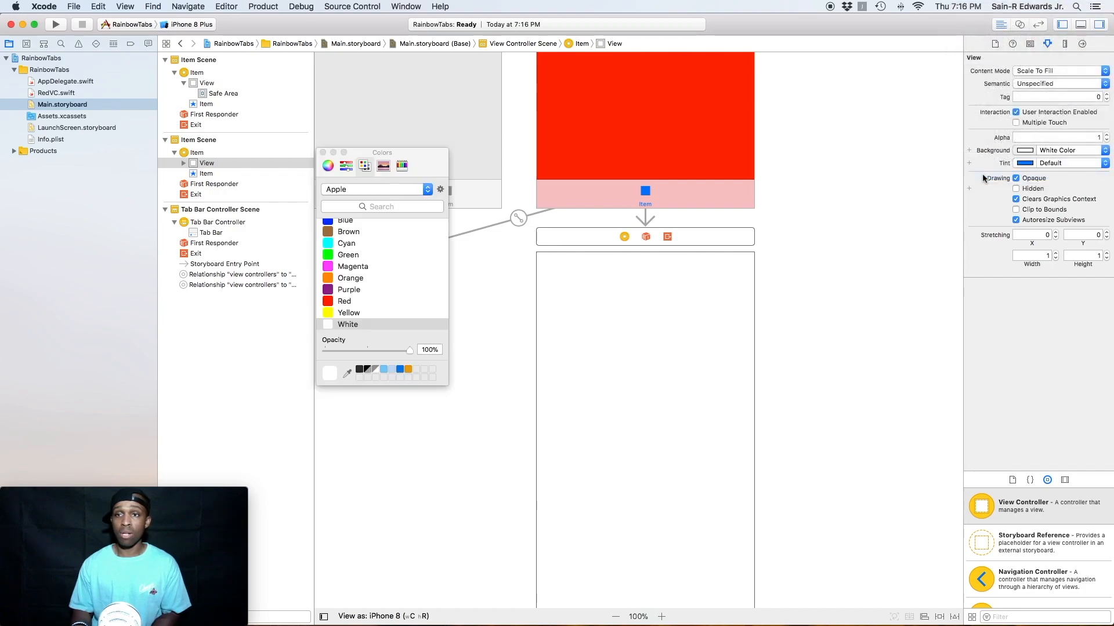
pyautogui.click(350, 278)
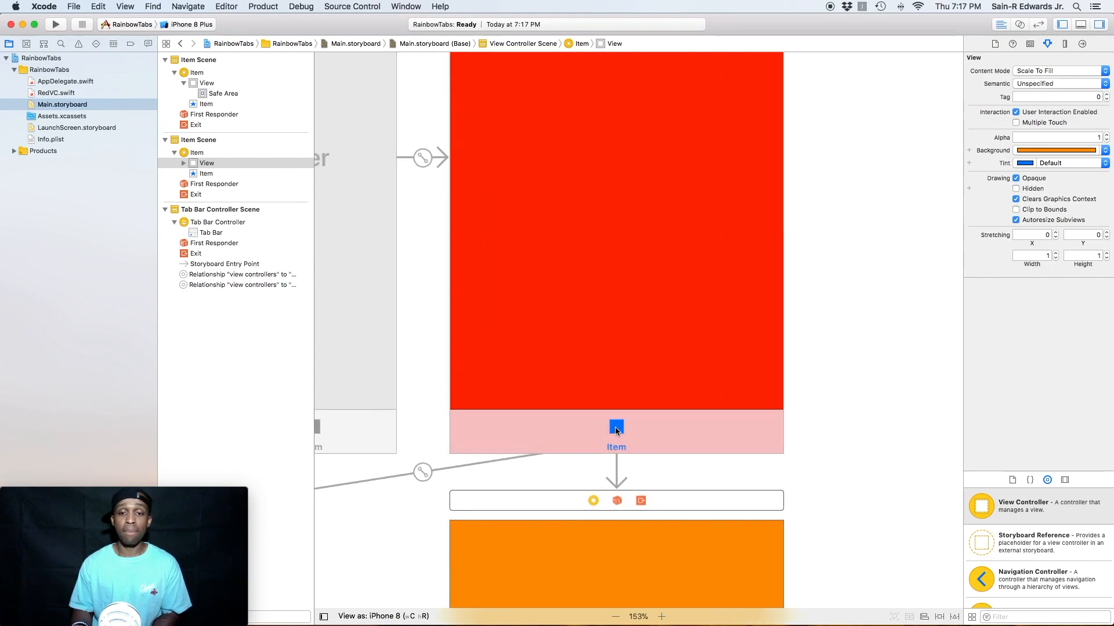
pyautogui.moveTo(632, 446)
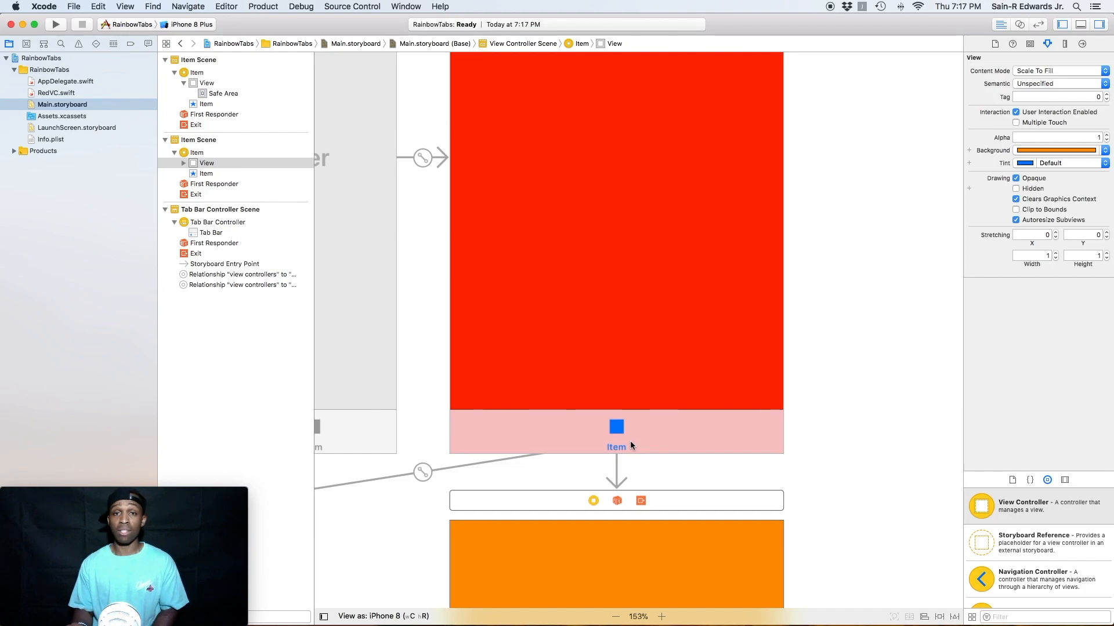
pyautogui.moveTo(618, 431)
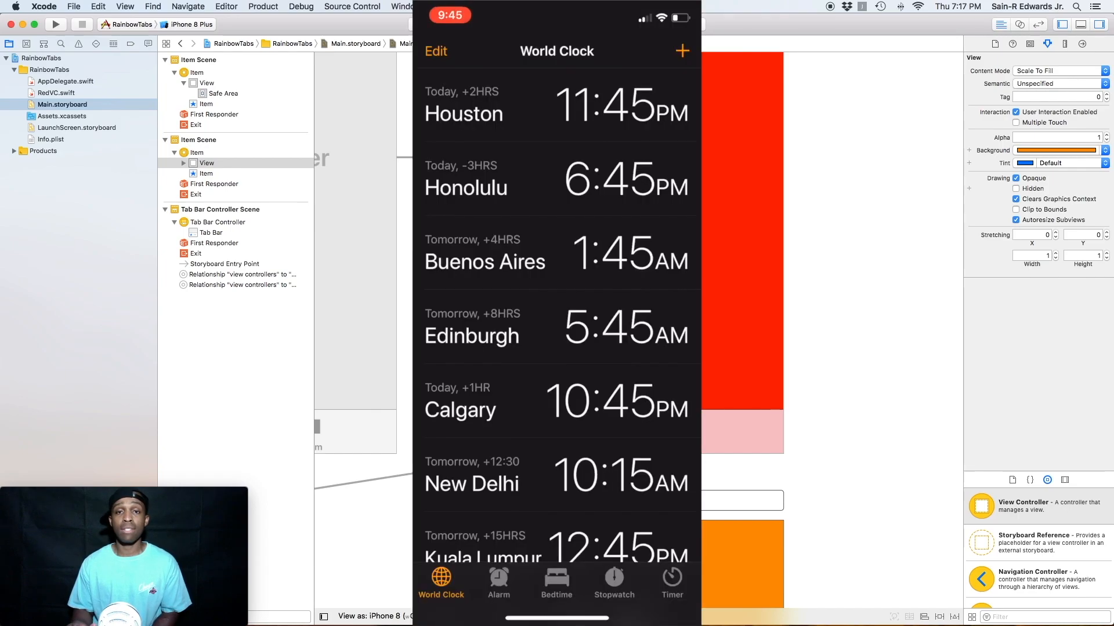
pyautogui.click(498, 580)
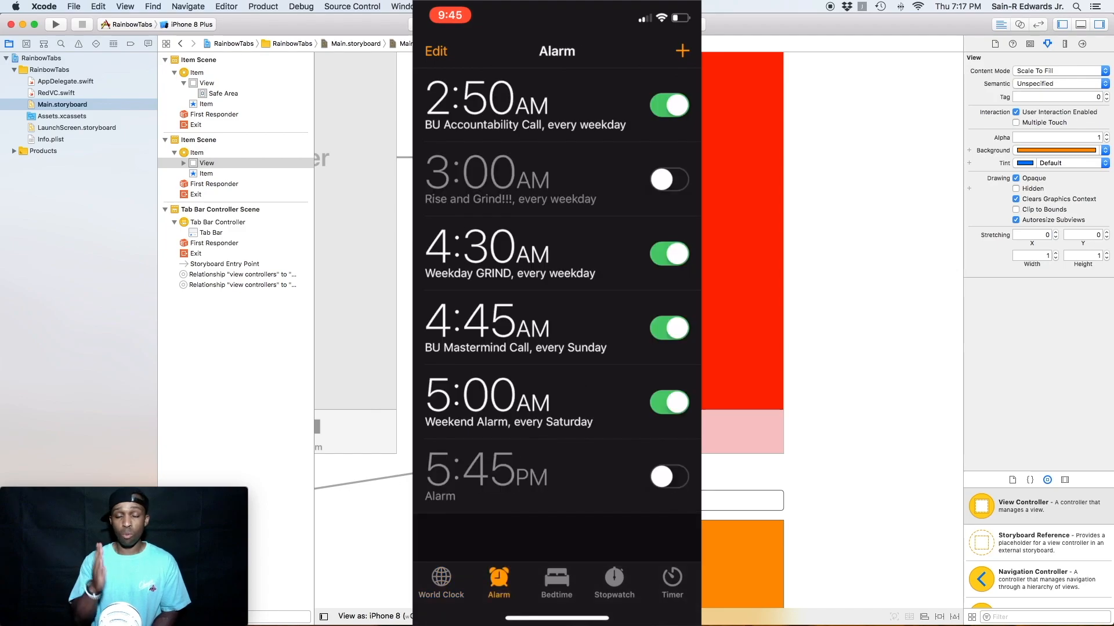
pyautogui.click(555, 582)
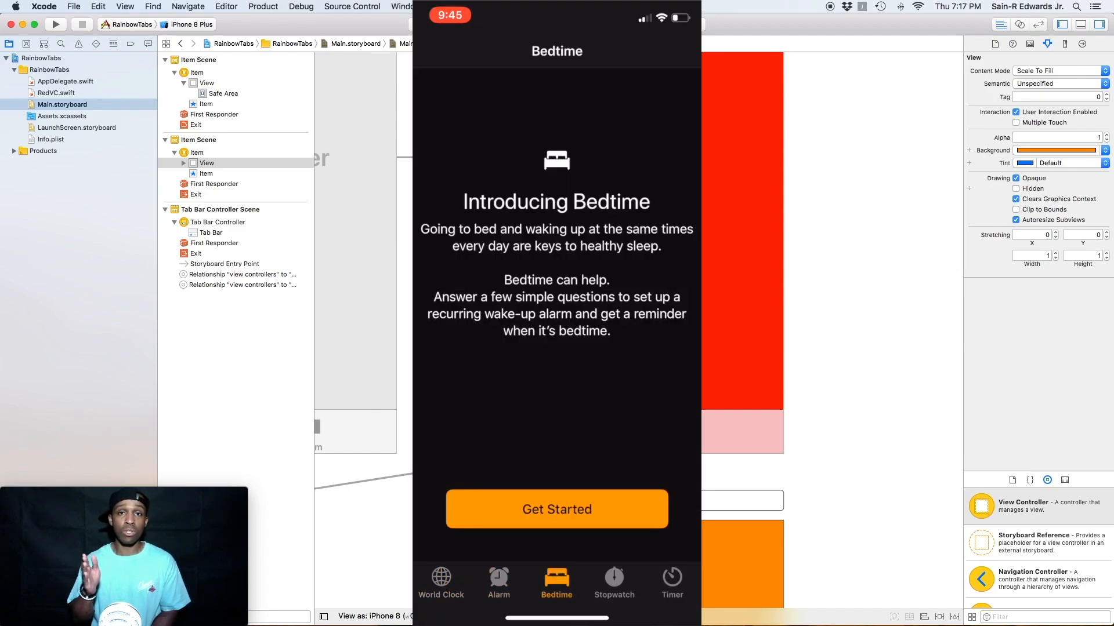
pyautogui.click(614, 582)
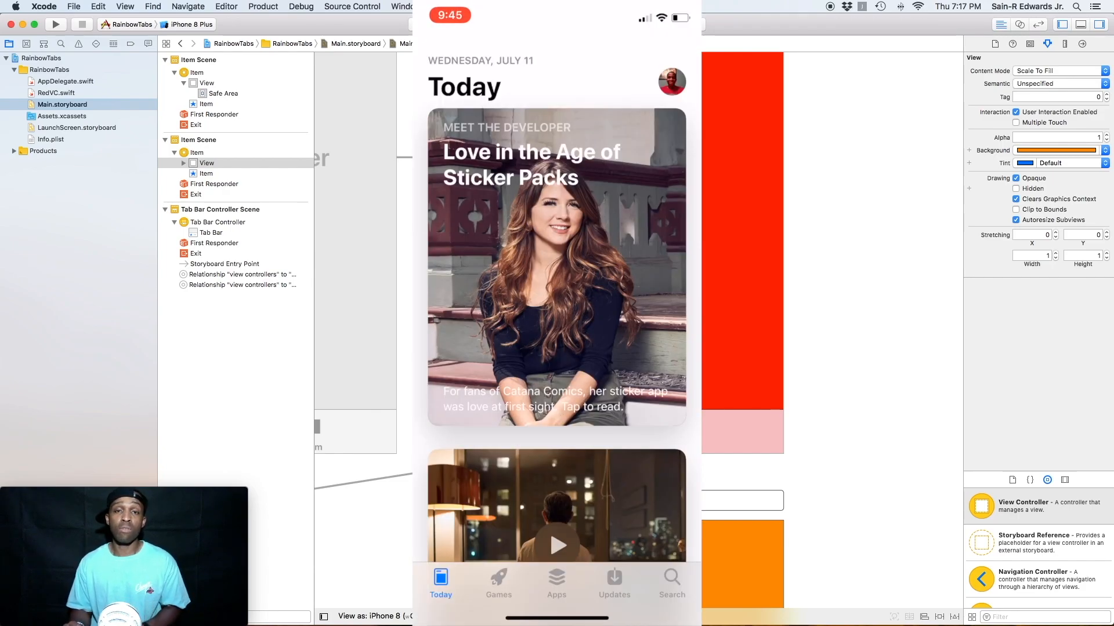
pyautogui.click(499, 582)
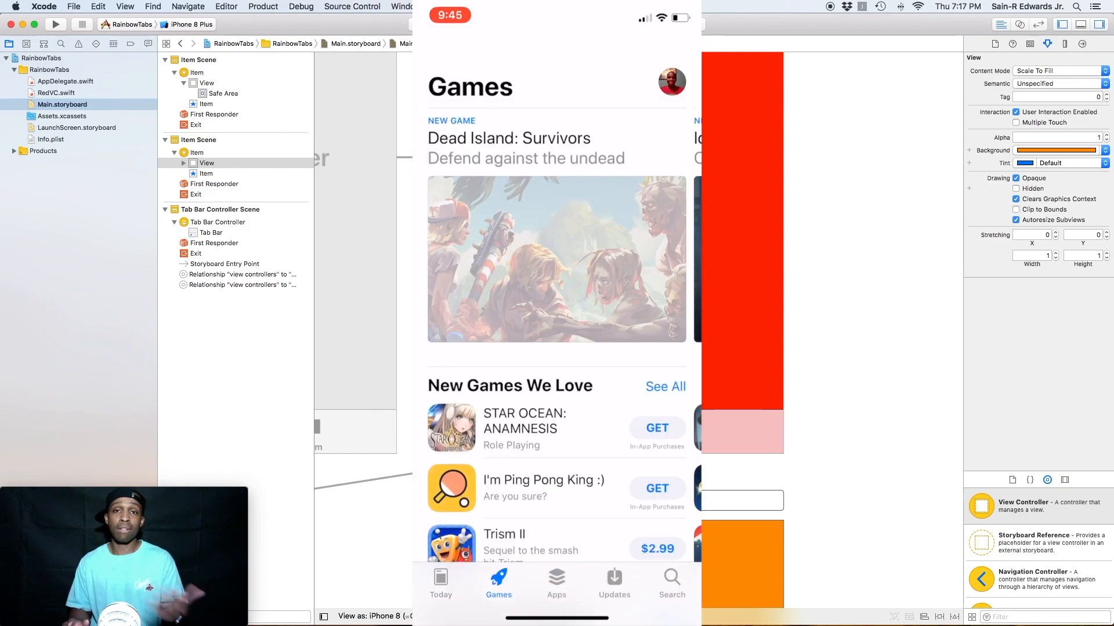
pyautogui.click(557, 583)
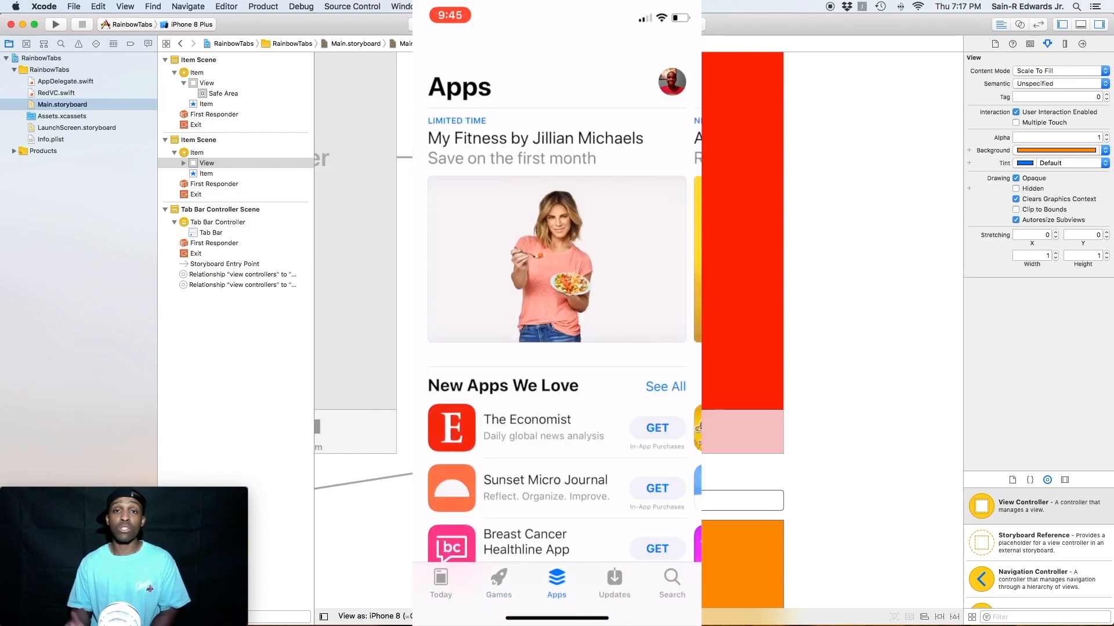
pyautogui.click(614, 582)
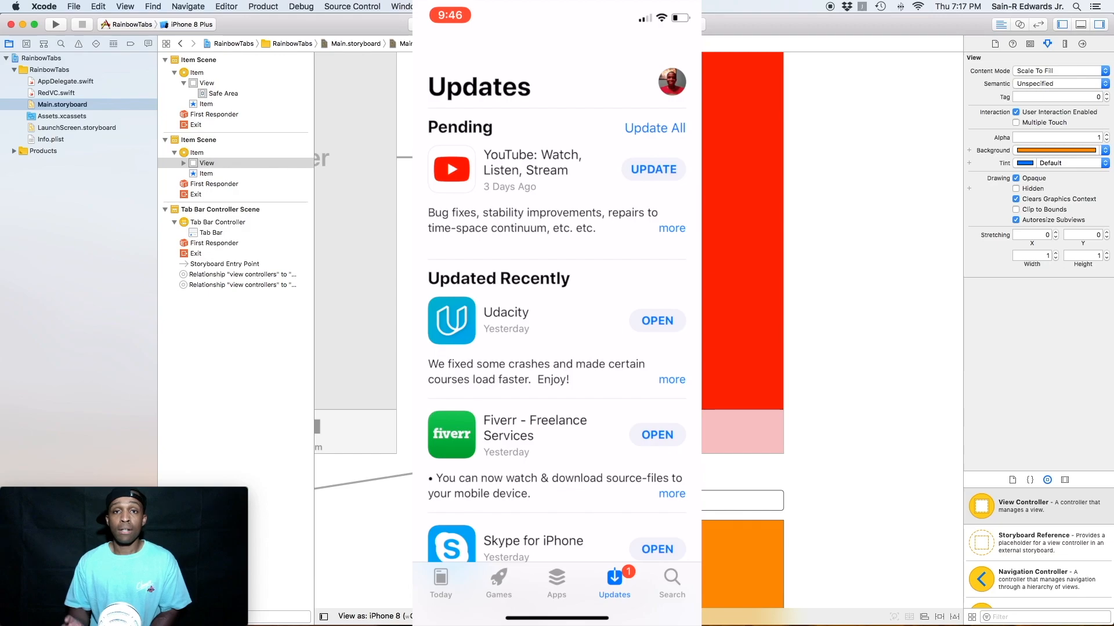
pyautogui.click(672, 582)
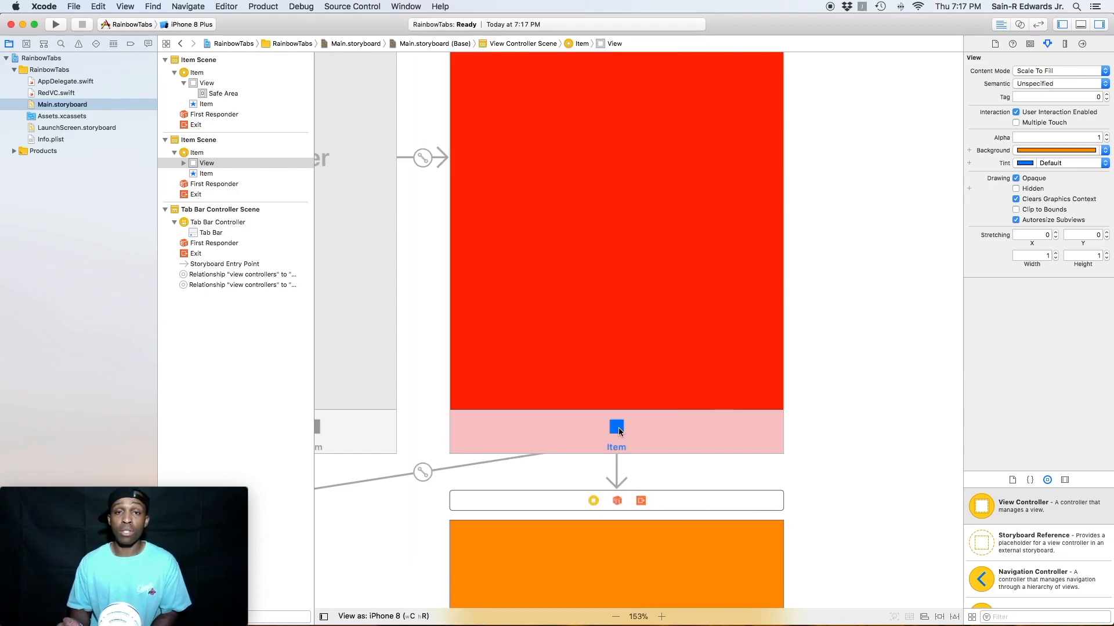
pyautogui.moveTo(721, 482)
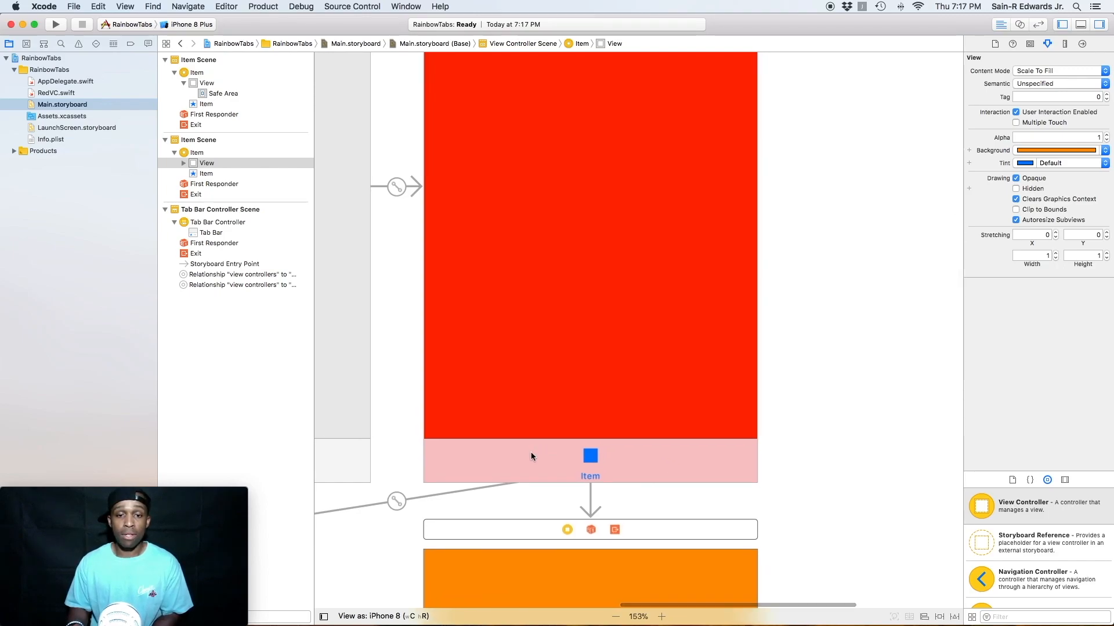
# - Select the red tab's bar item and title it Red
pyautogui.click(590, 462)
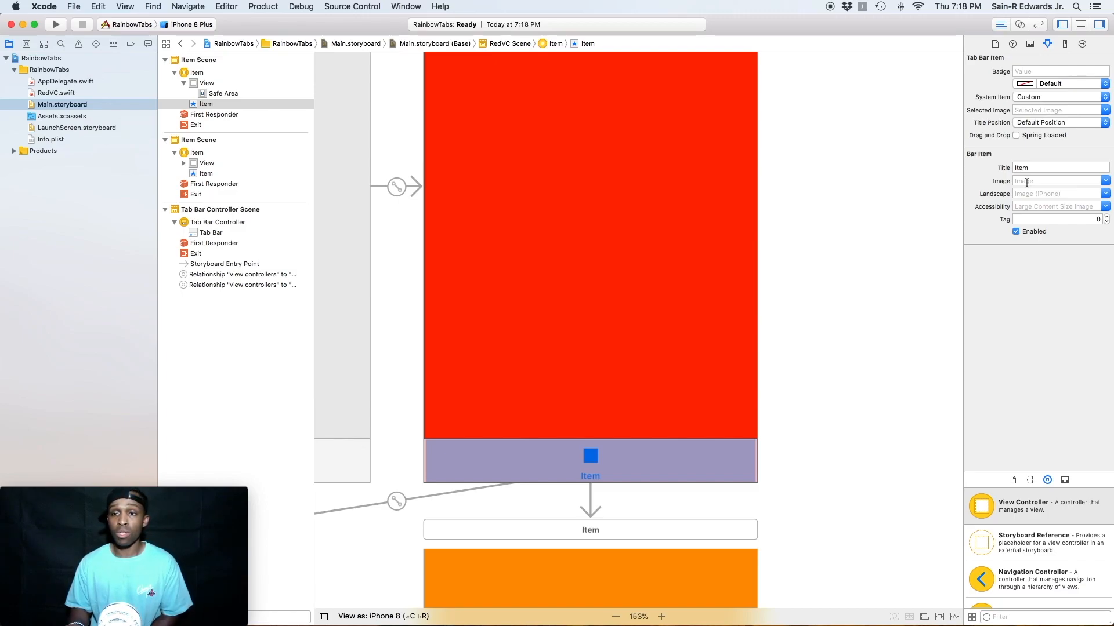
pyautogui.click(1054, 180)
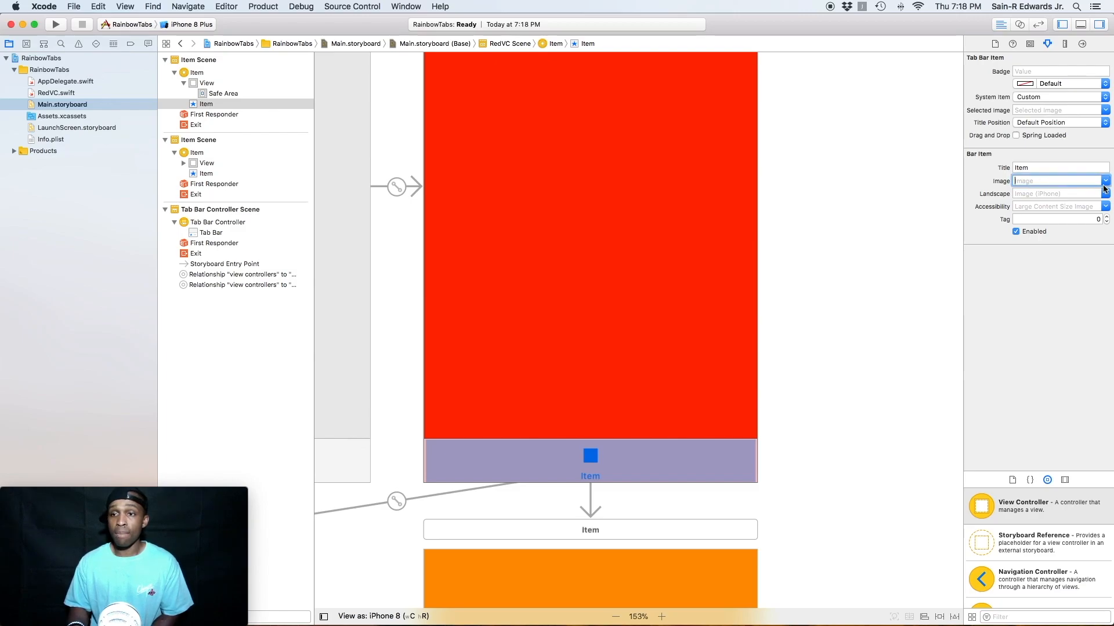
pyautogui.click(1046, 167)
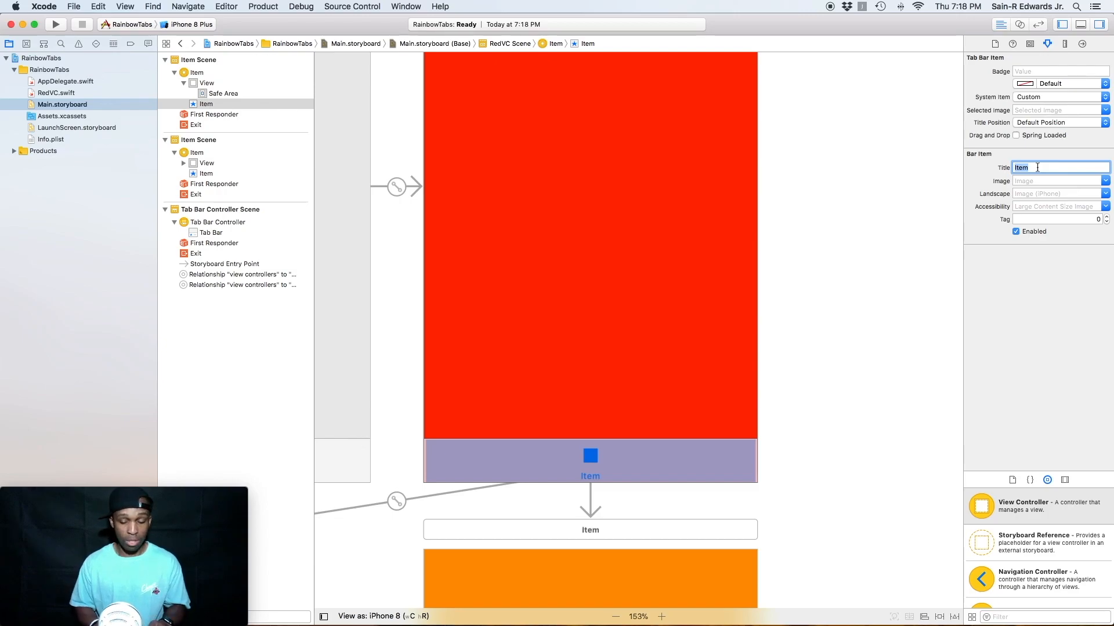
pyautogui.write('Red')
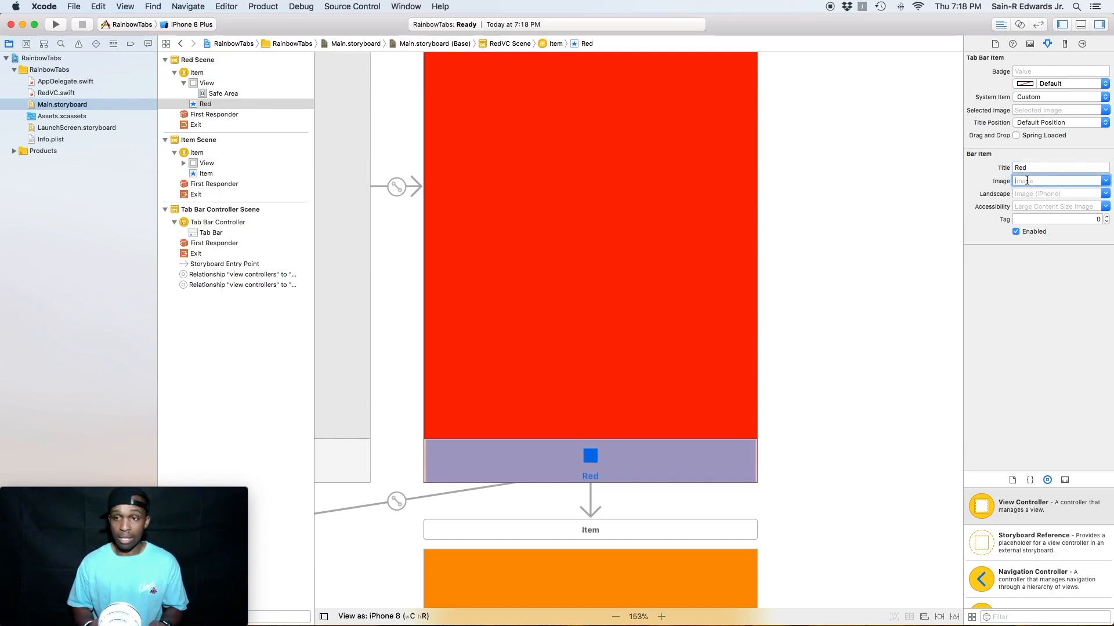
pyautogui.write('R')
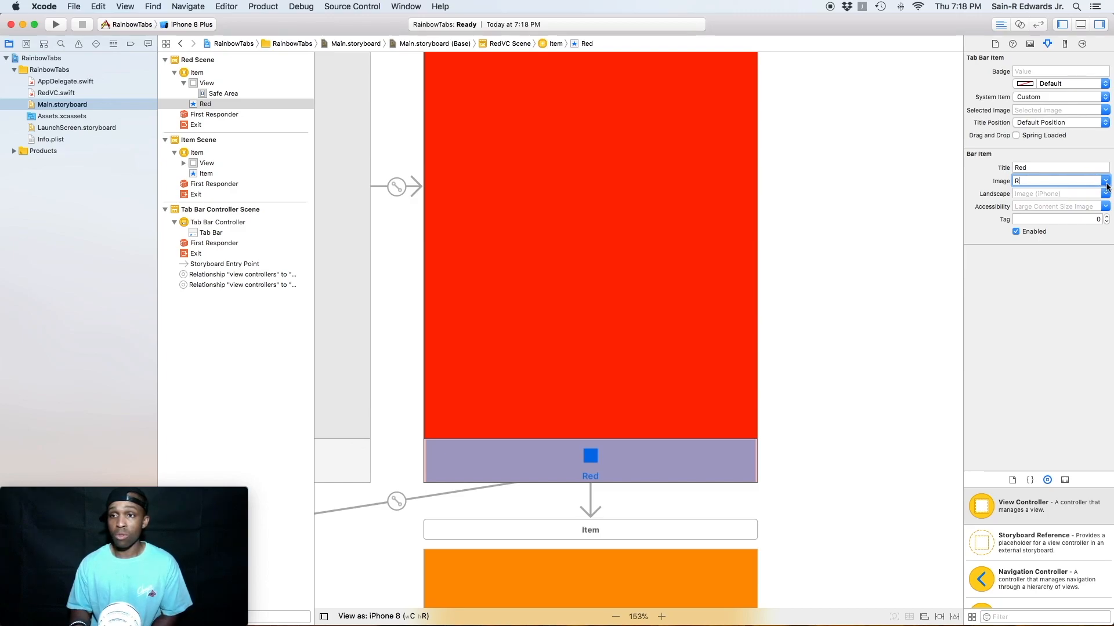
# - Give the Red tab item the R image and R Selected as its selected image
pyautogui.click(1106, 180)
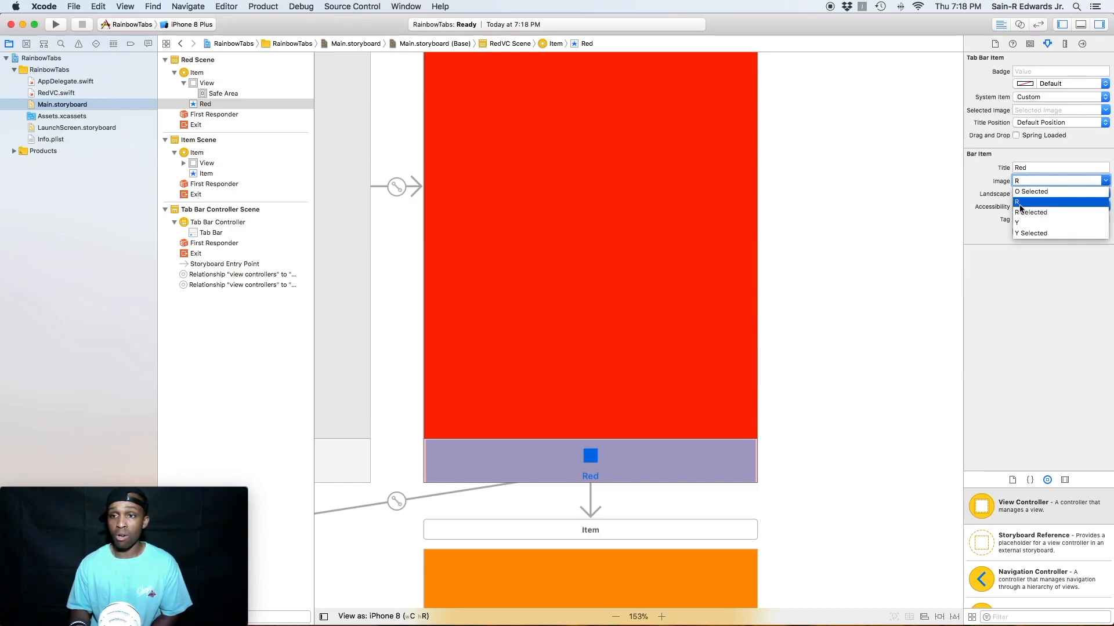
pyautogui.click(1021, 202)
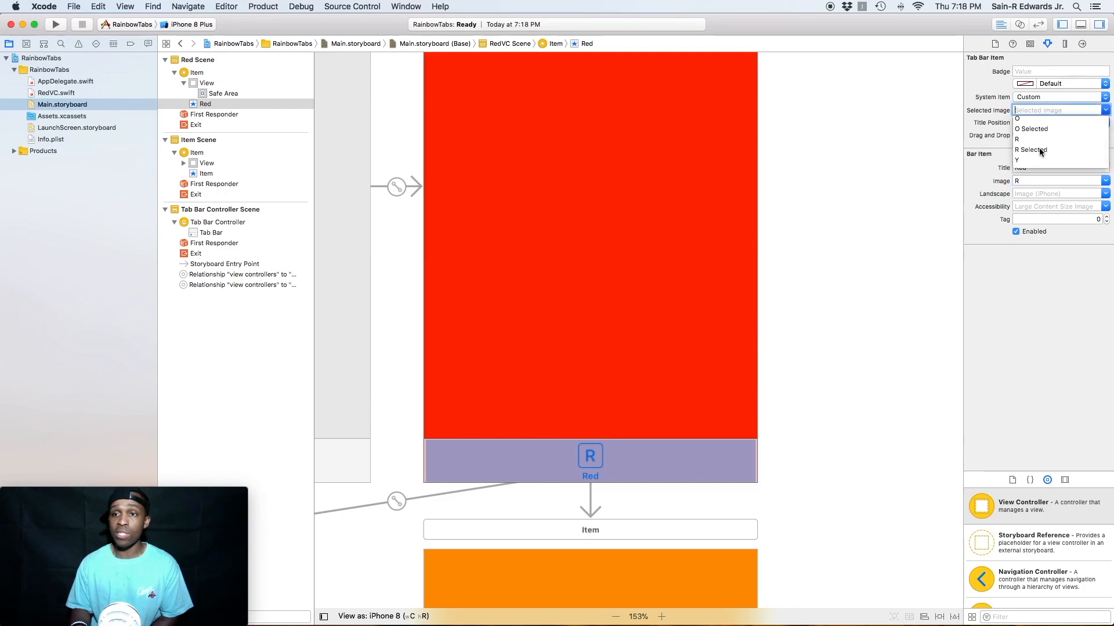
pyautogui.click(1030, 150)
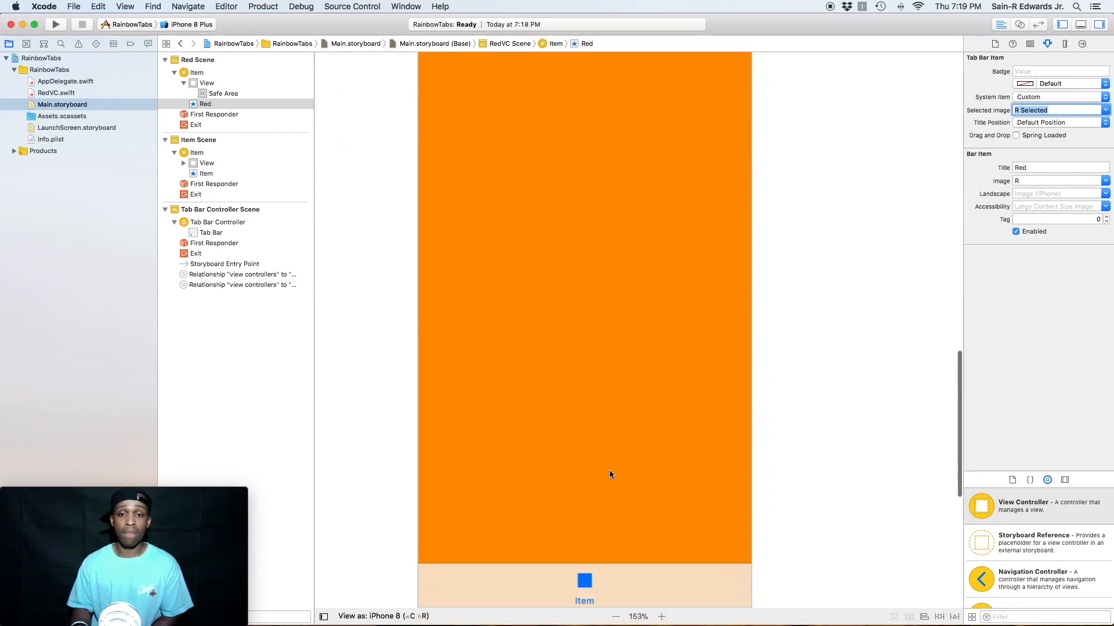
# - Select the orange scene's tab item and title it Orange
pyautogui.scroll(-3)
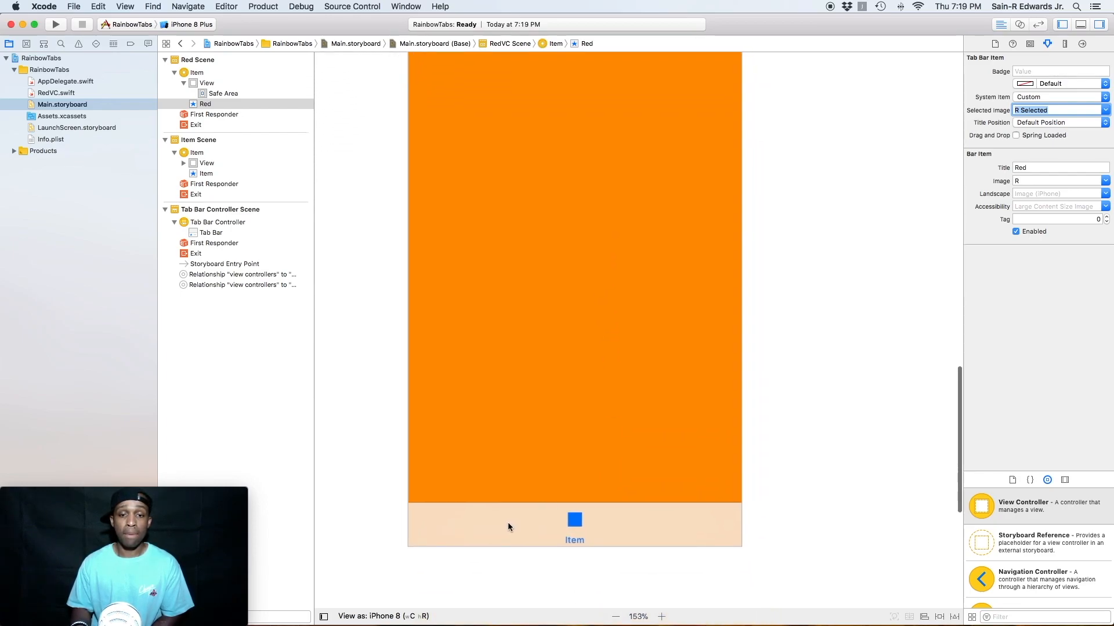
pyautogui.click(207, 174)
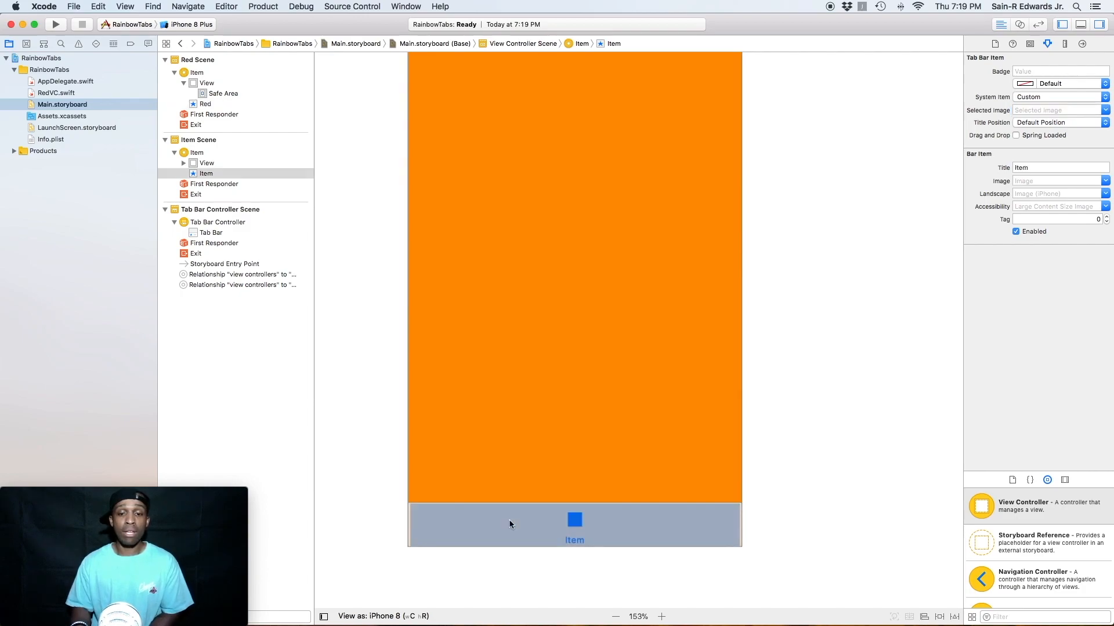
pyautogui.moveTo(855, 331)
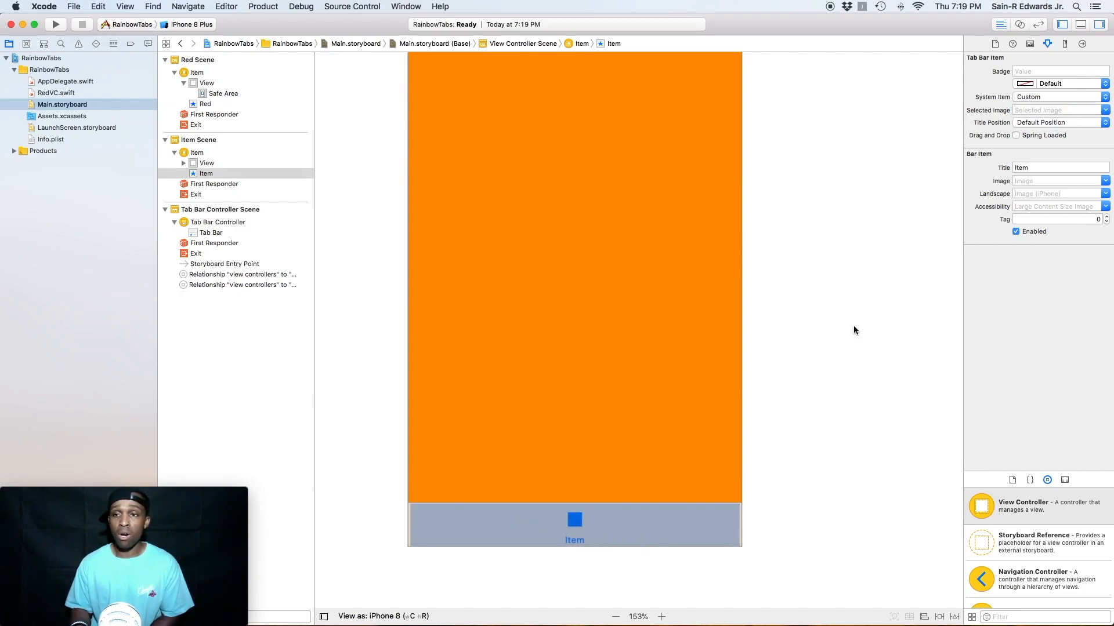
pyautogui.moveTo(1083, 218)
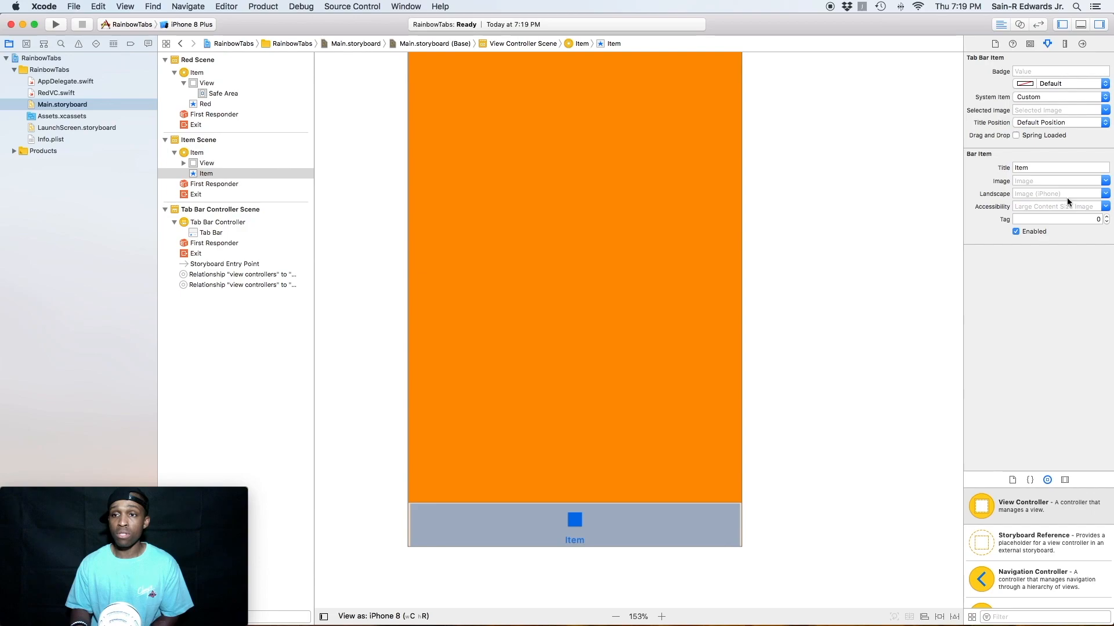
pyautogui.click(1061, 167)
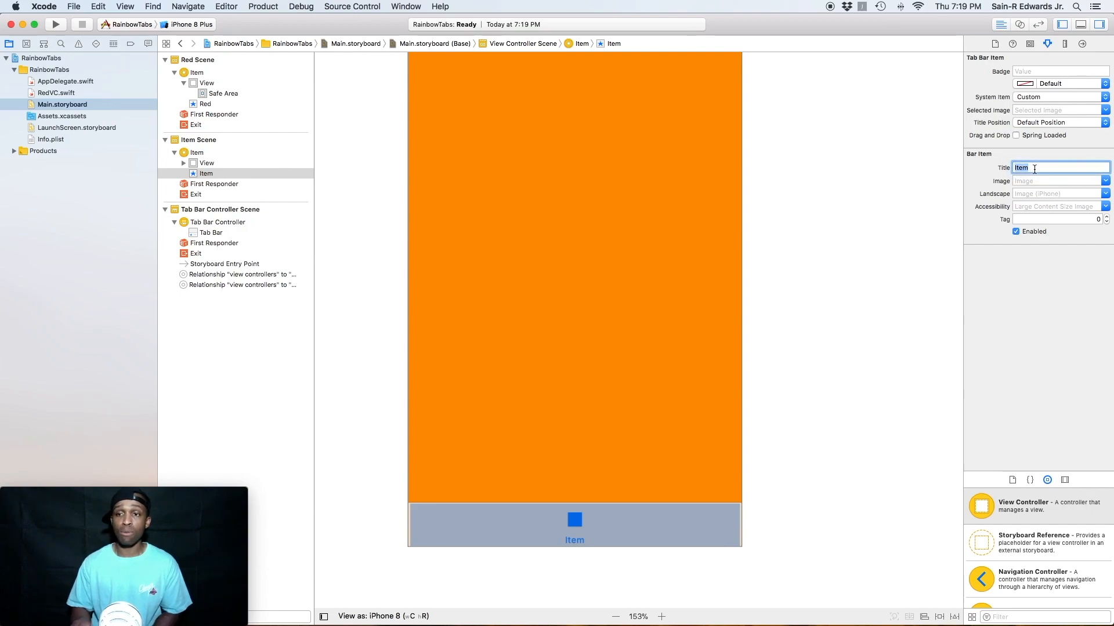
pyautogui.write('Orange')
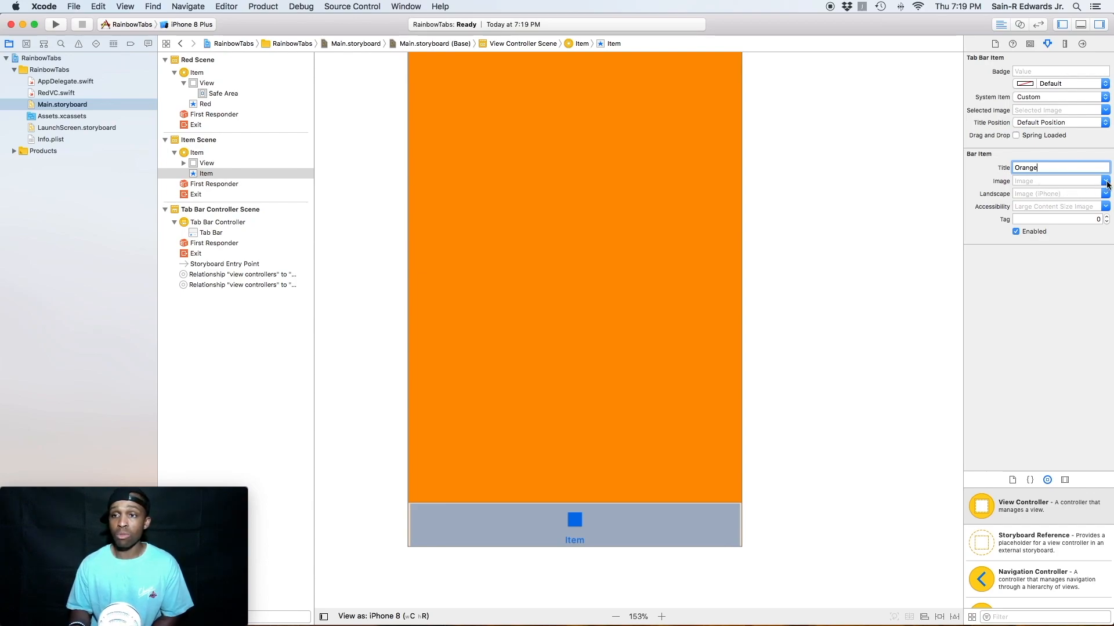
# - Give the Orange tab item the O image and O Selected as its selected image
pyautogui.click(1104, 180)
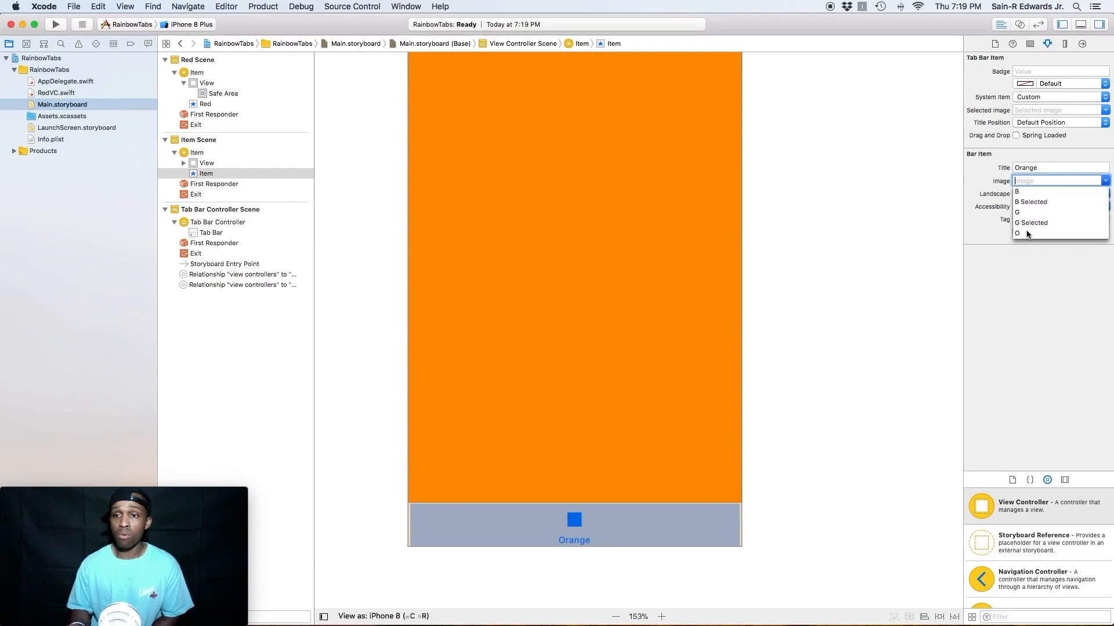
pyautogui.click(1017, 232)
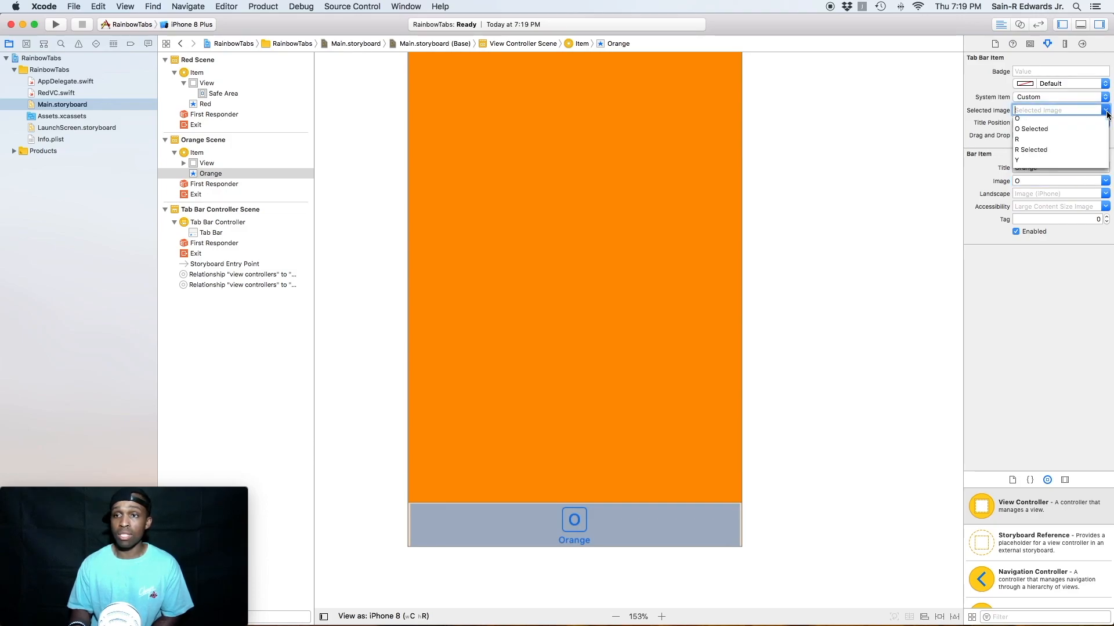
pyautogui.click(1037, 128)
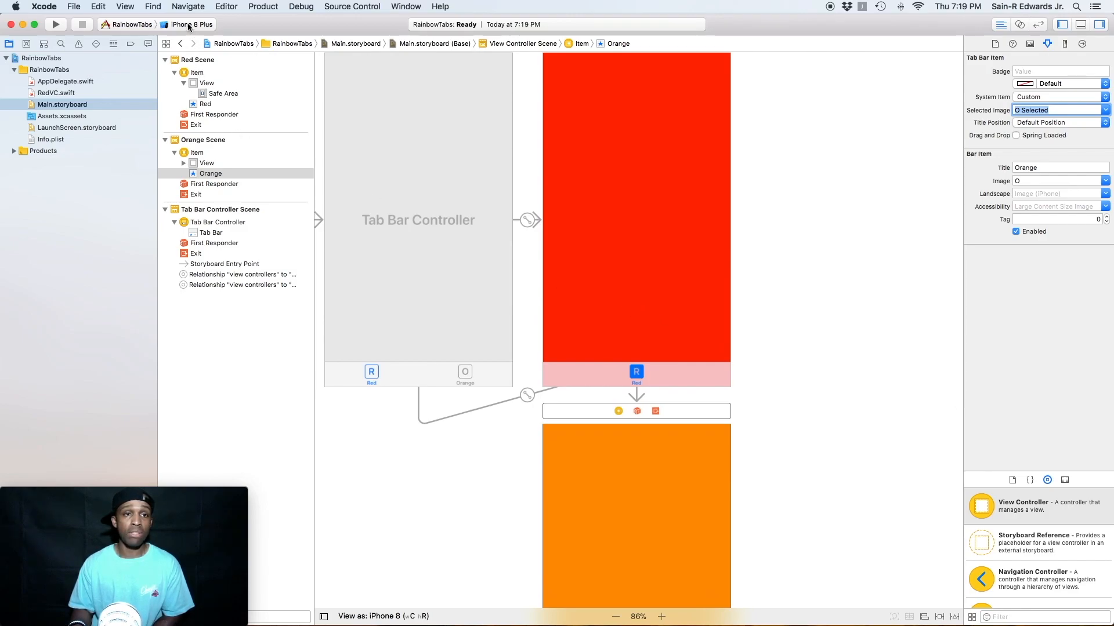
# - Choose the iPhone 8 simulator as the run device and run RainbowTabs
pyautogui.click(185, 24)
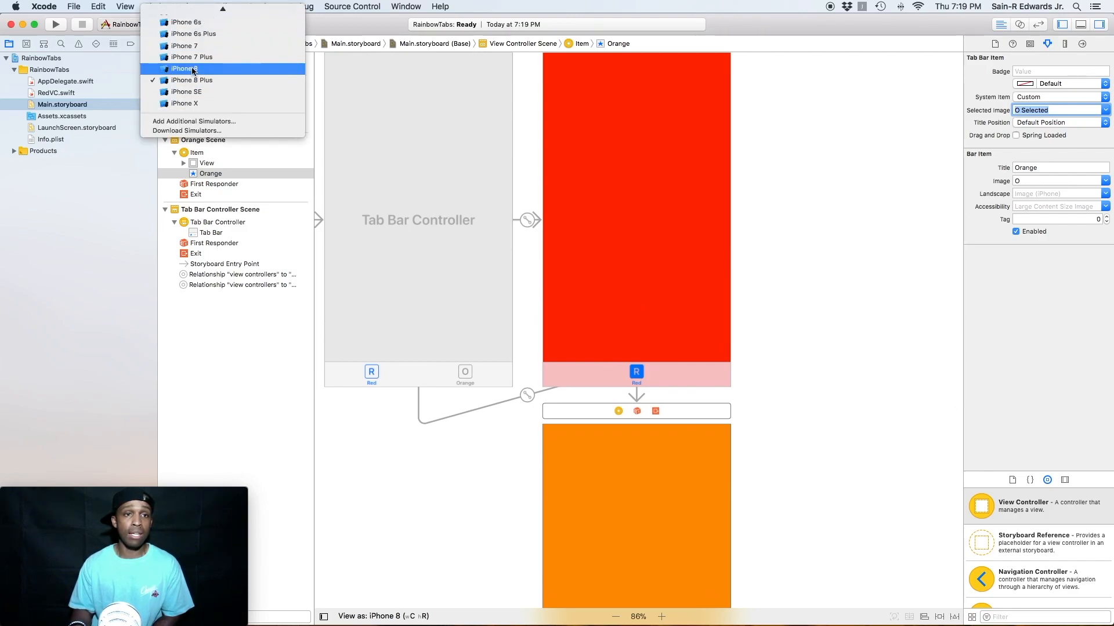
pyautogui.click(192, 80)
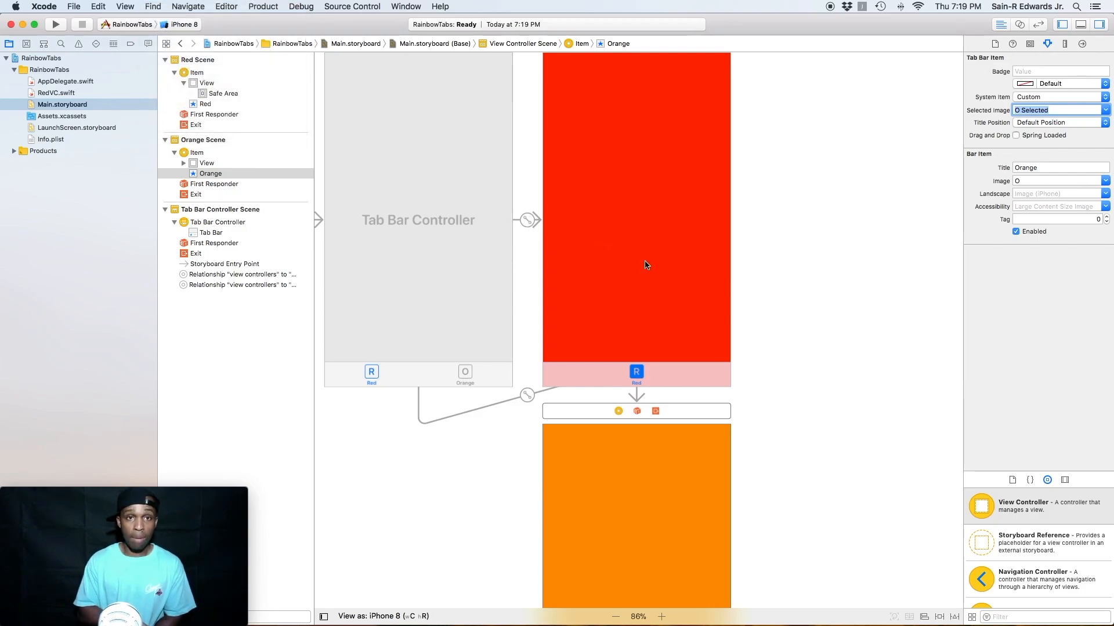
pyautogui.click(55, 24)
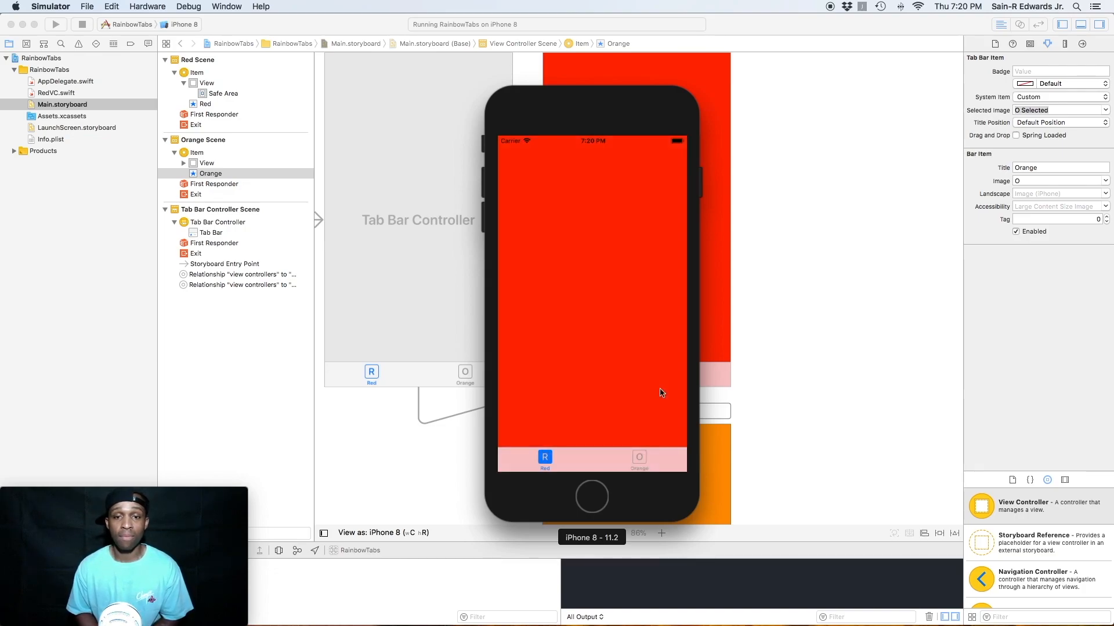
pyautogui.moveTo(556, 469)
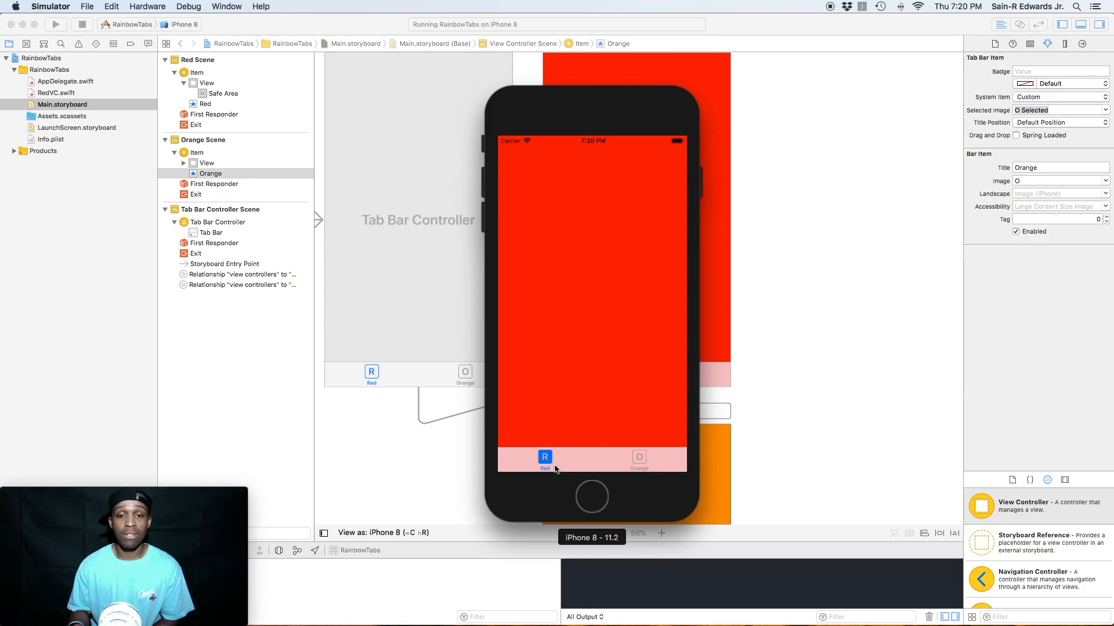
pyautogui.moveTo(562, 457)
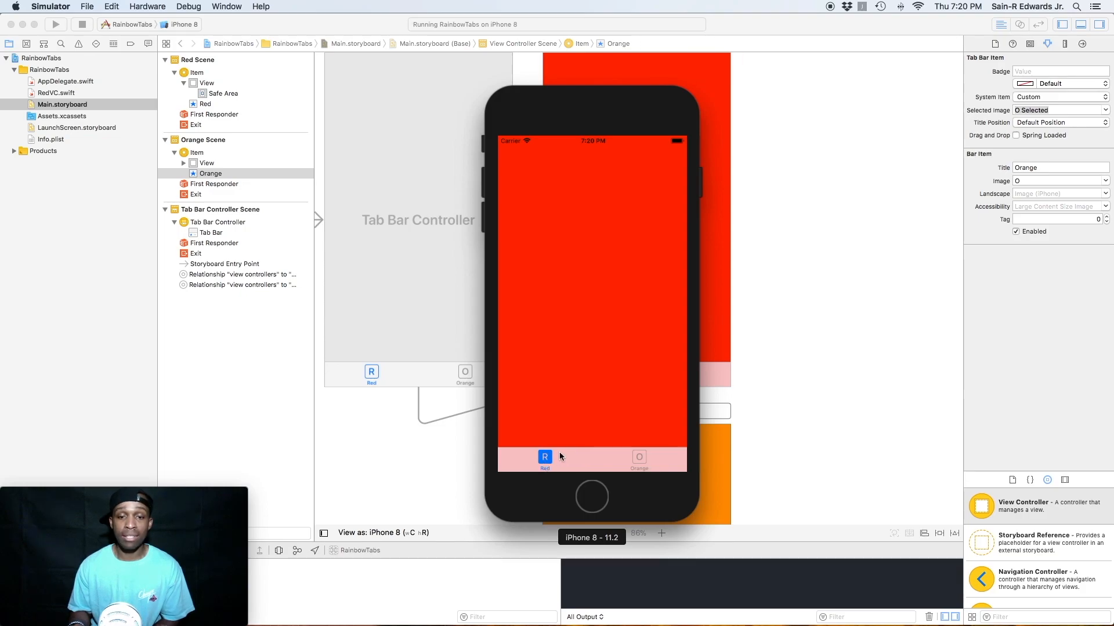
pyautogui.moveTo(556, 465)
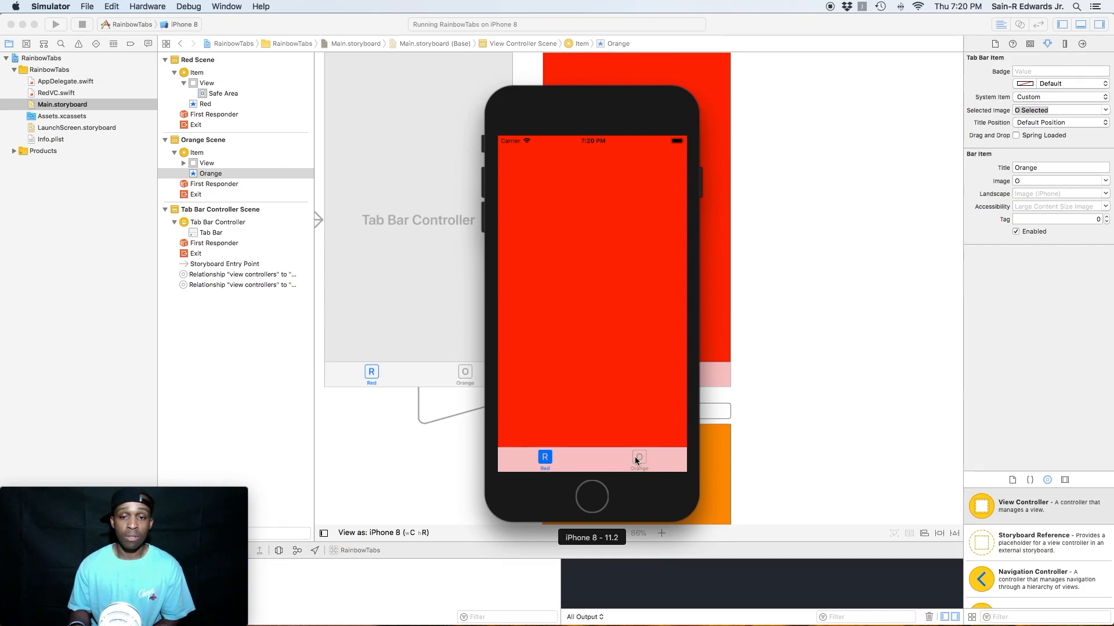
pyautogui.moveTo(642, 461)
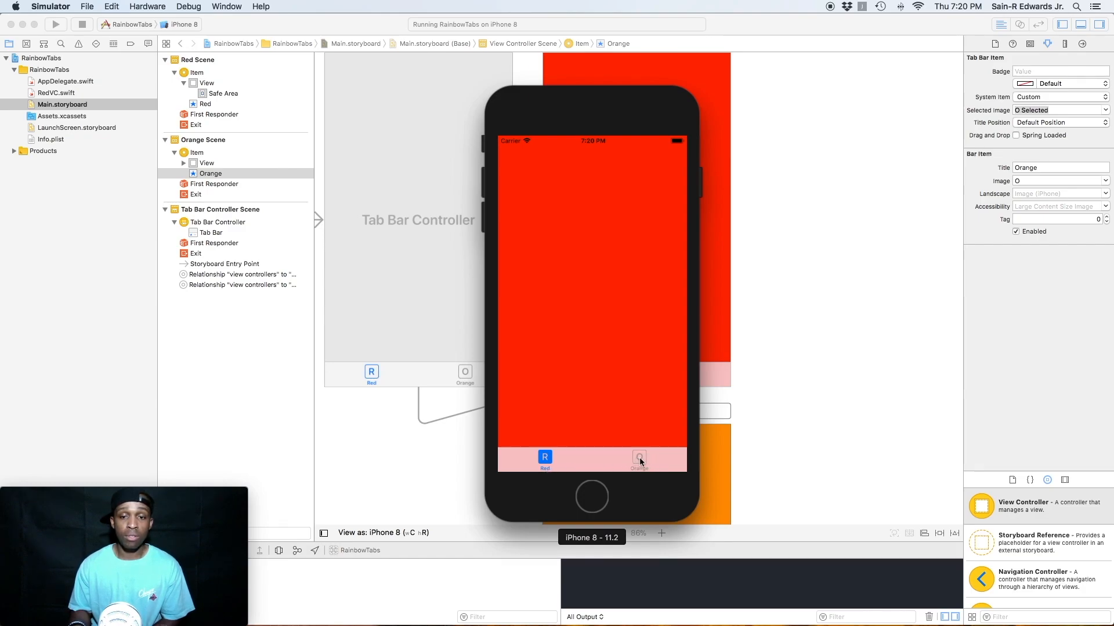
# - Tap the Orange tab in the simulated app, then return focus to Xcode
pyautogui.click(640, 460)
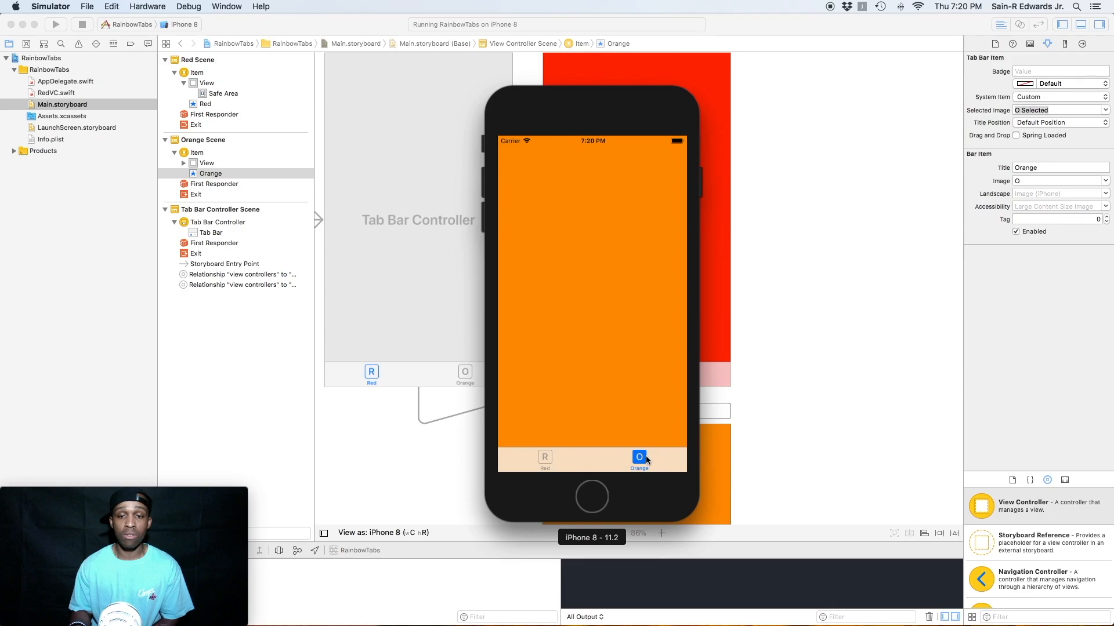
pyautogui.moveTo(565, 386)
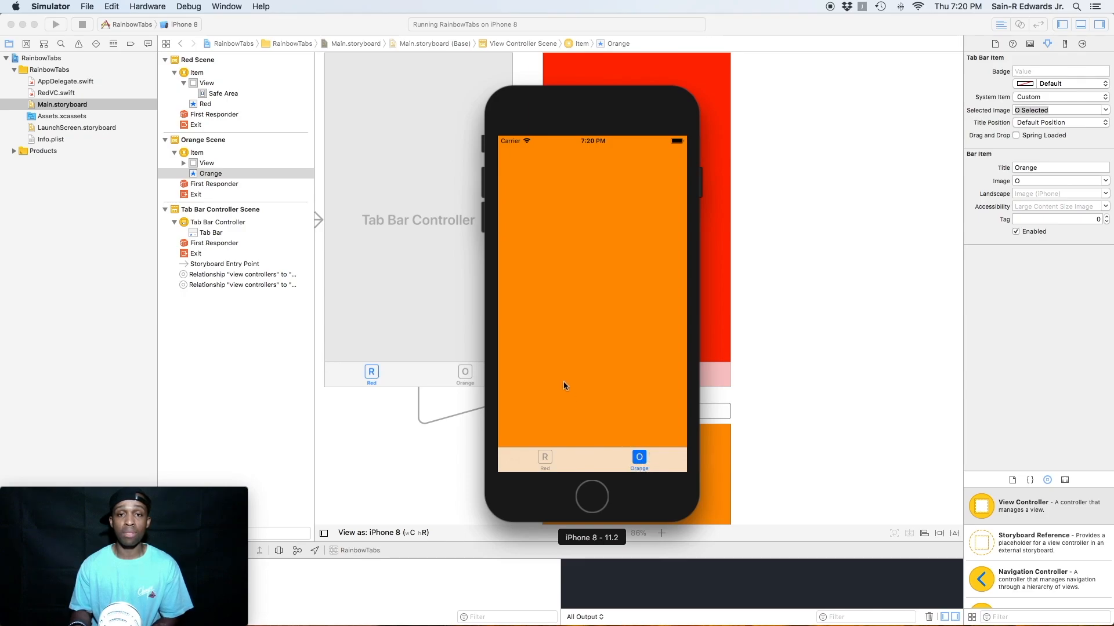
pyautogui.moveTo(521, 190)
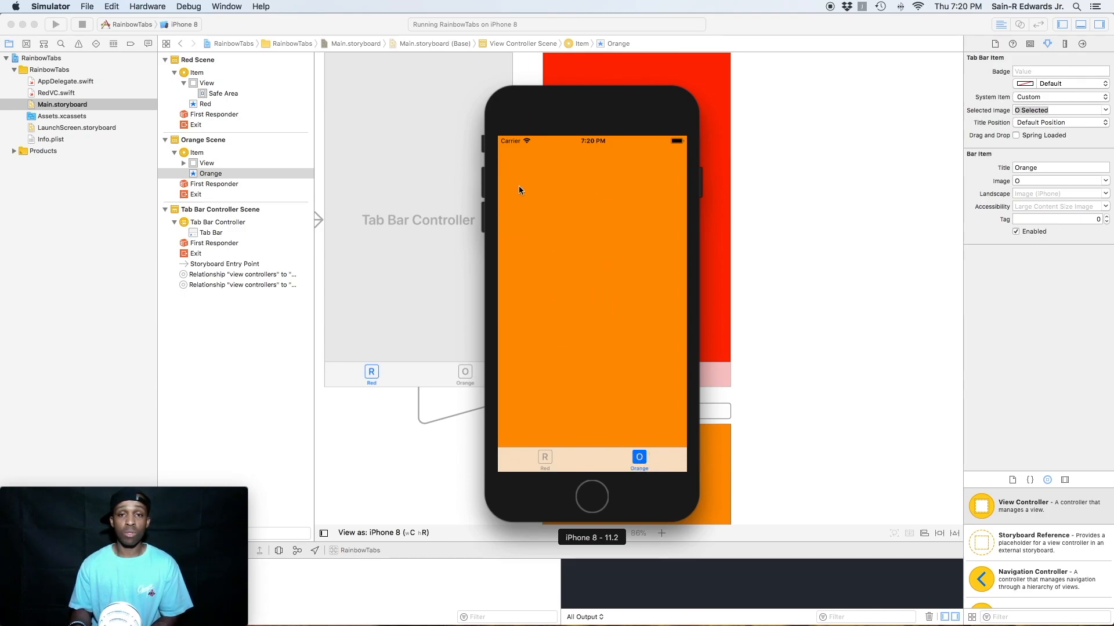
pyautogui.moveTo(703, 384)
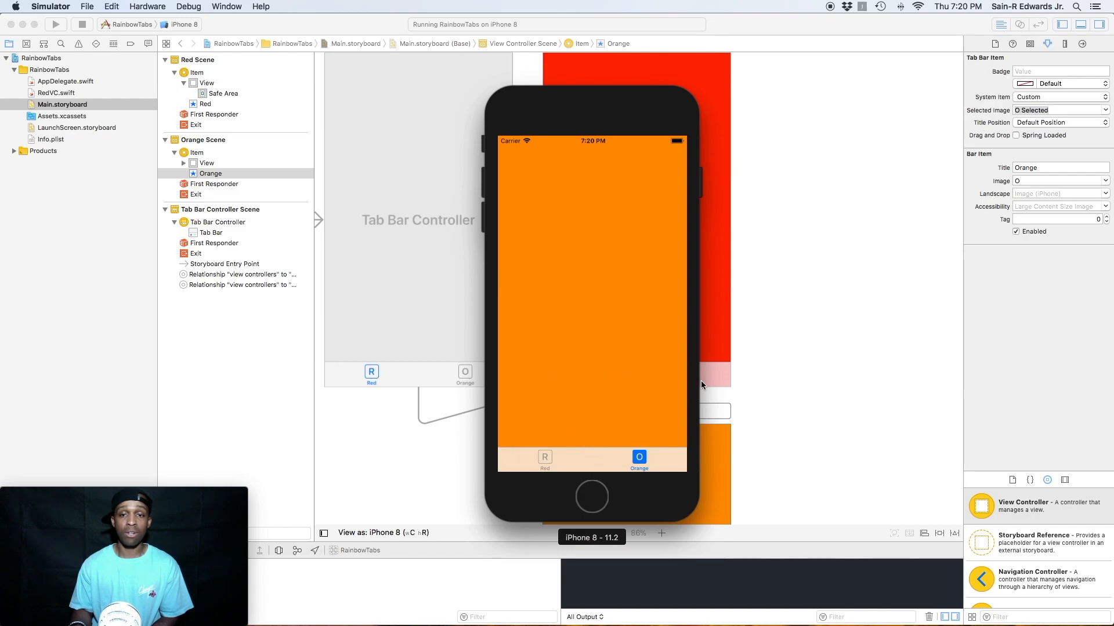
pyautogui.moveTo(860, 373)
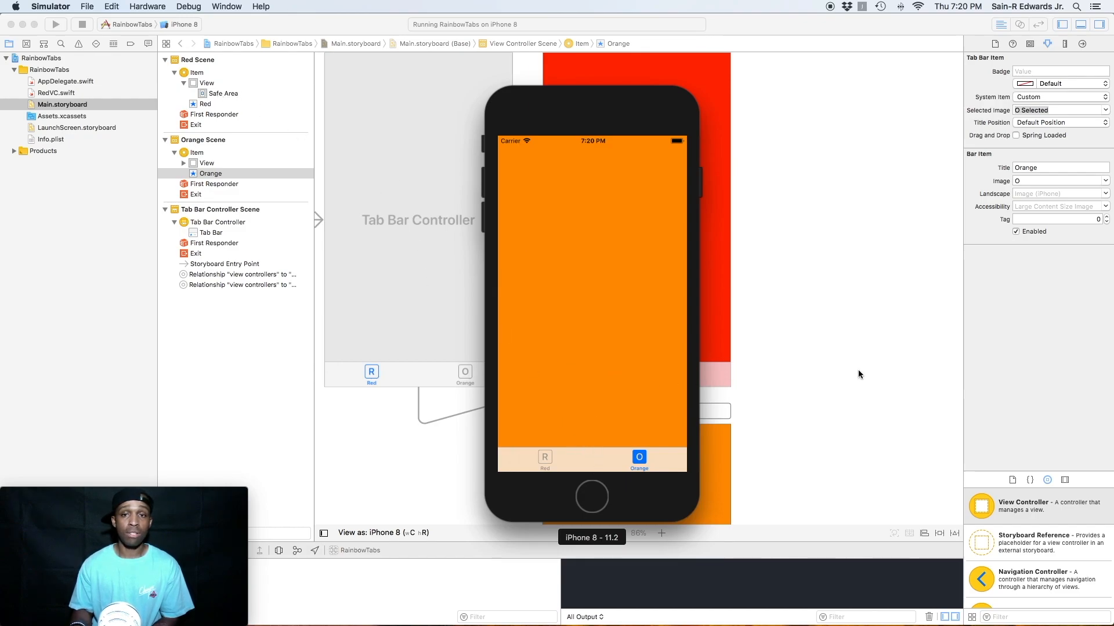
pyautogui.click(81, 25)
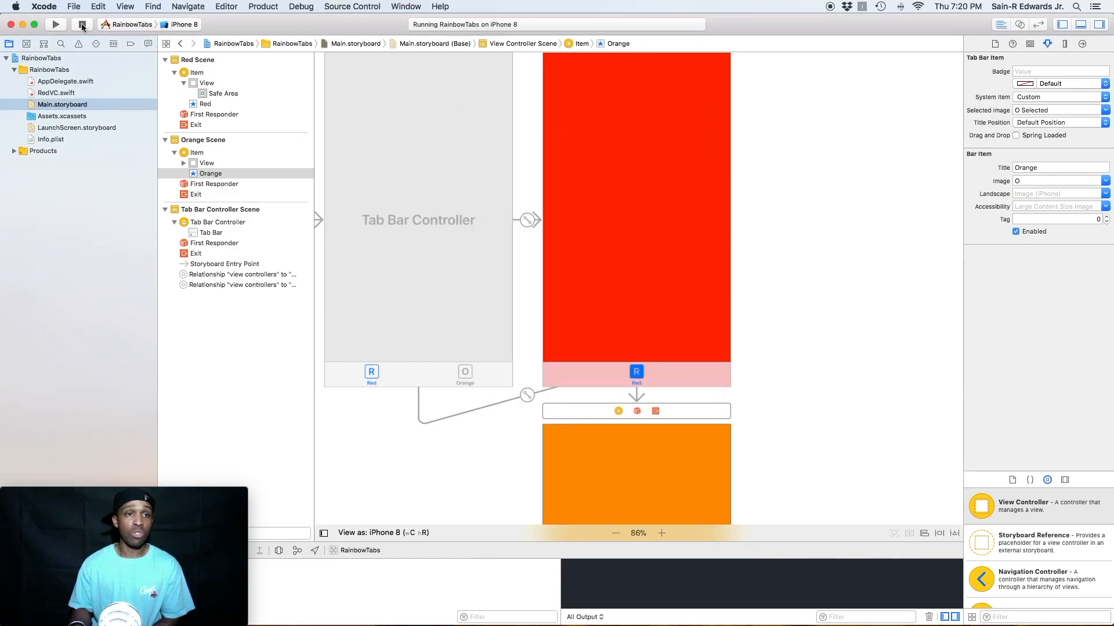
# - Stop the run and enter 1 as the Orange tab item's Badge in the Attributes inspector
pyautogui.click(82, 24)
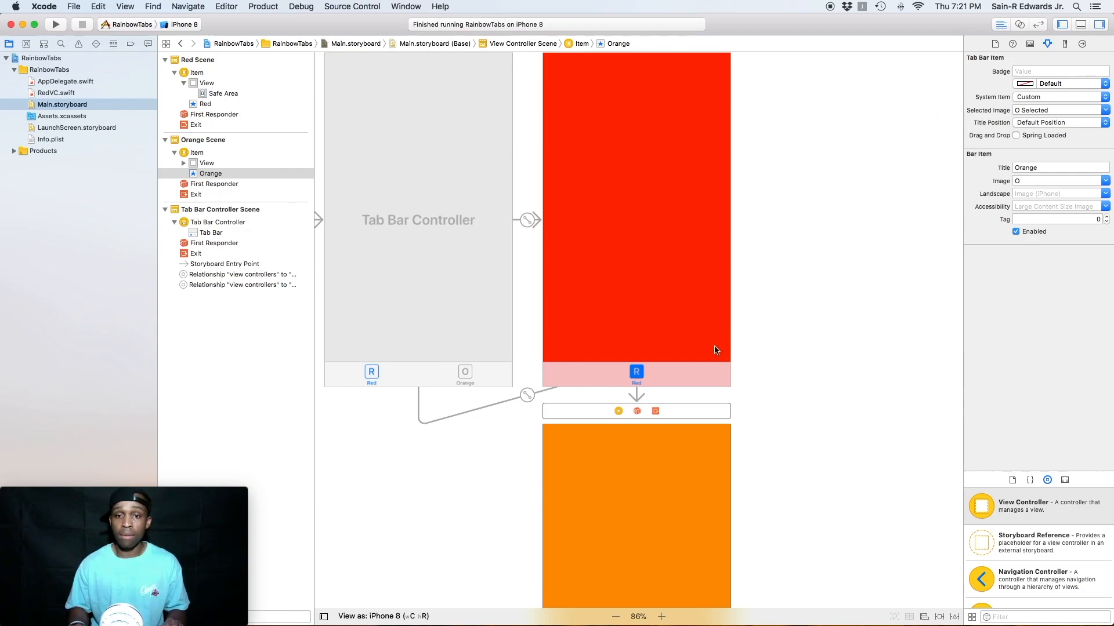
pyautogui.scroll(-3)
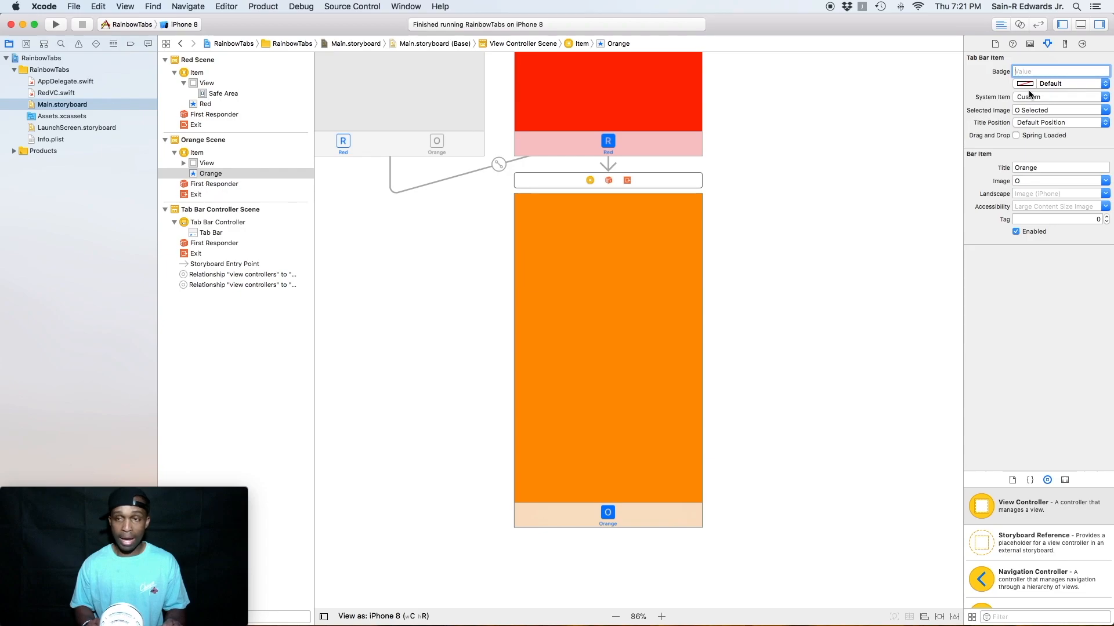
pyautogui.write('1')
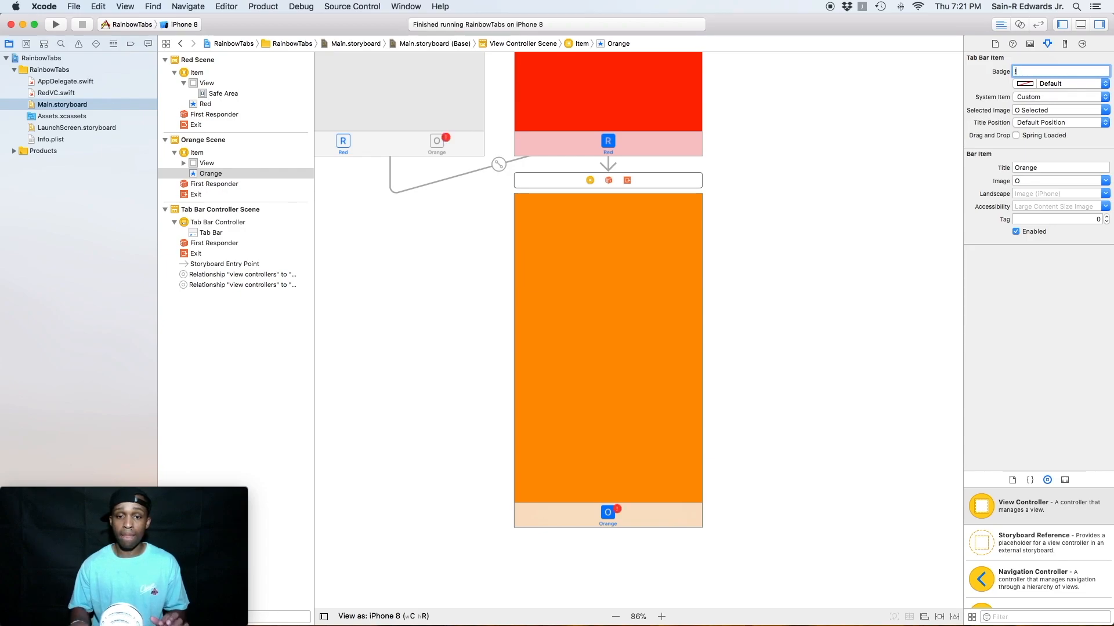
pyautogui.moveTo(615, 525)
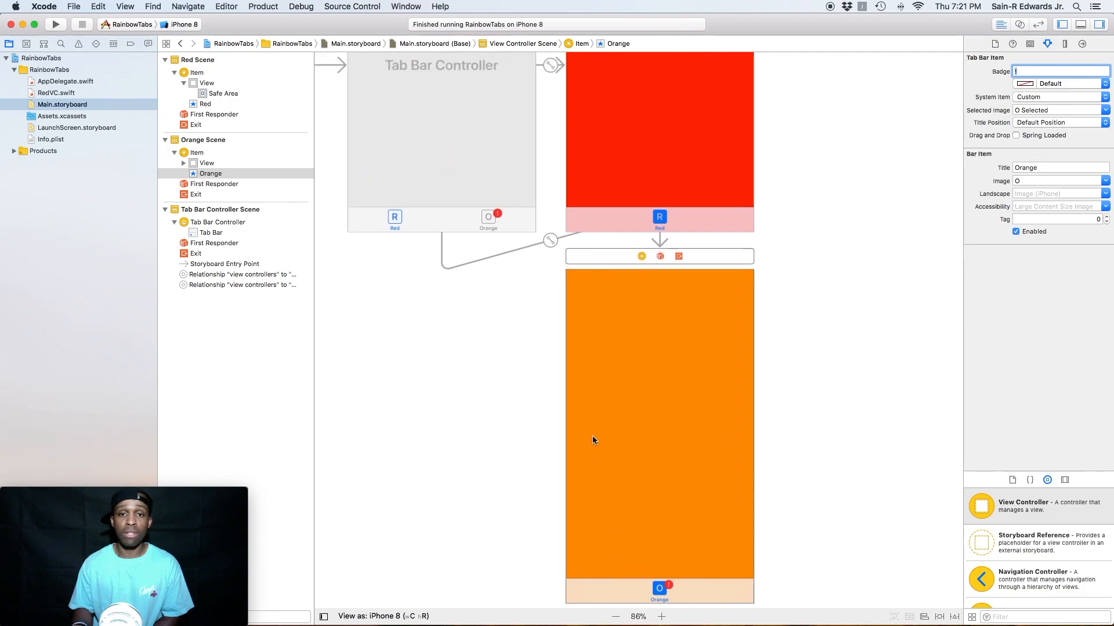
pyautogui.scroll(-3)
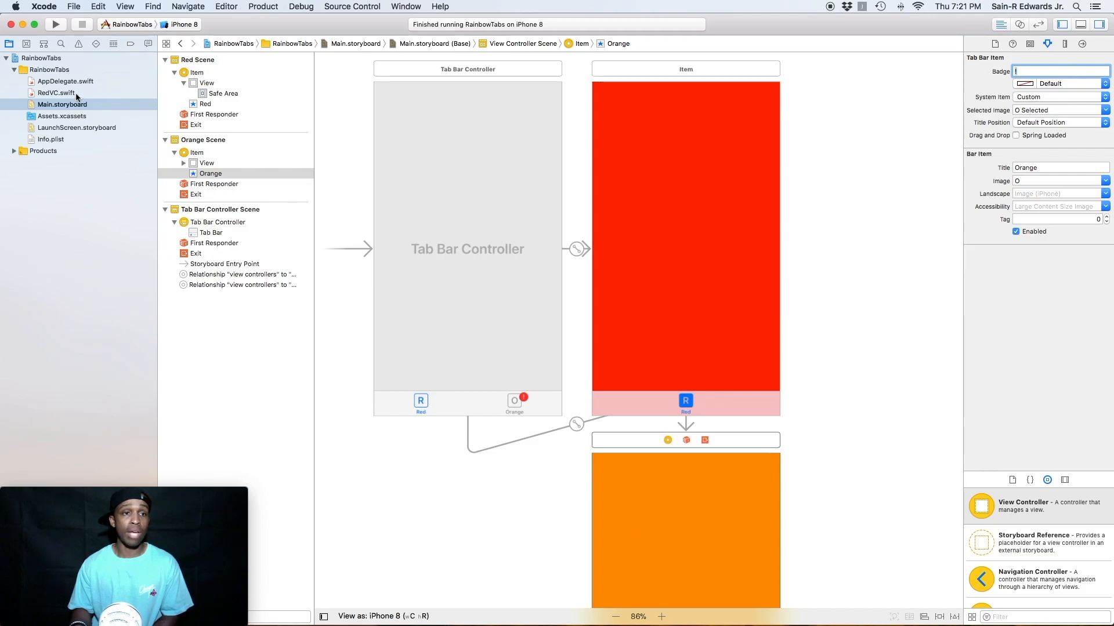
# - In RedVC.swift's viewDidLoad, replace the comment with tabBarItem.badgeValue = "!" and run the app
pyautogui.click(55, 93)
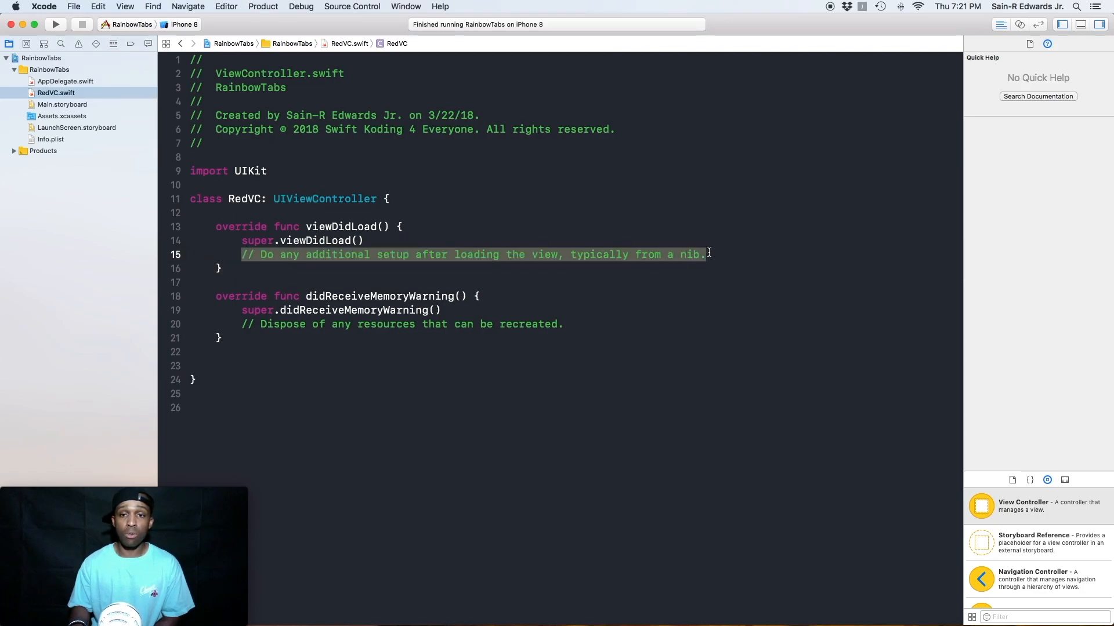
pyautogui.press('Delete')
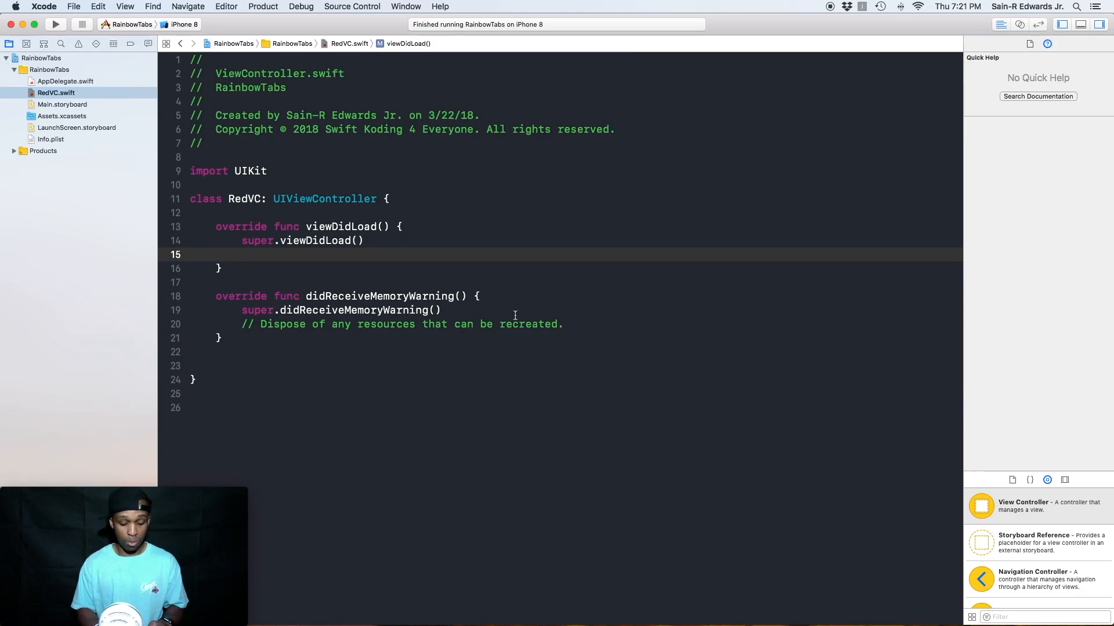
pyautogui.write('ba')
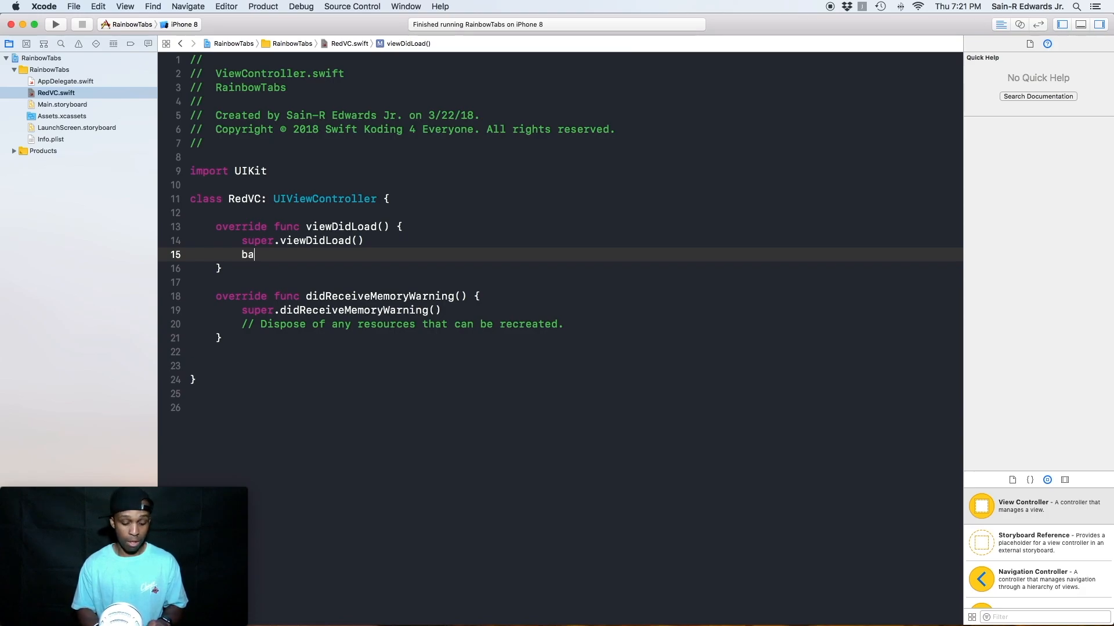
pyautogui.write('ba')
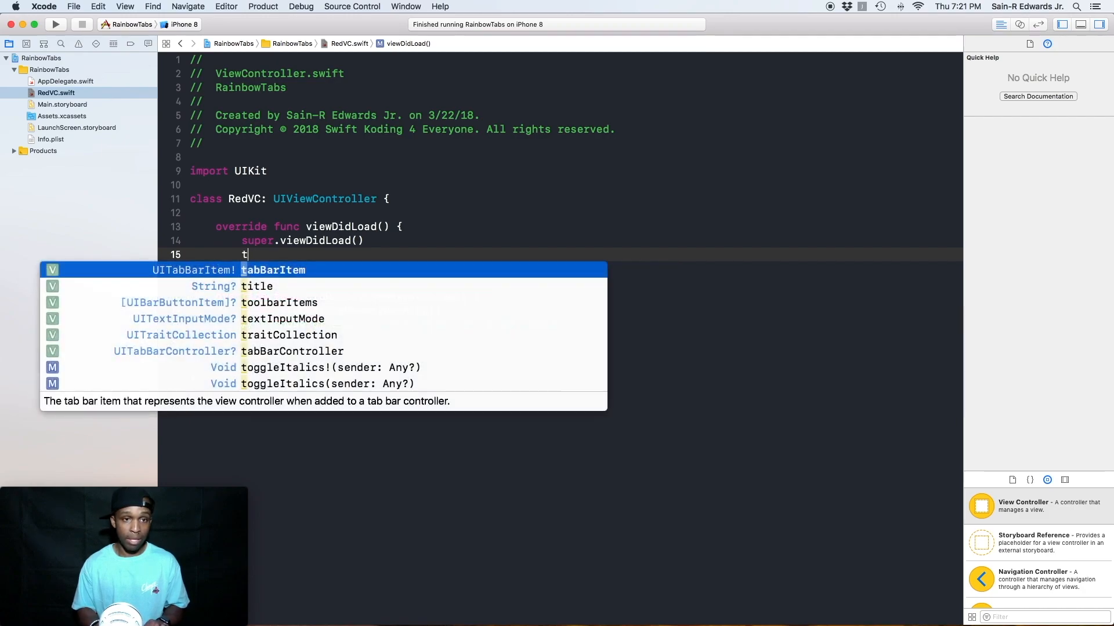
pyautogui.write('abBarItem.badgeValue =')
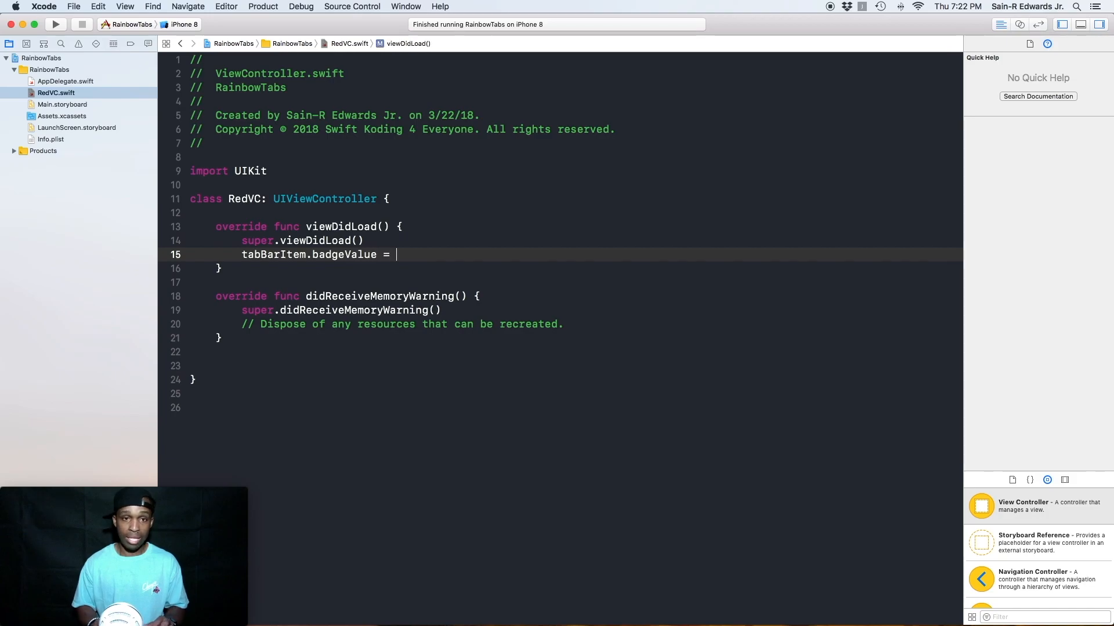
pyautogui.write('"')
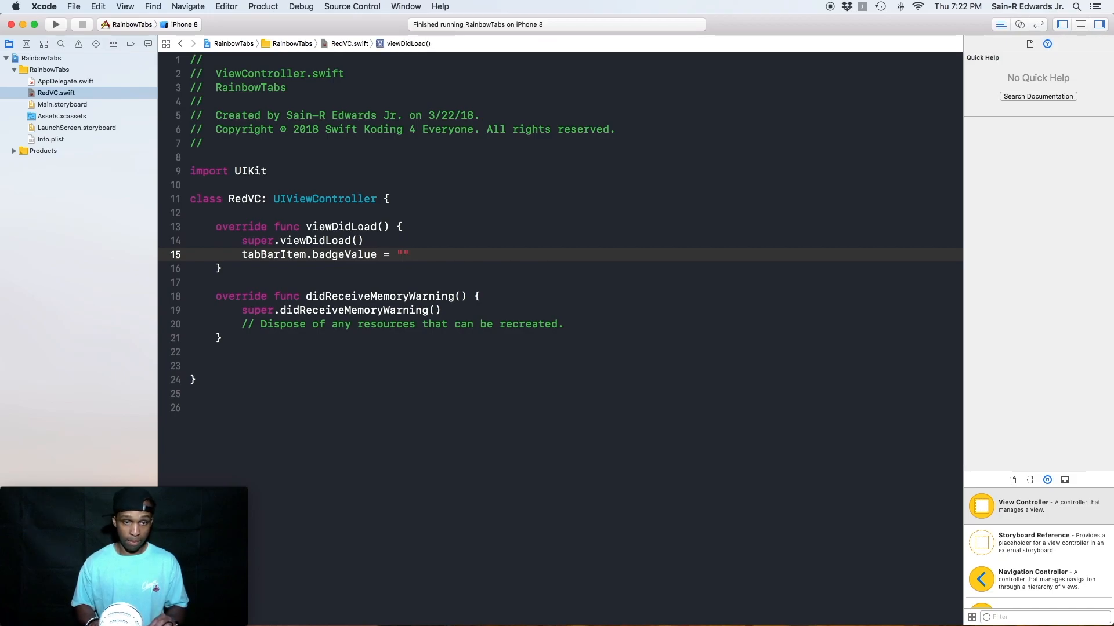
pyautogui.write('!')
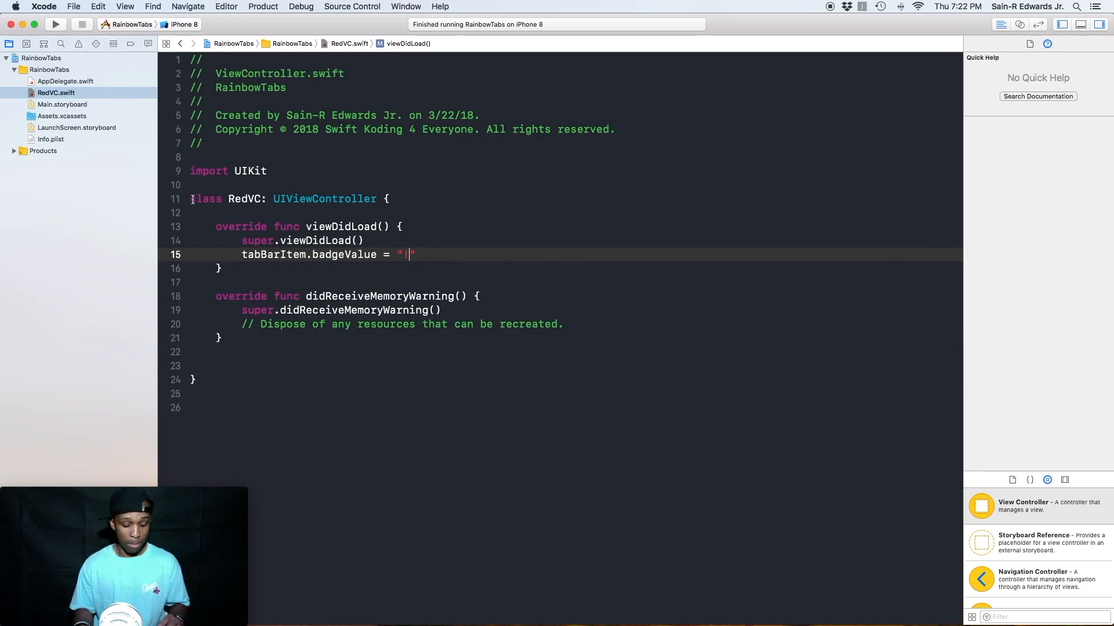
pyautogui.click(56, 23)
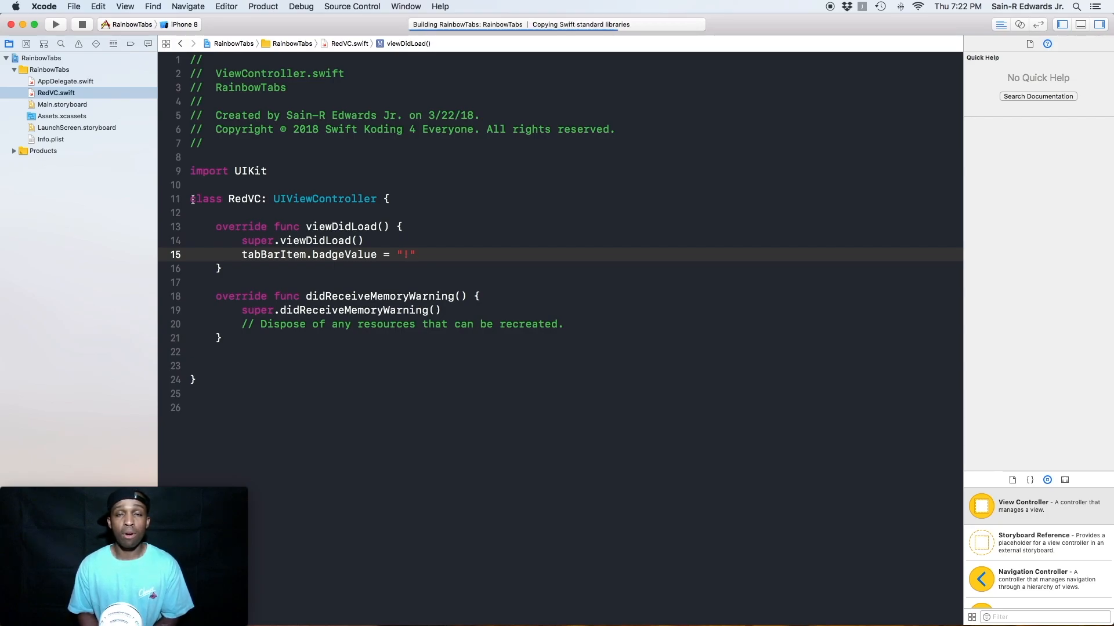
pyautogui.click(54, 23)
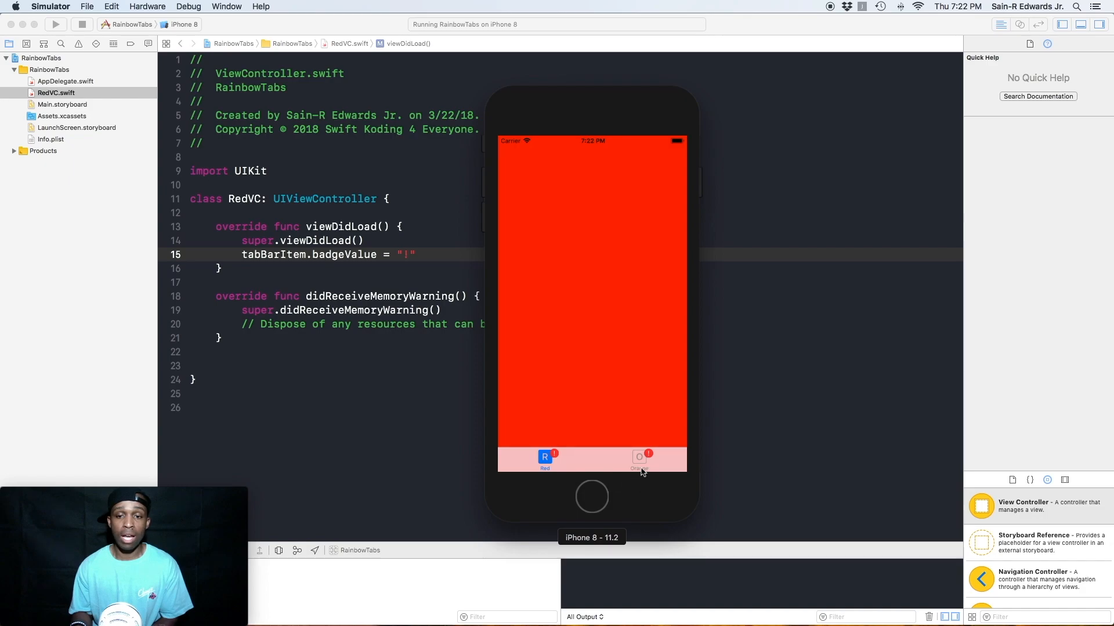
pyautogui.click(640, 459)
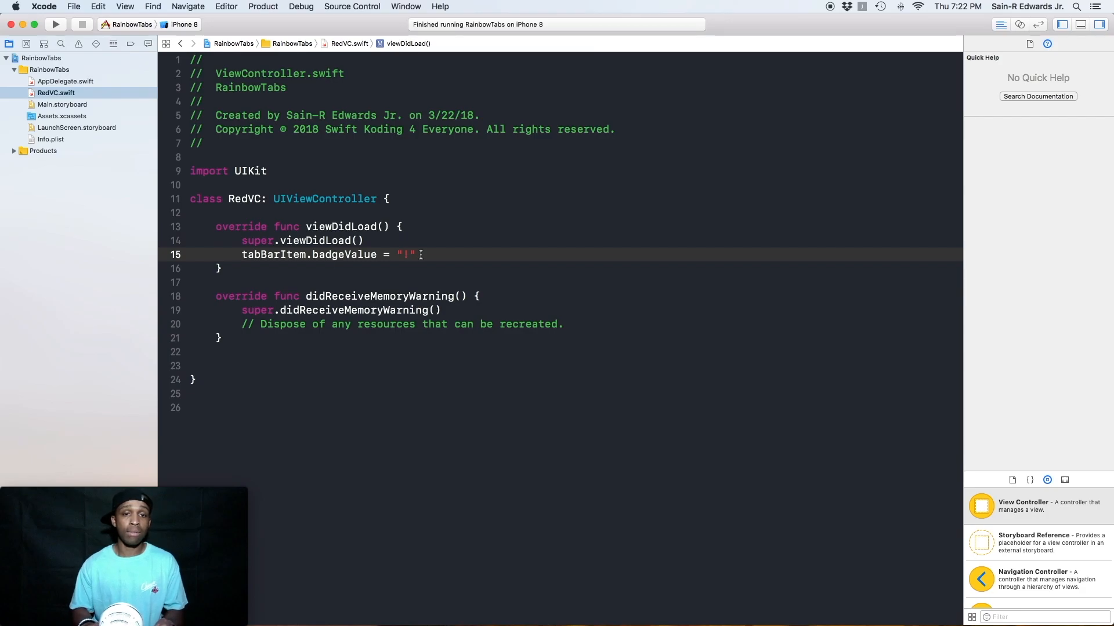
# - Change tabBarItem.badgeValue from "!" to nil in RedVC.swift and rerun the app
pyautogui.press('Backspace')
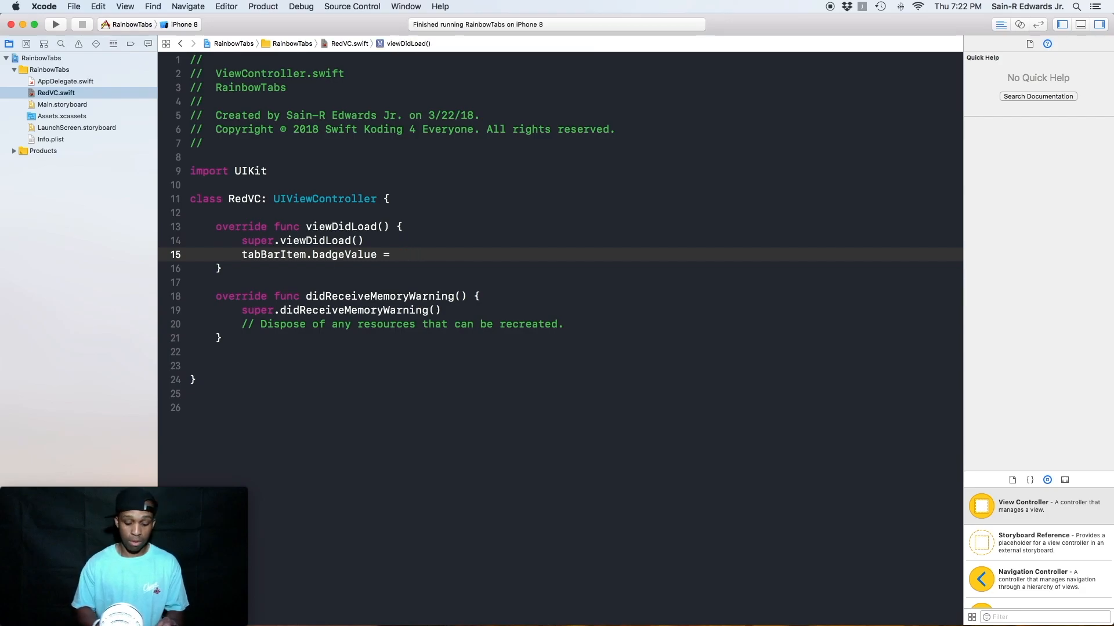
pyautogui.write('nil')
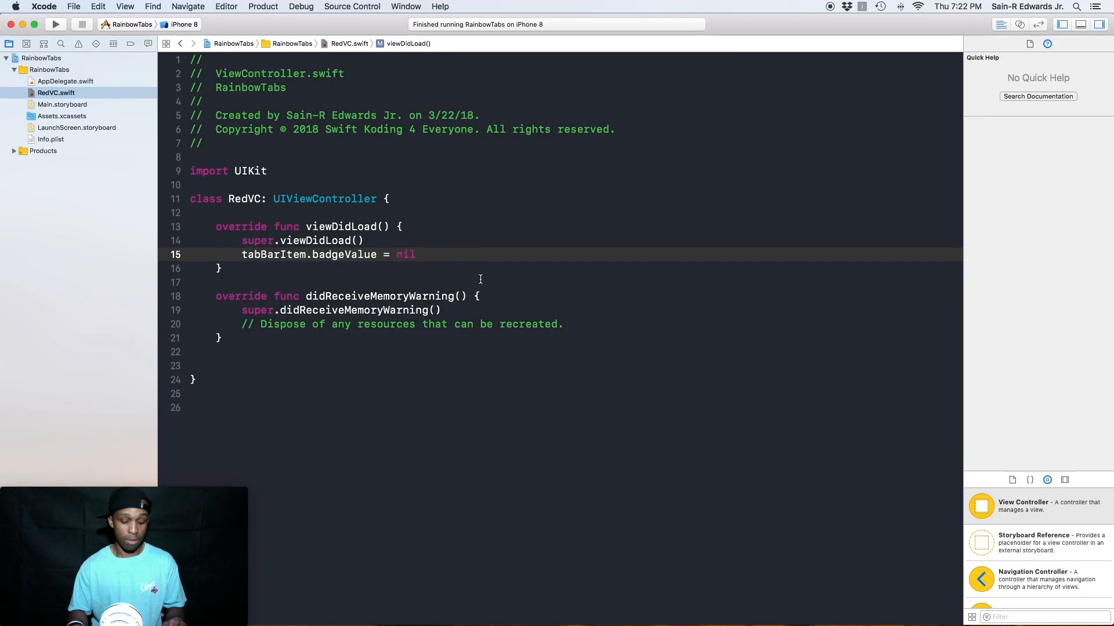
pyautogui.click(56, 23)
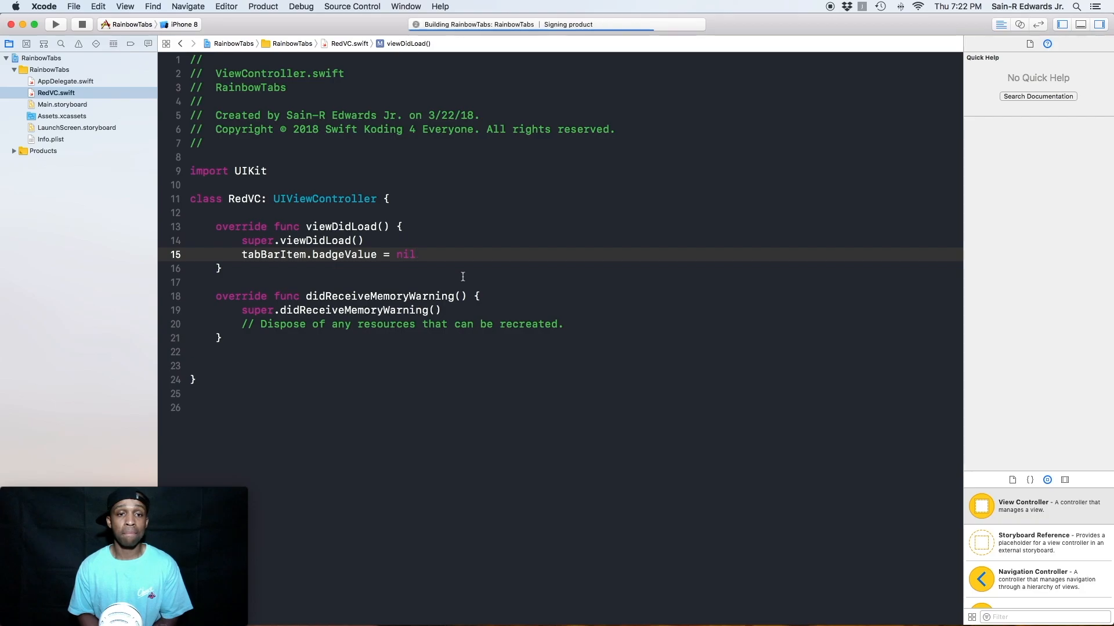
pyautogui.click(56, 24)
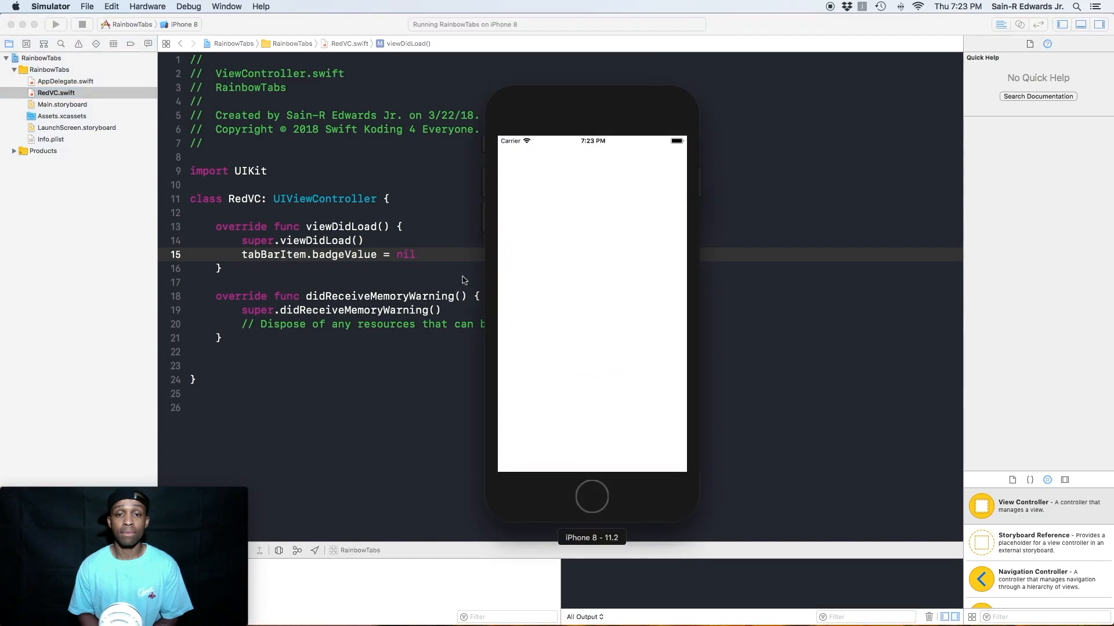
pyautogui.moveTo(717, 480)
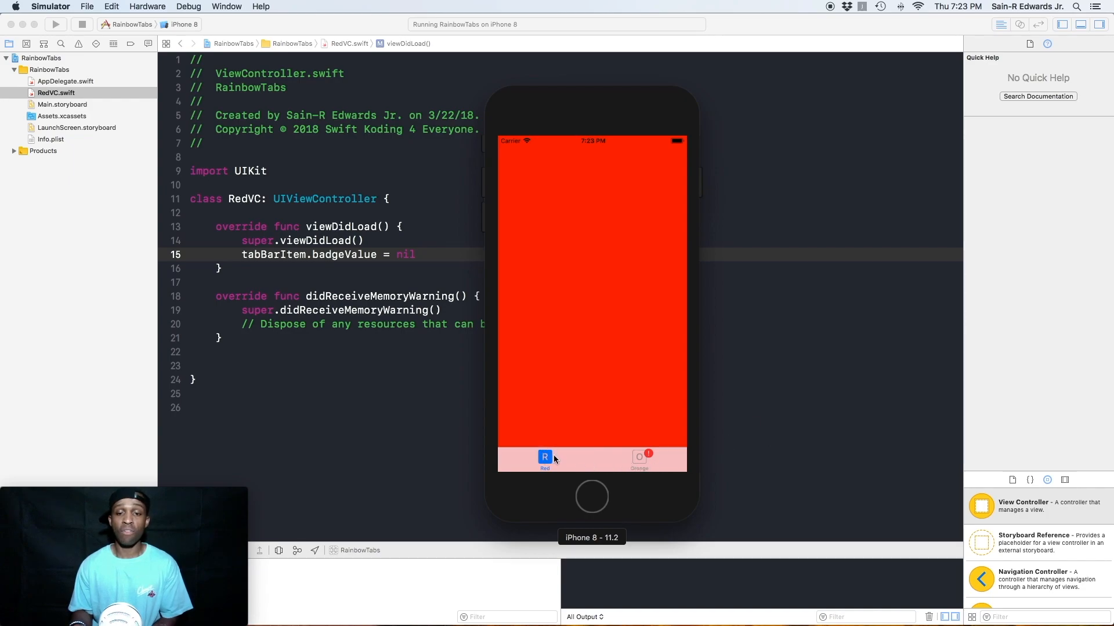
pyautogui.moveTo(650, 480)
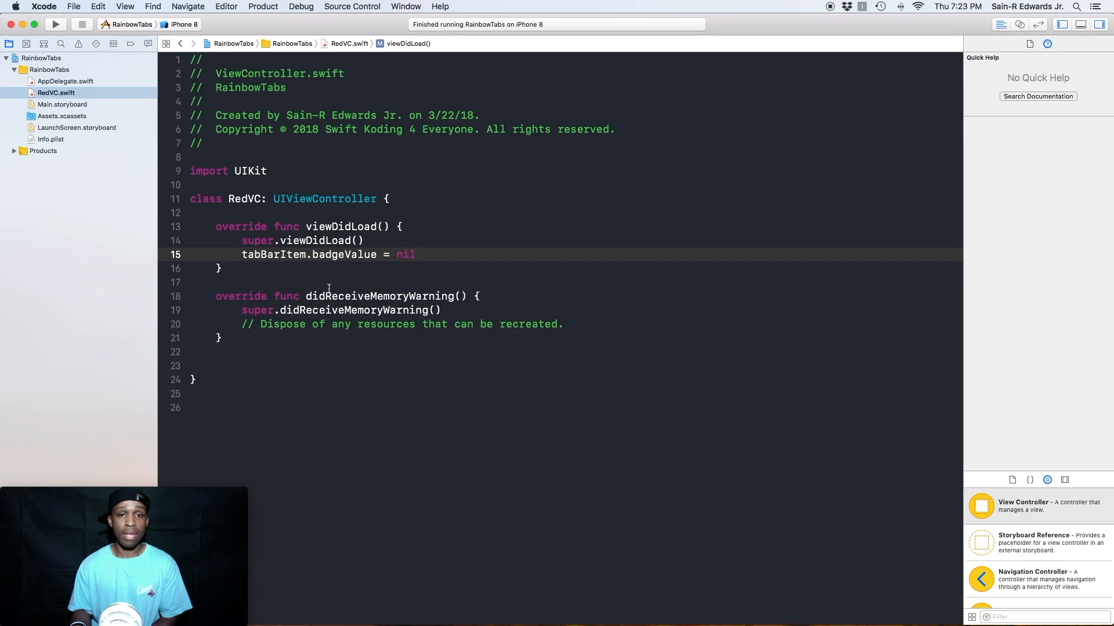
# - Return to Main.storyboard and select the Red tab bar item to show its empty Badge setting
pyautogui.click(63, 104)
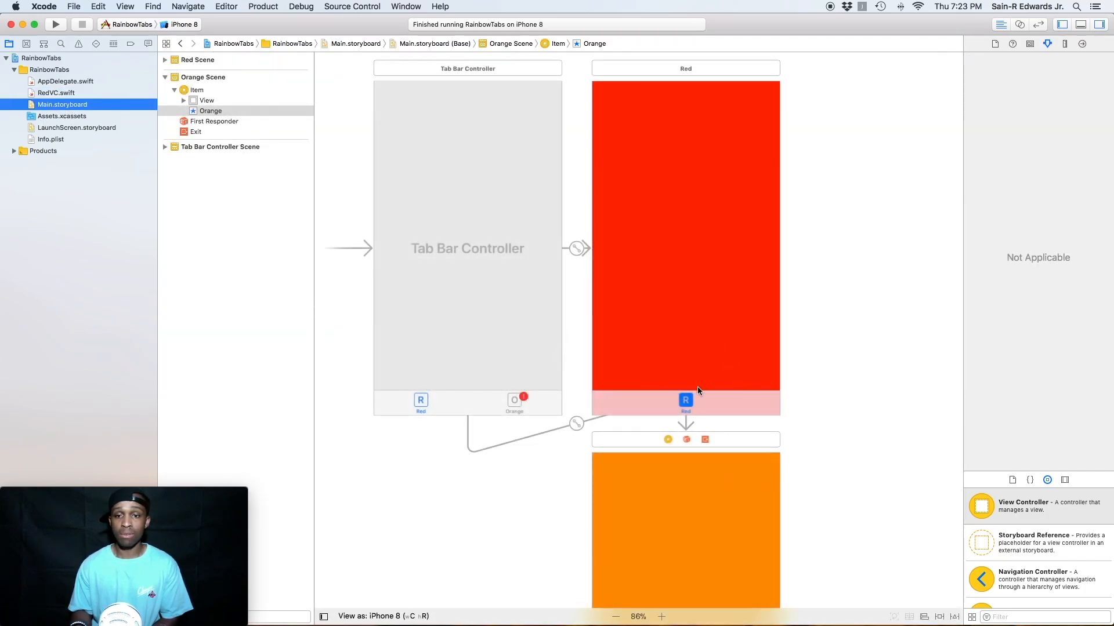
pyautogui.click(685, 405)
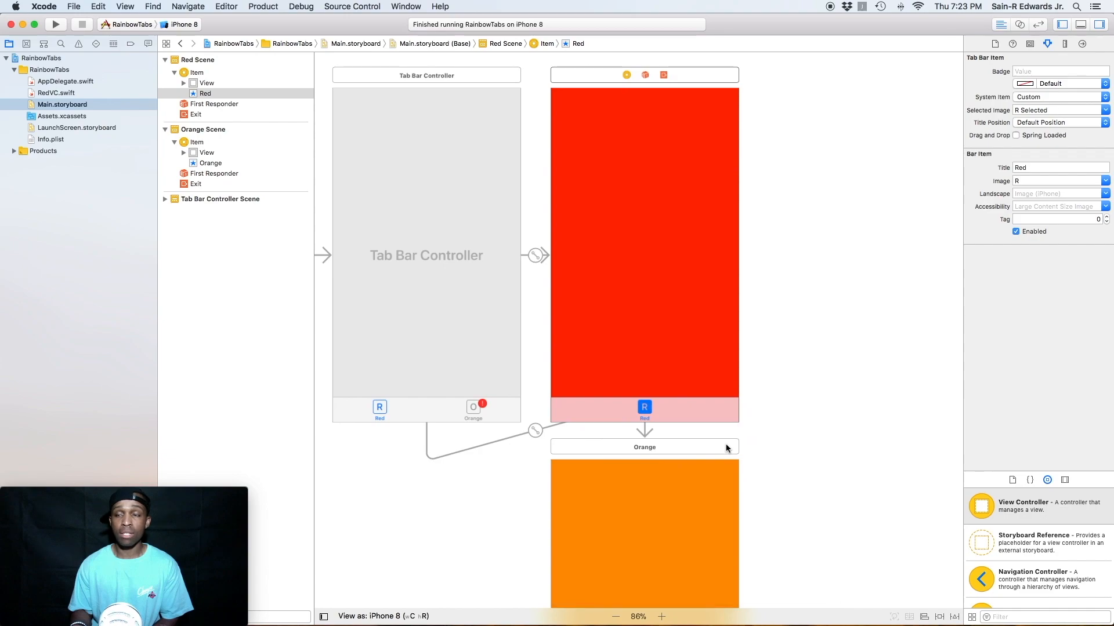
pyautogui.moveTo(859, 353)
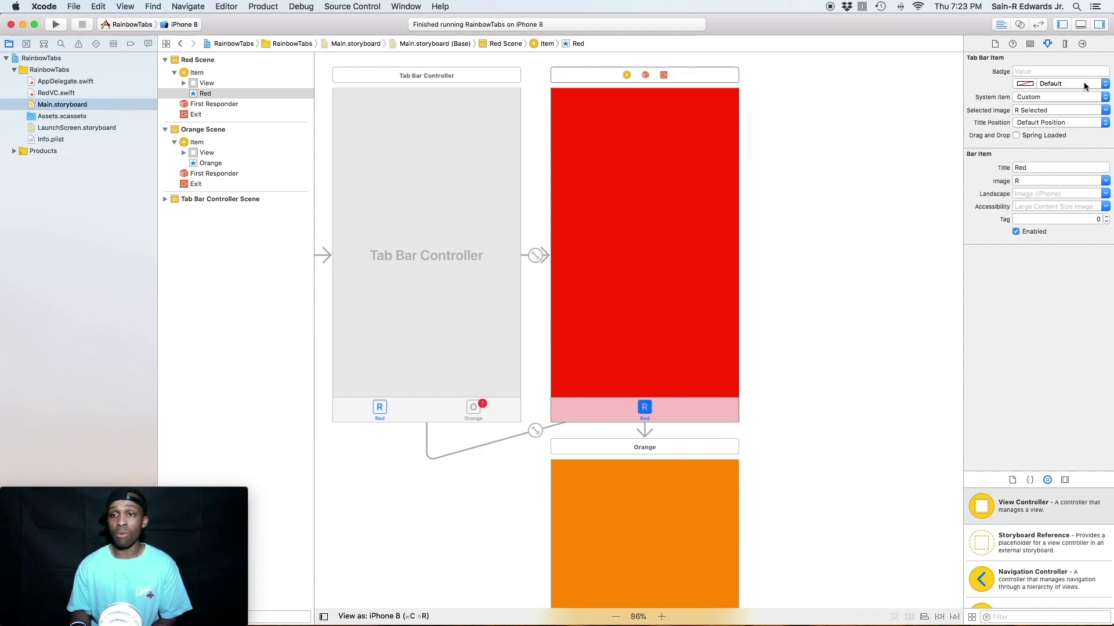
pyautogui.moveTo(654, 407)
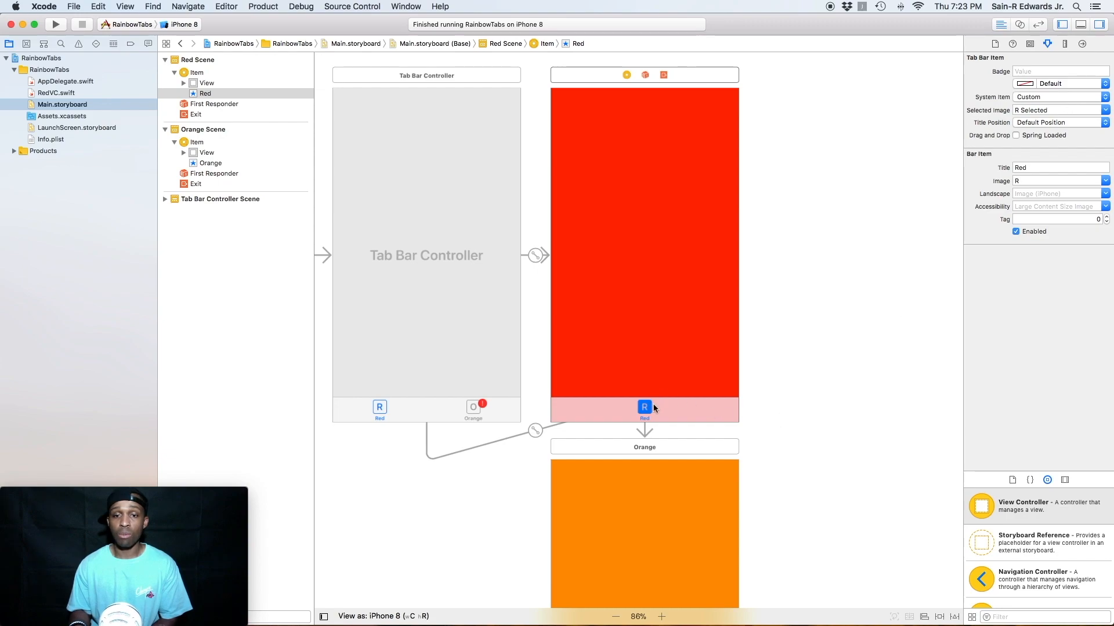